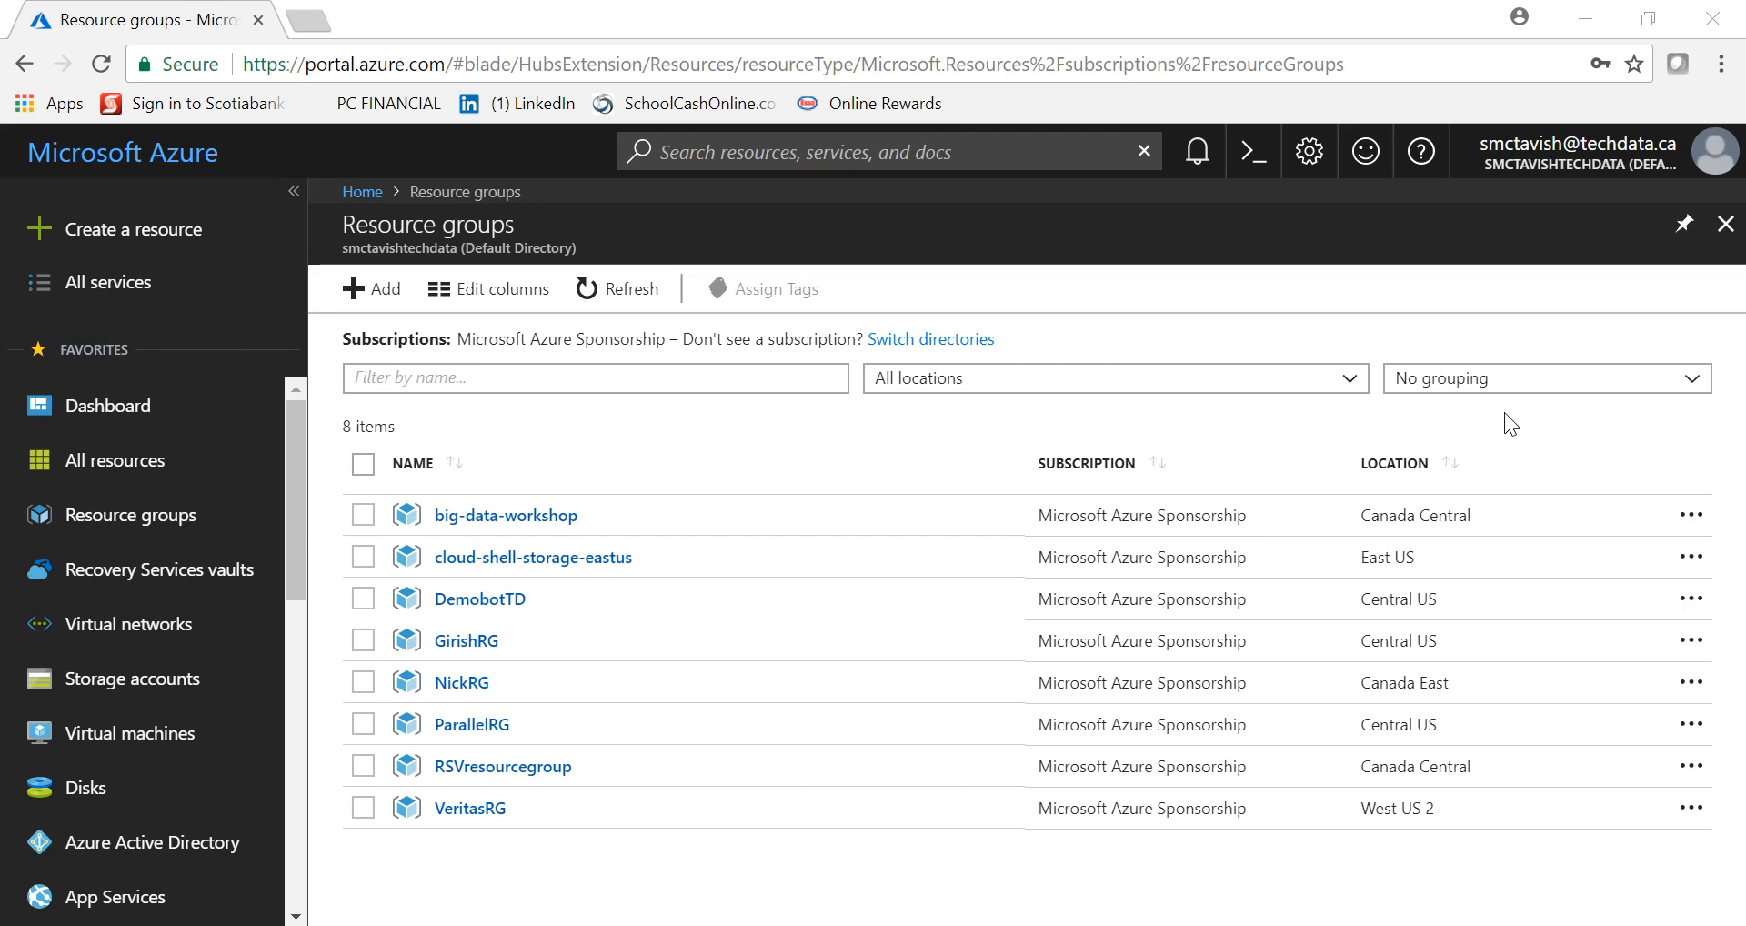
mouse_move(1126, 345)
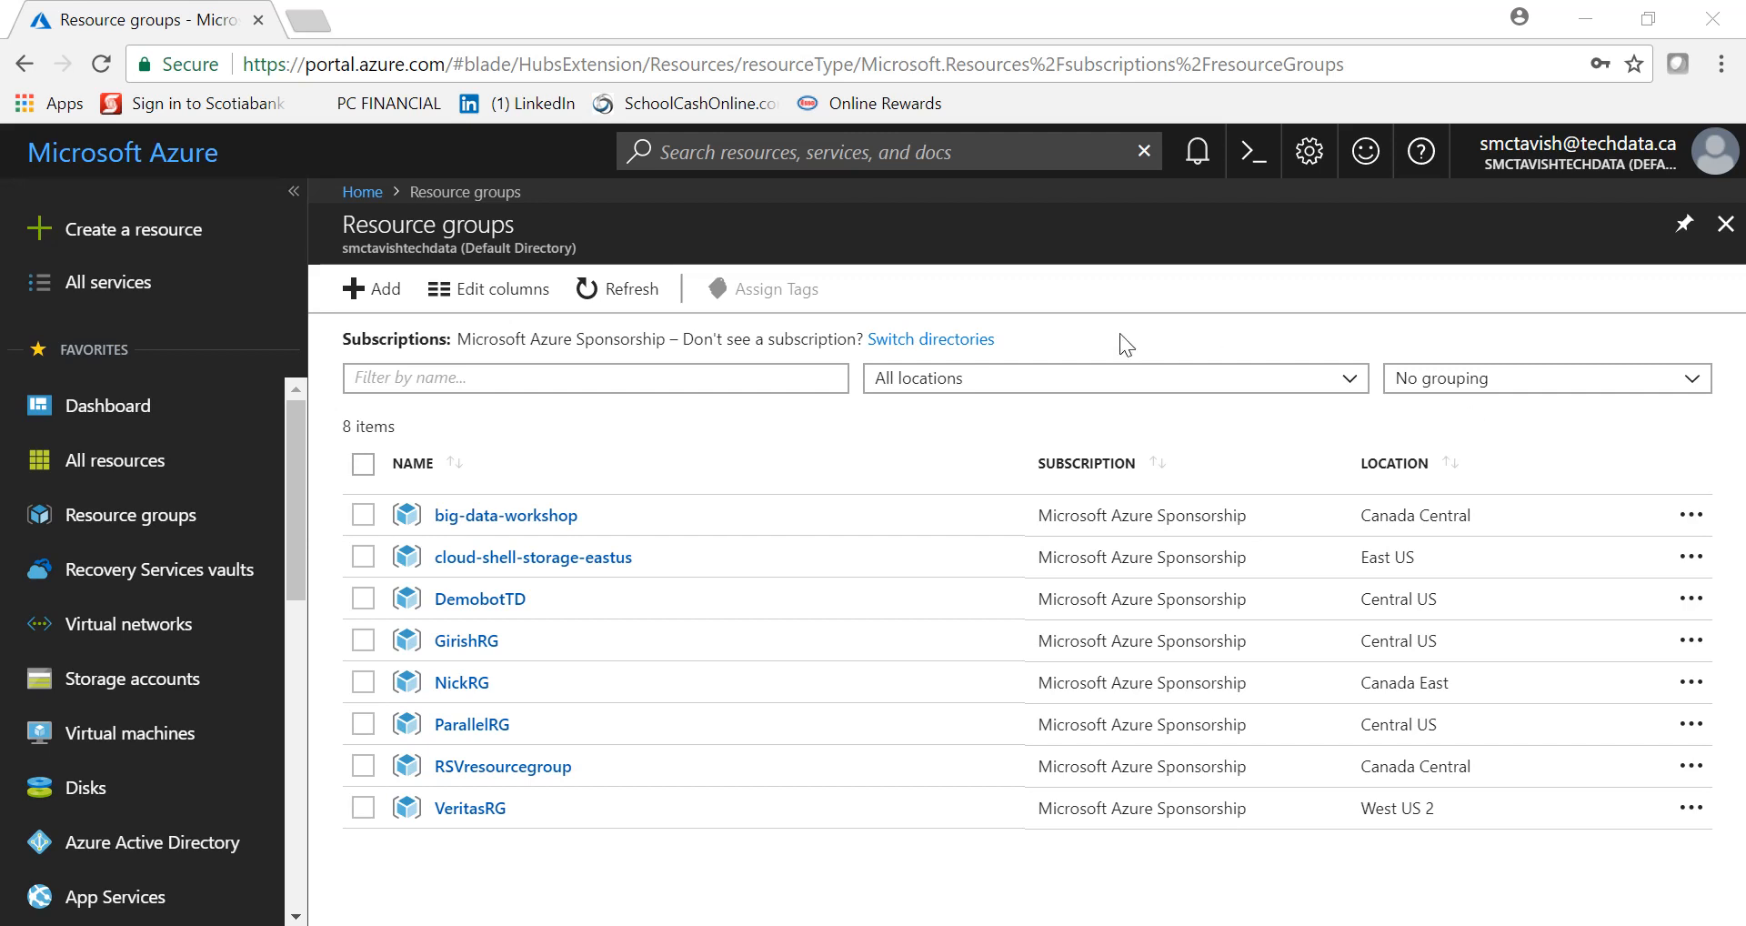
mouse_move(1593, 207)
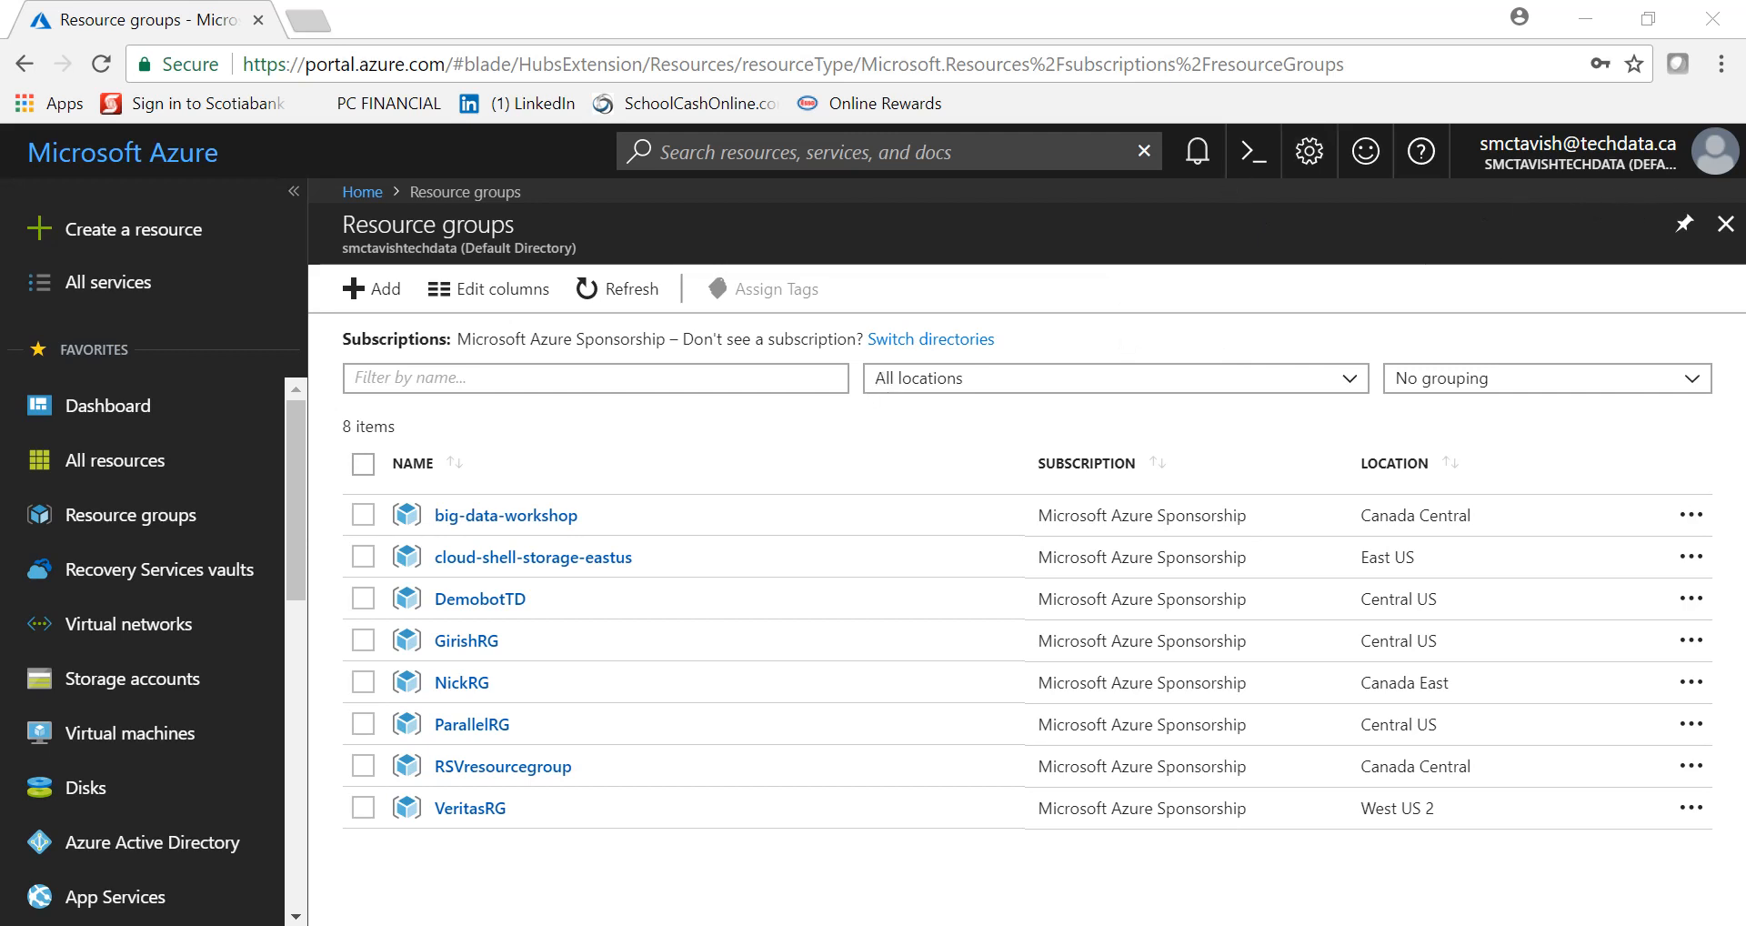
mouse_move(604, 840)
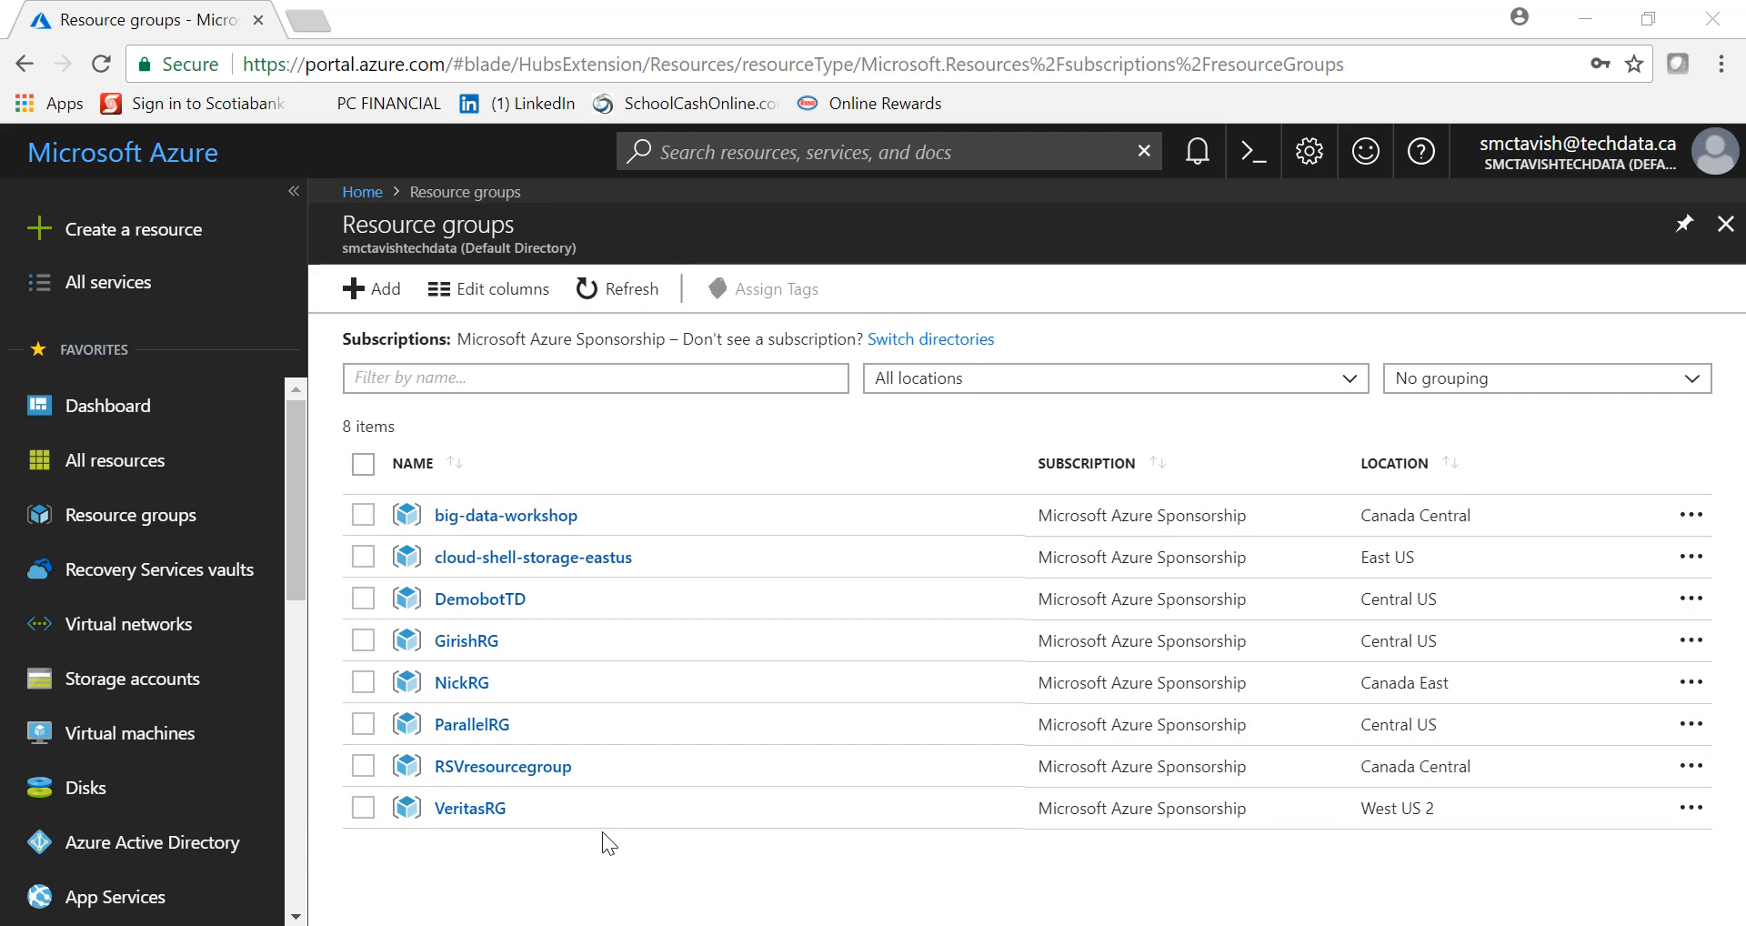
mouse_move(131, 678)
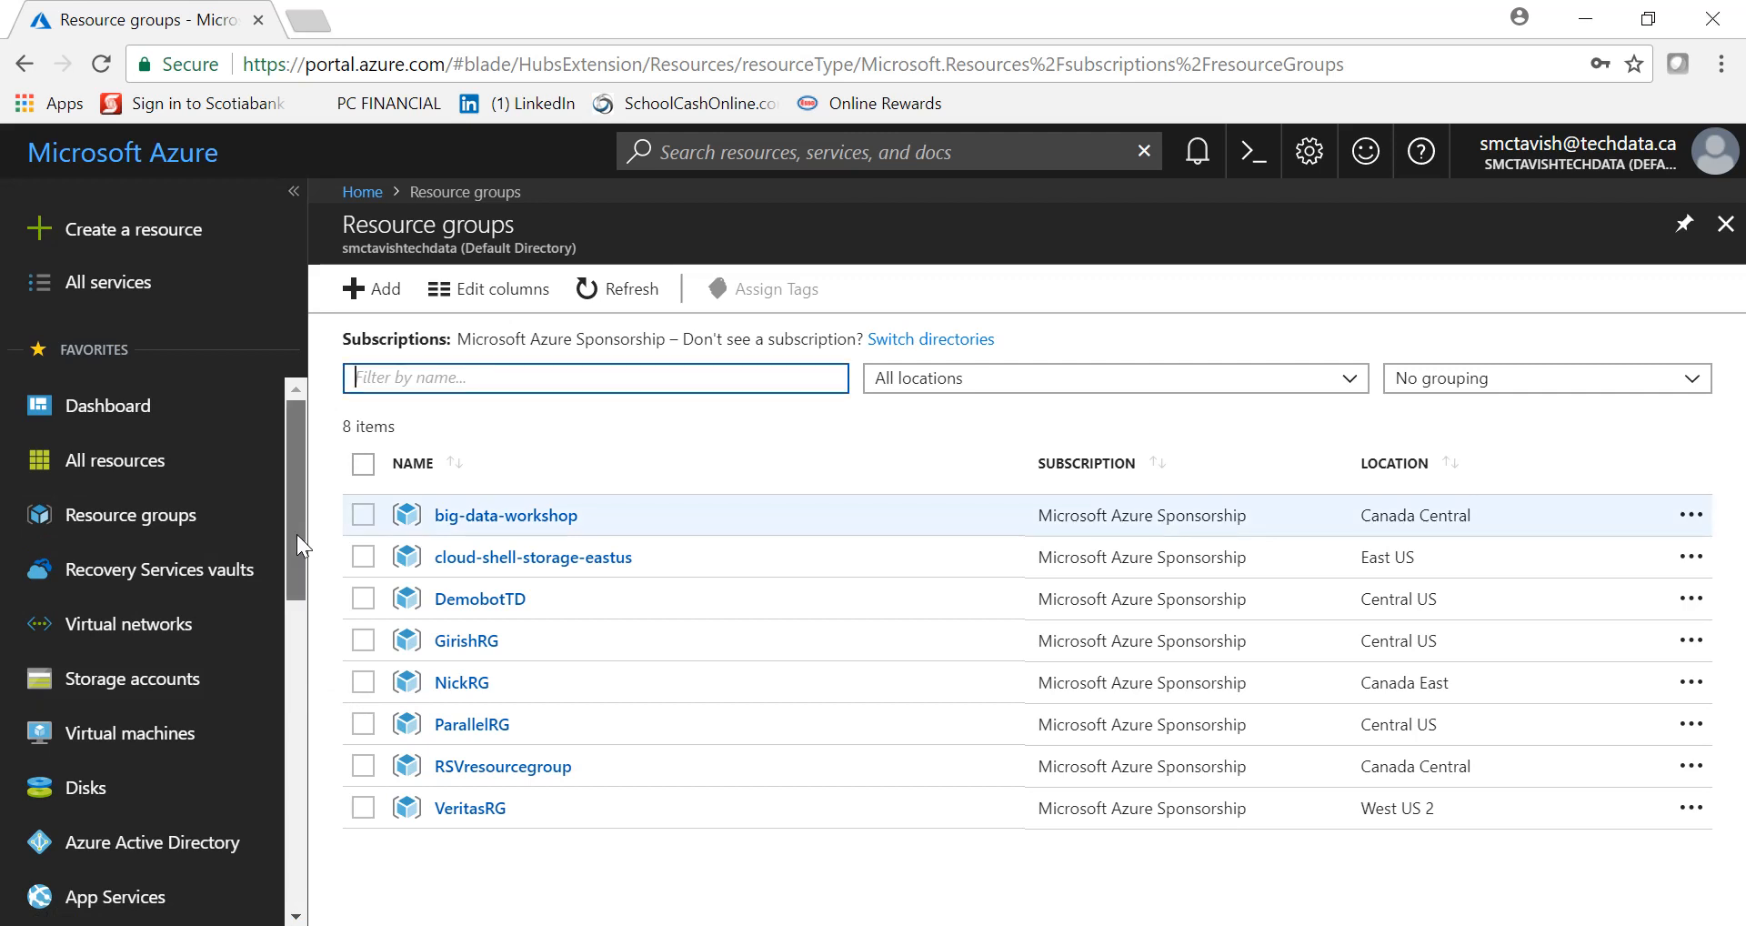
Start a new directory user from Azure Active Directory's Users list
scroll(down, 3)
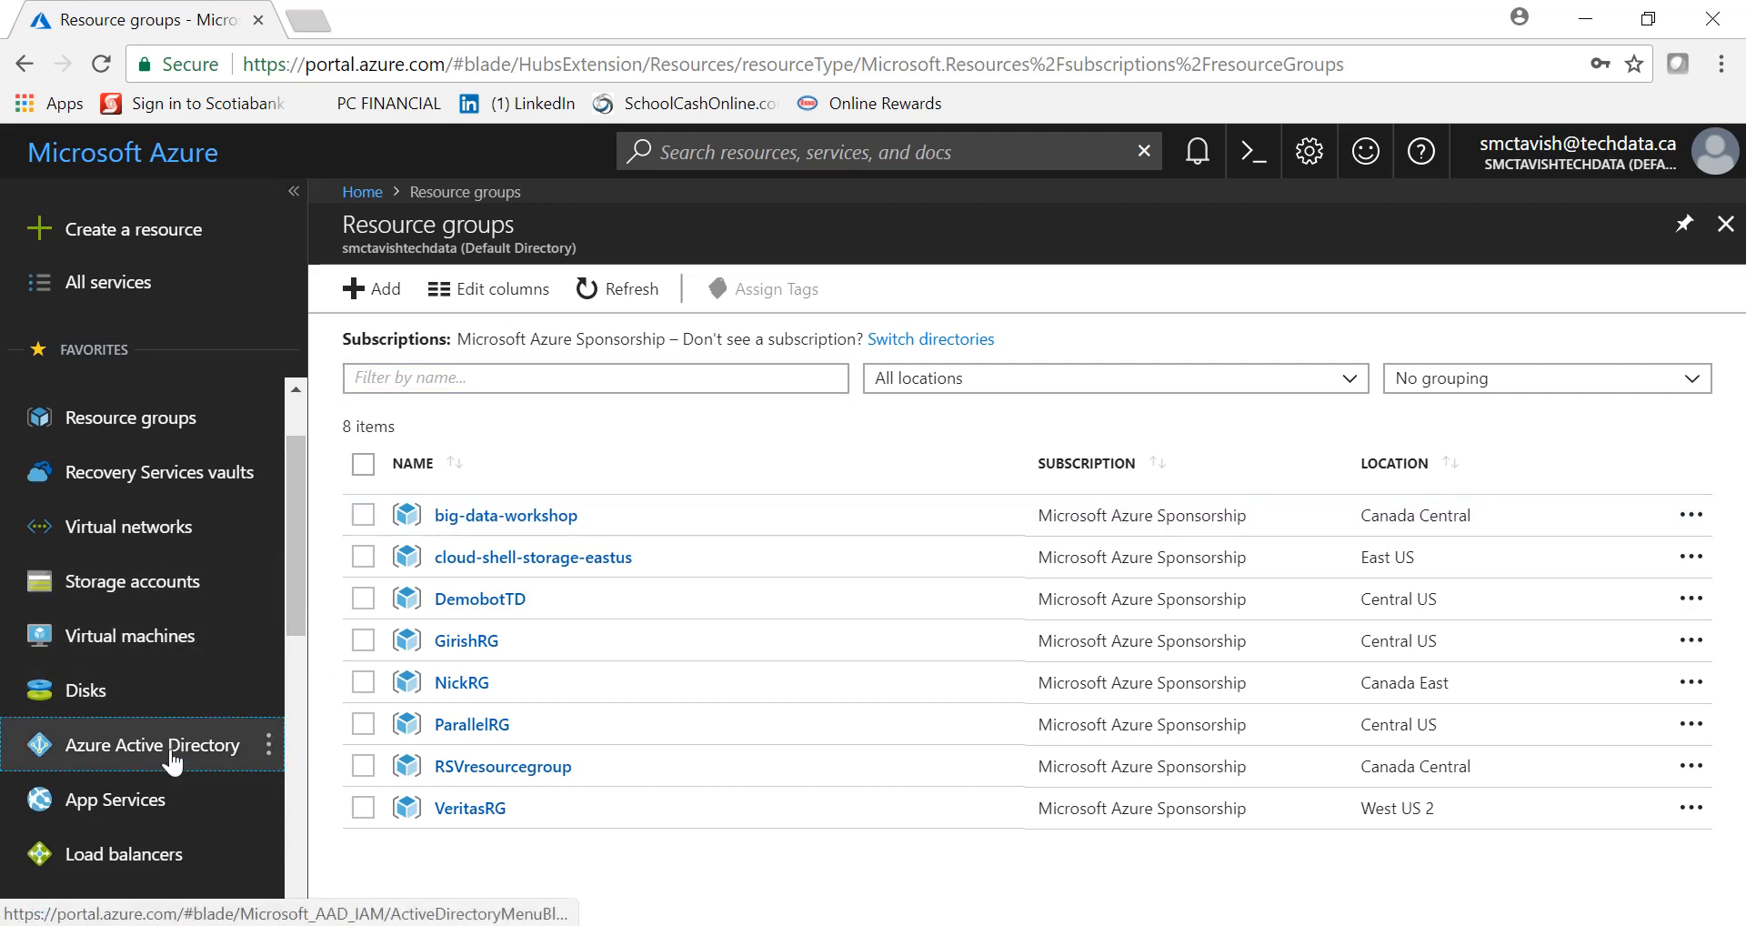
click(145, 744)
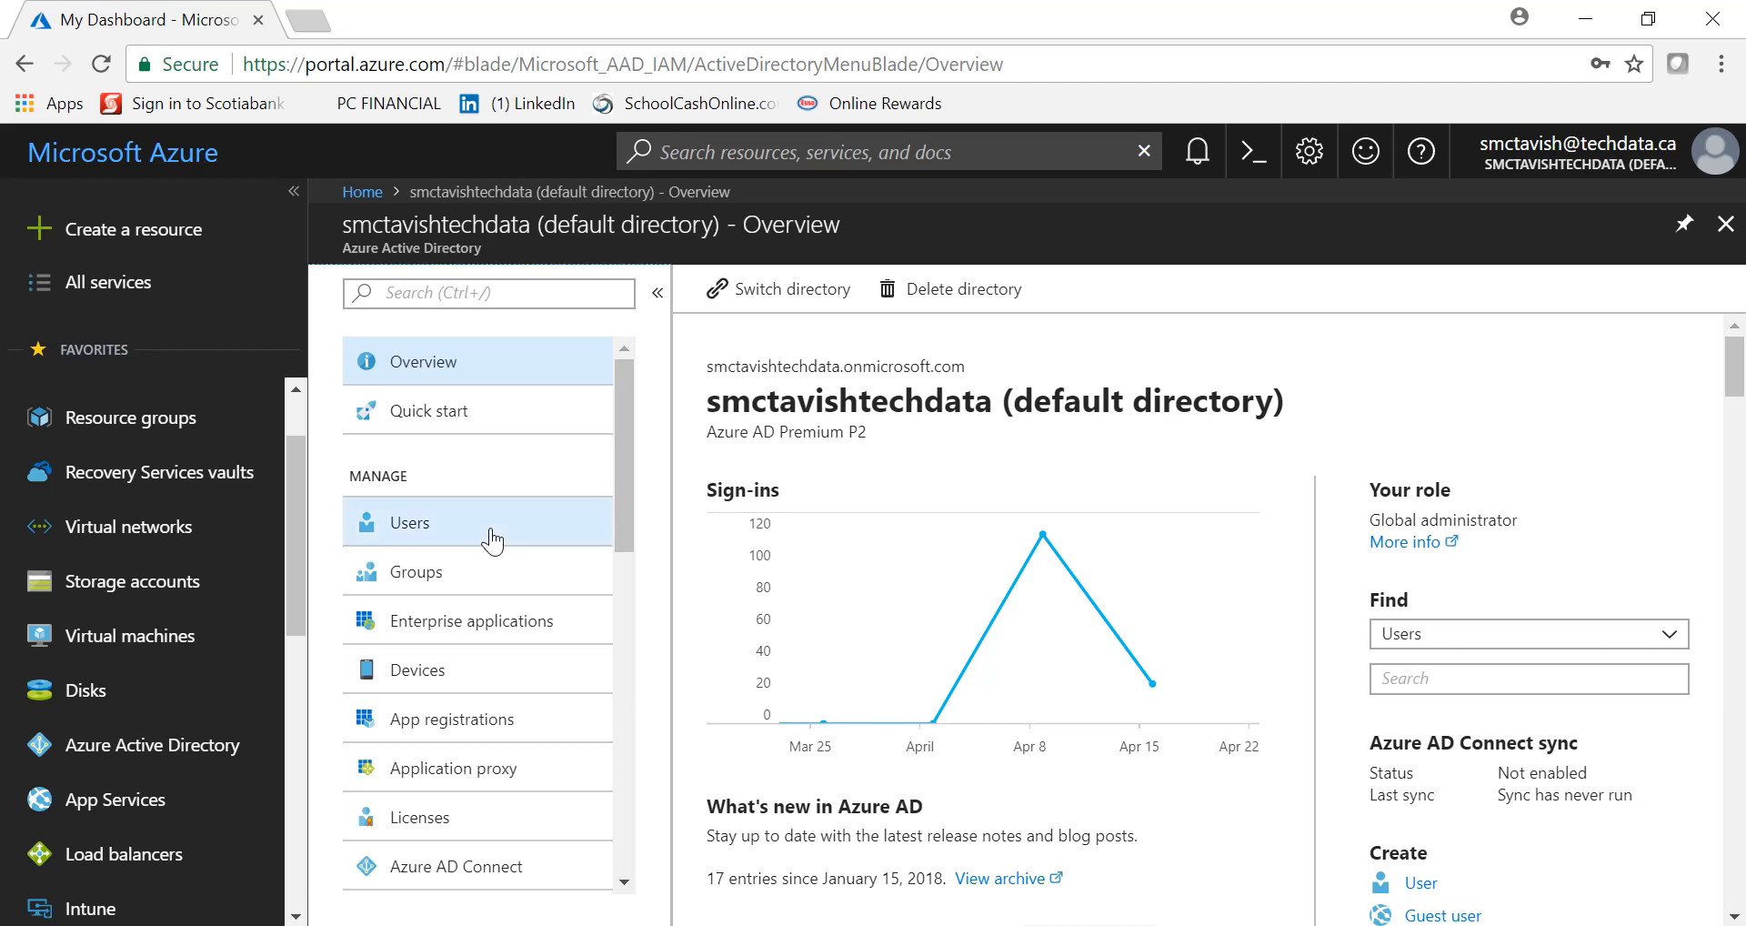
click(409, 522)
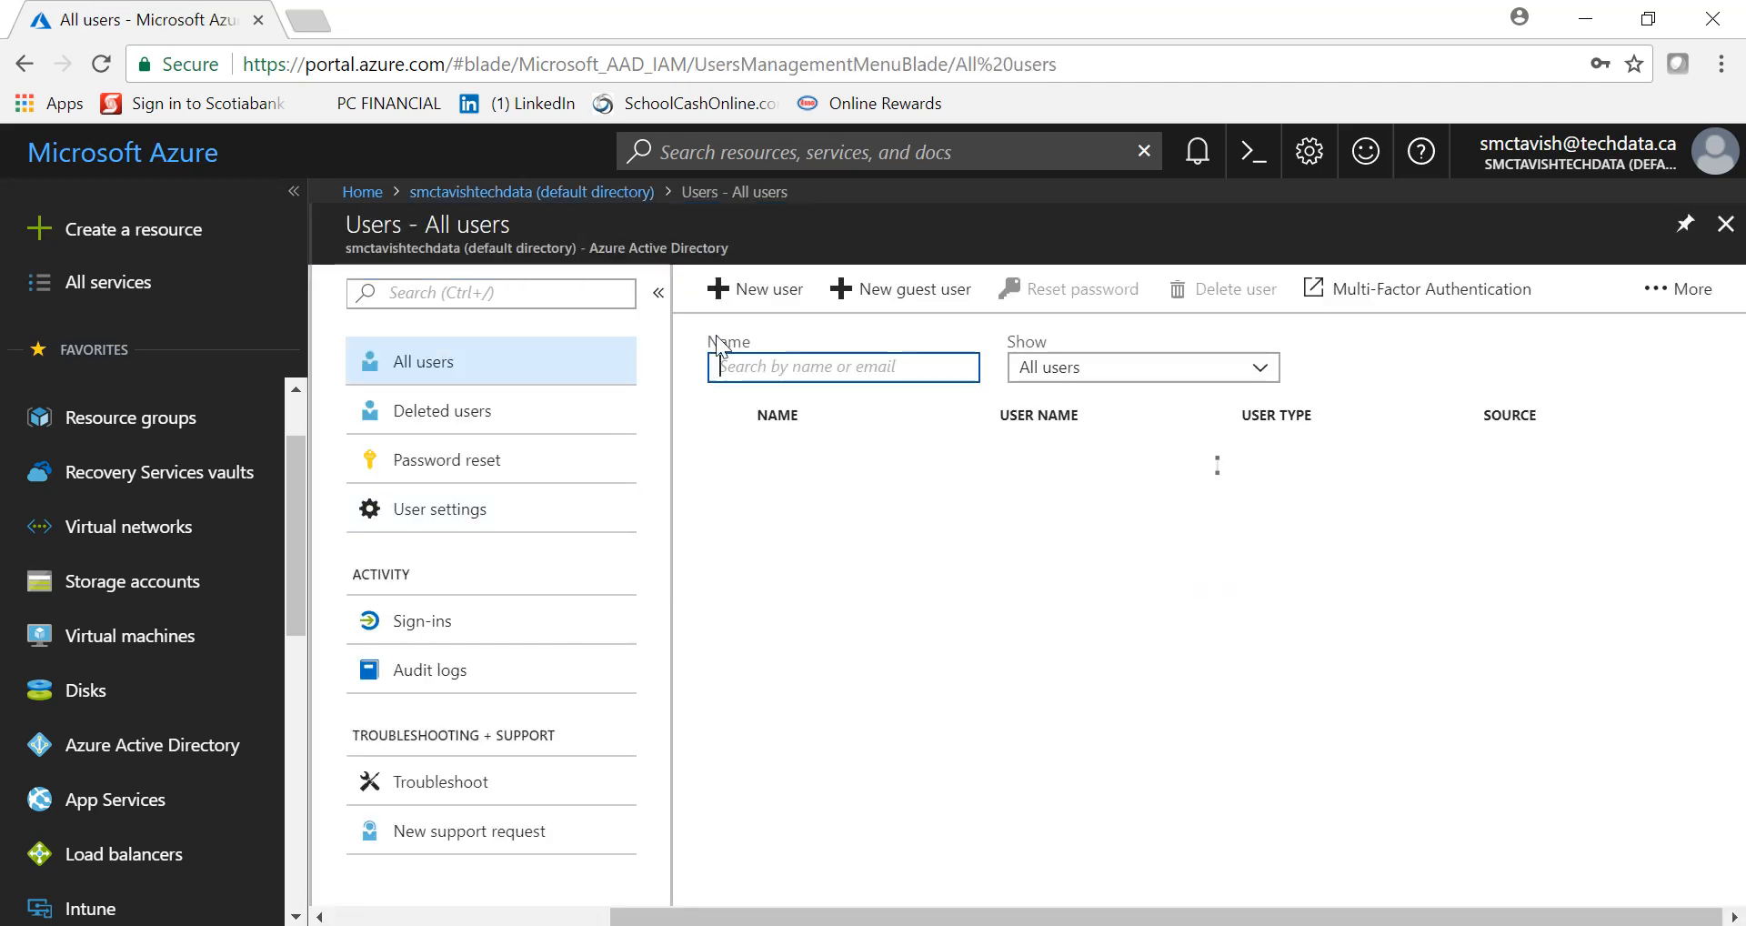
click(766, 289)
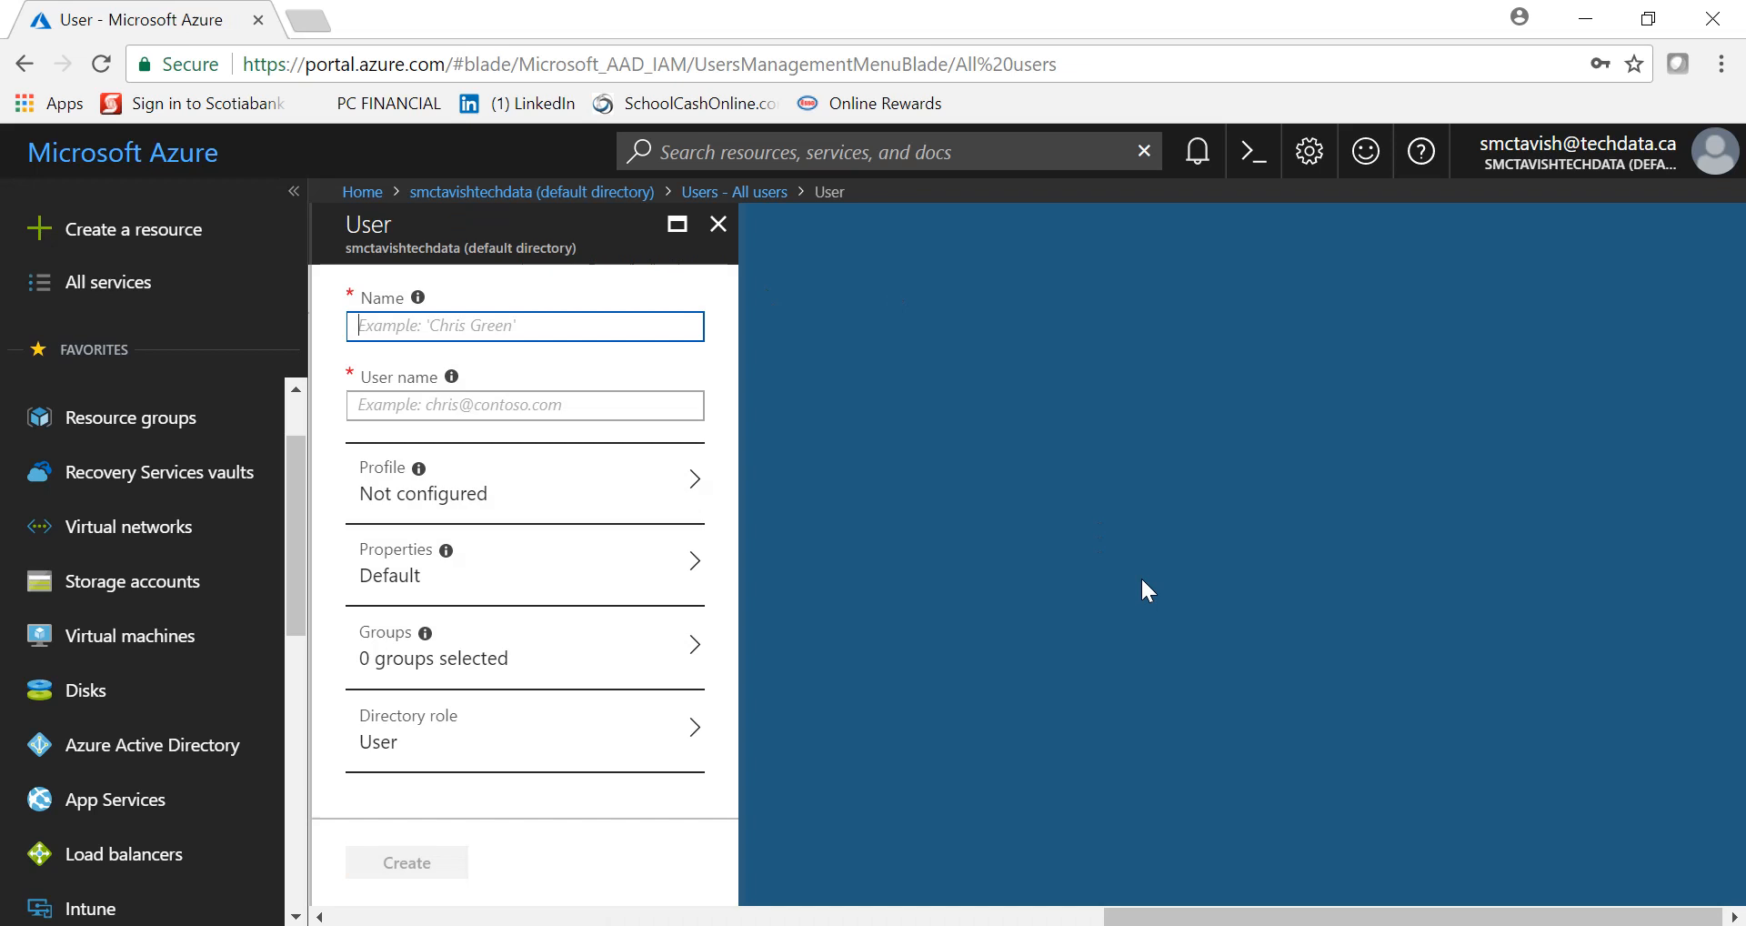
text(S)
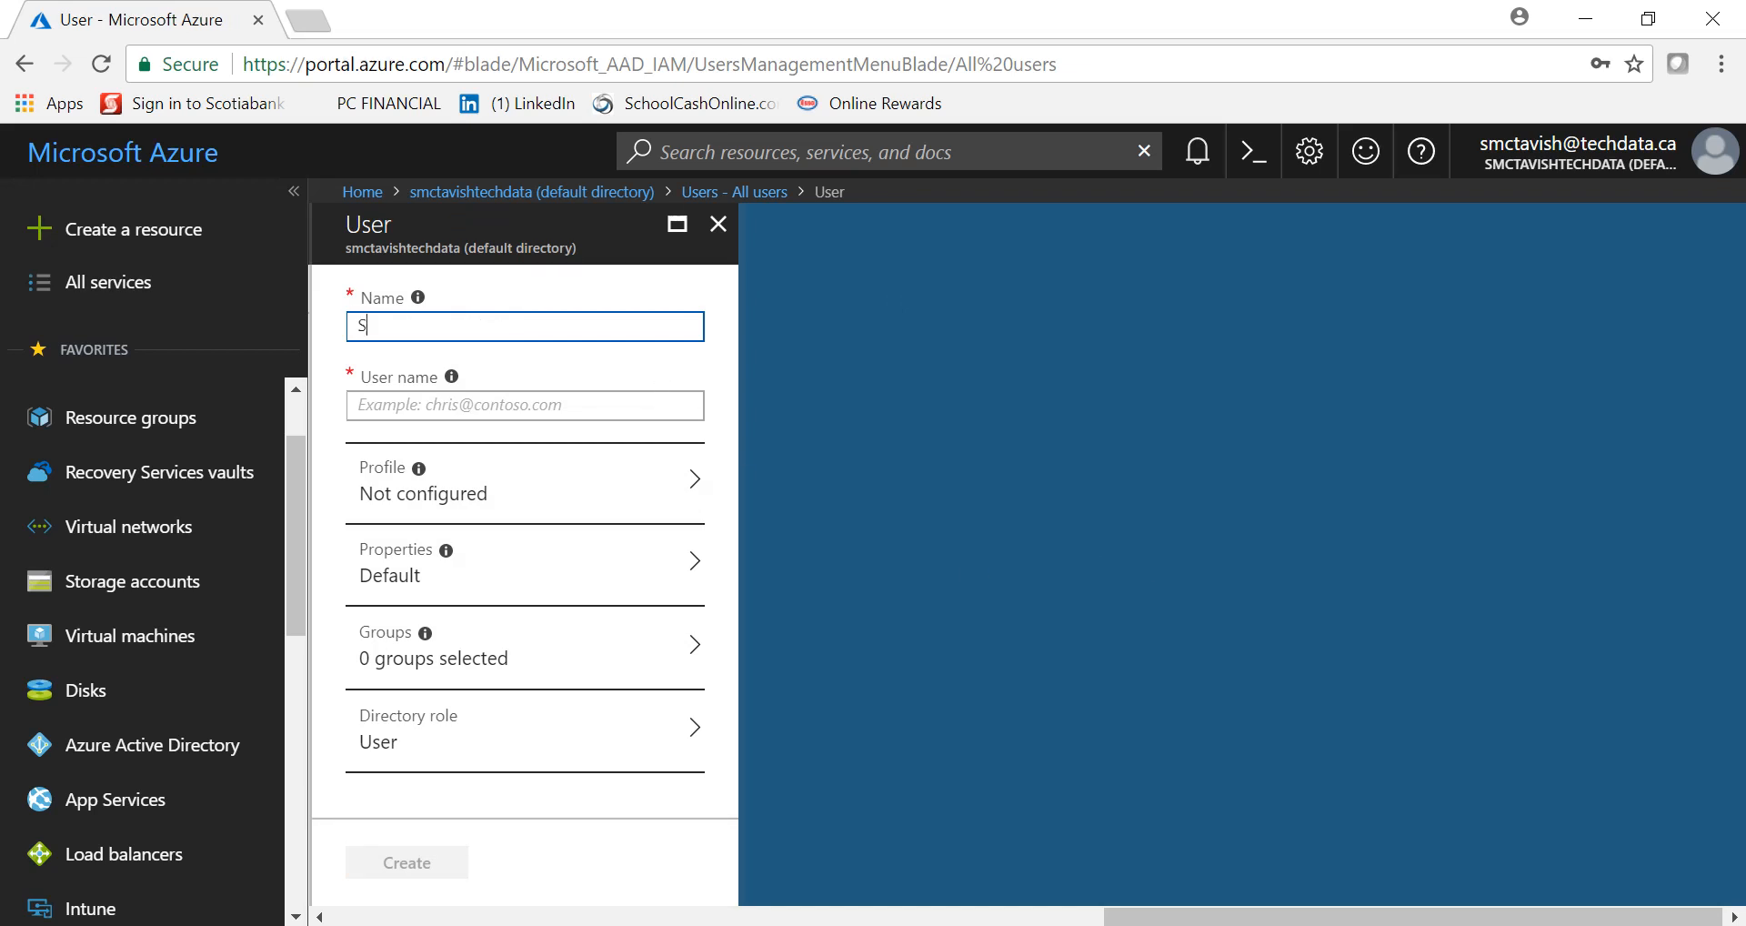
text(hivam)
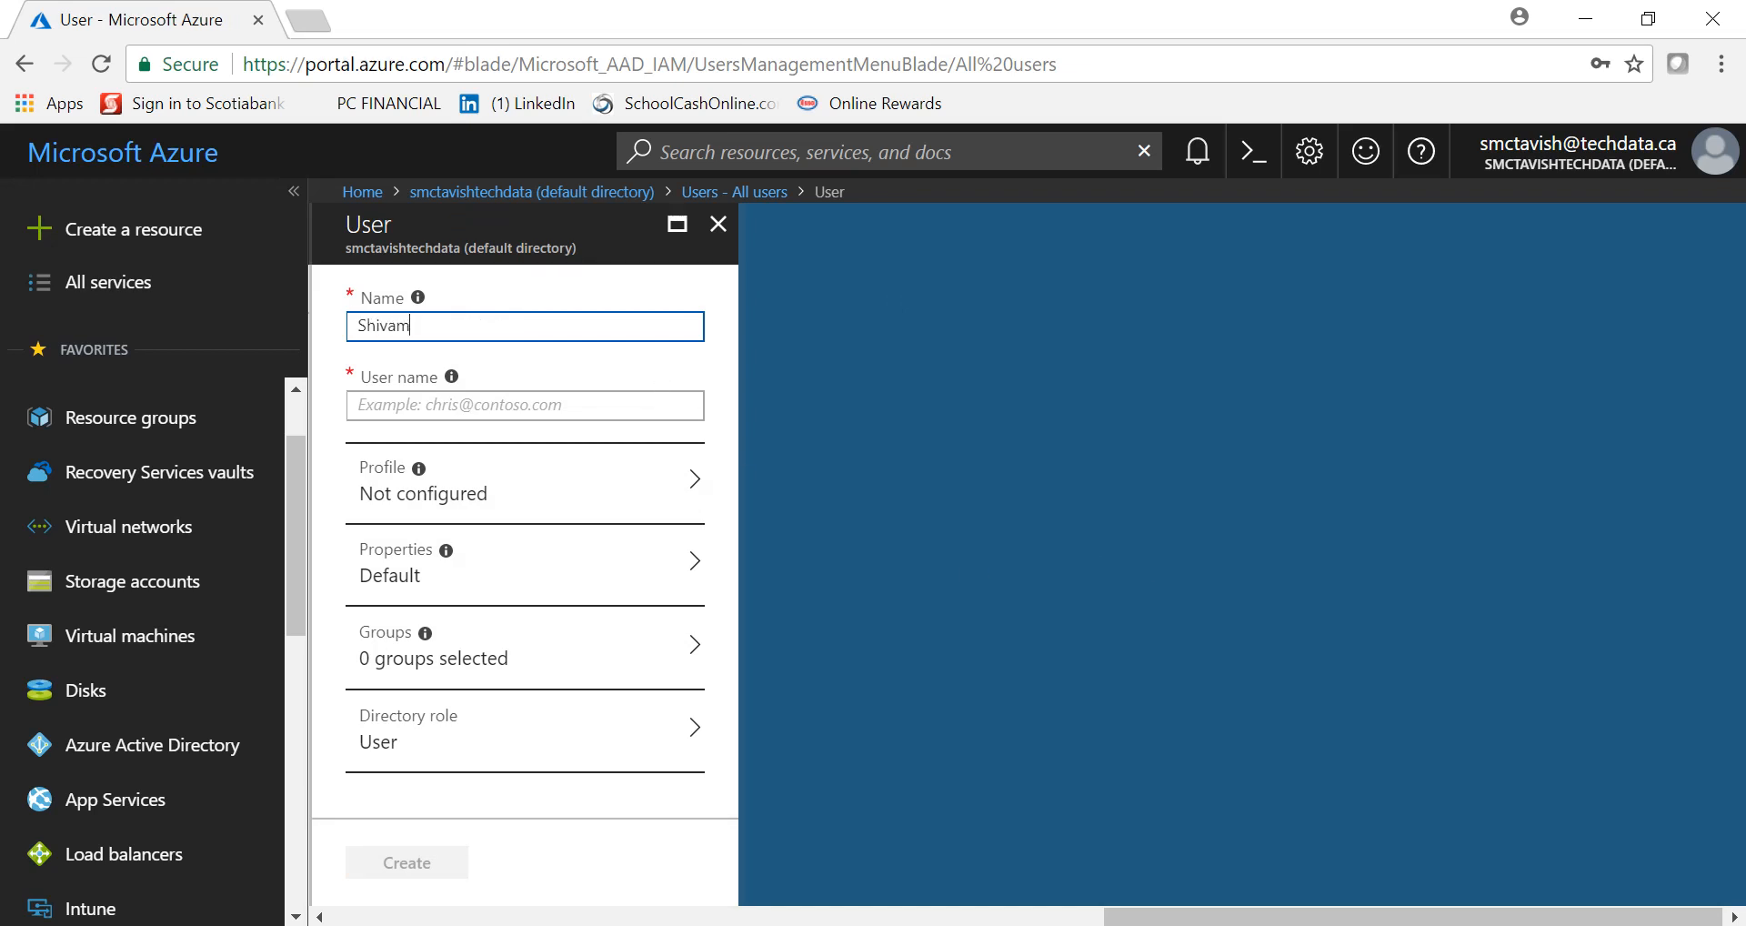
click(524, 404)
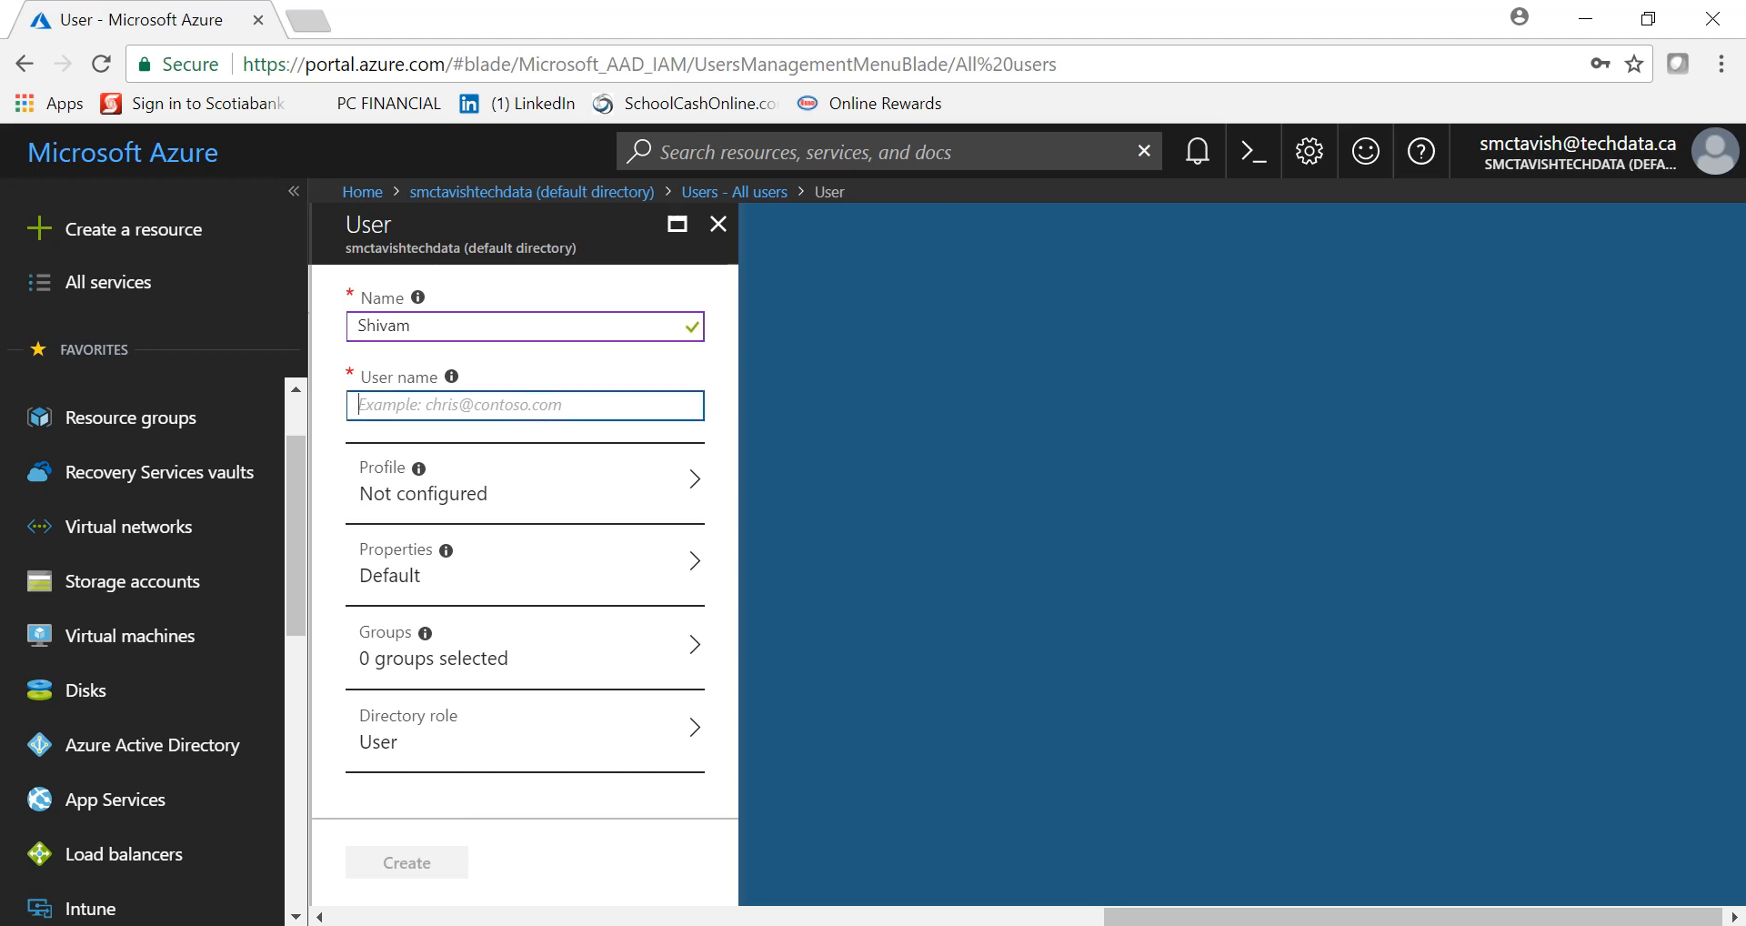
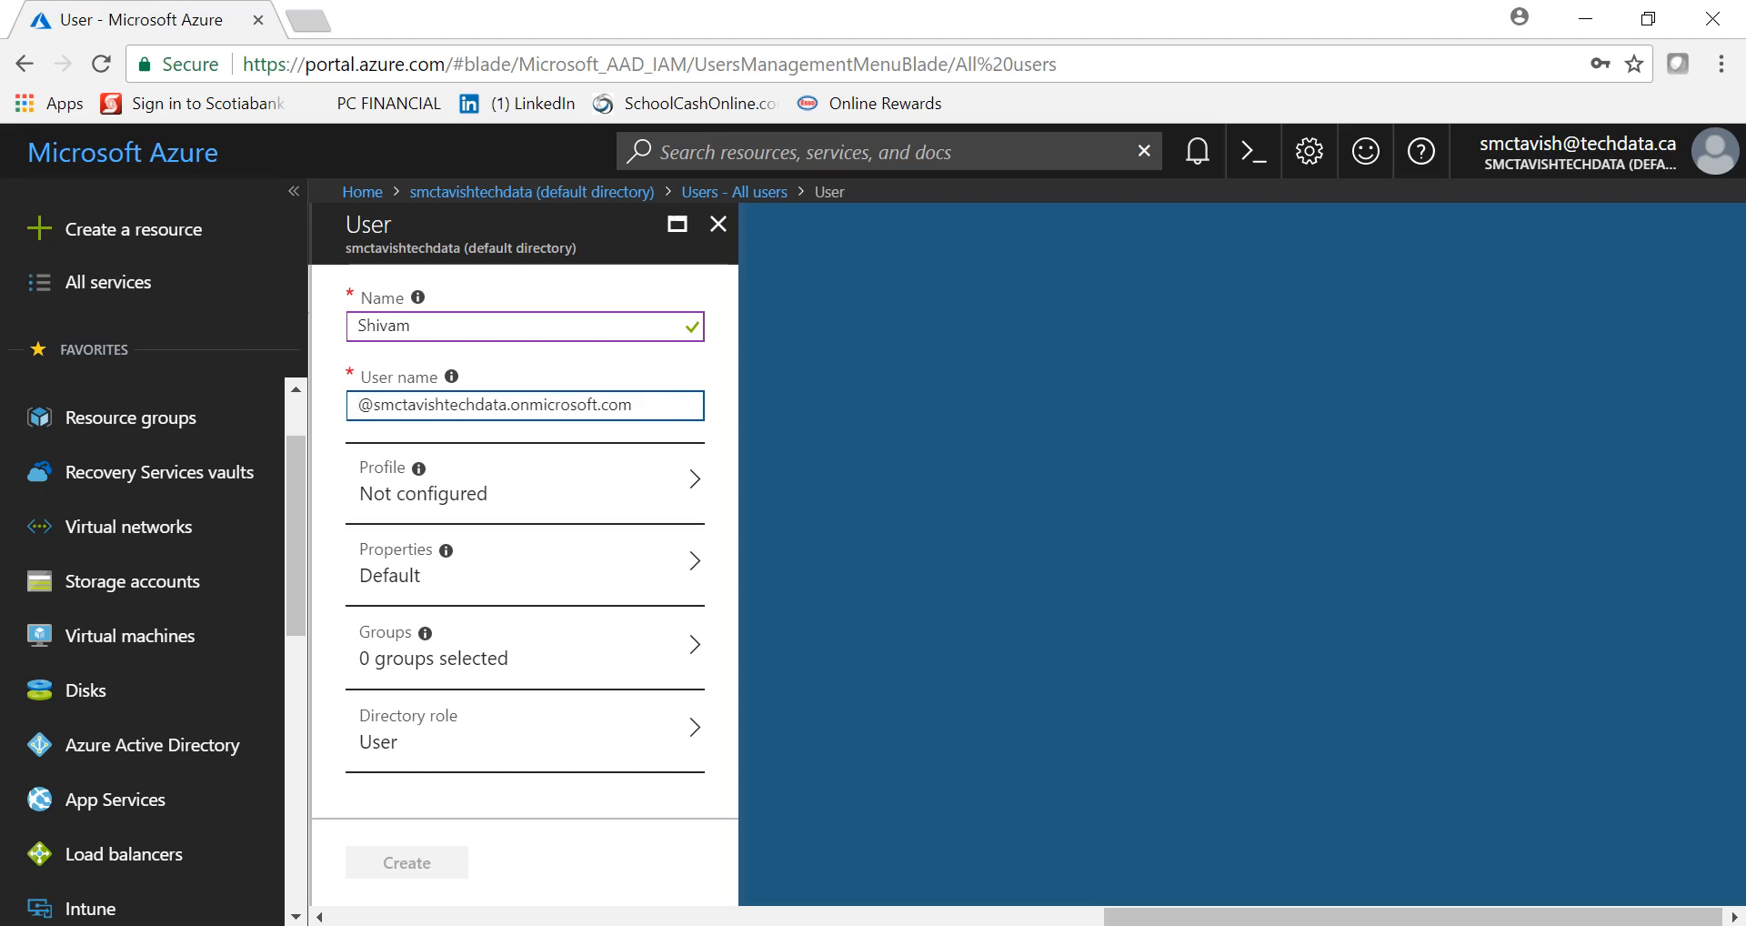
text(Shivam)
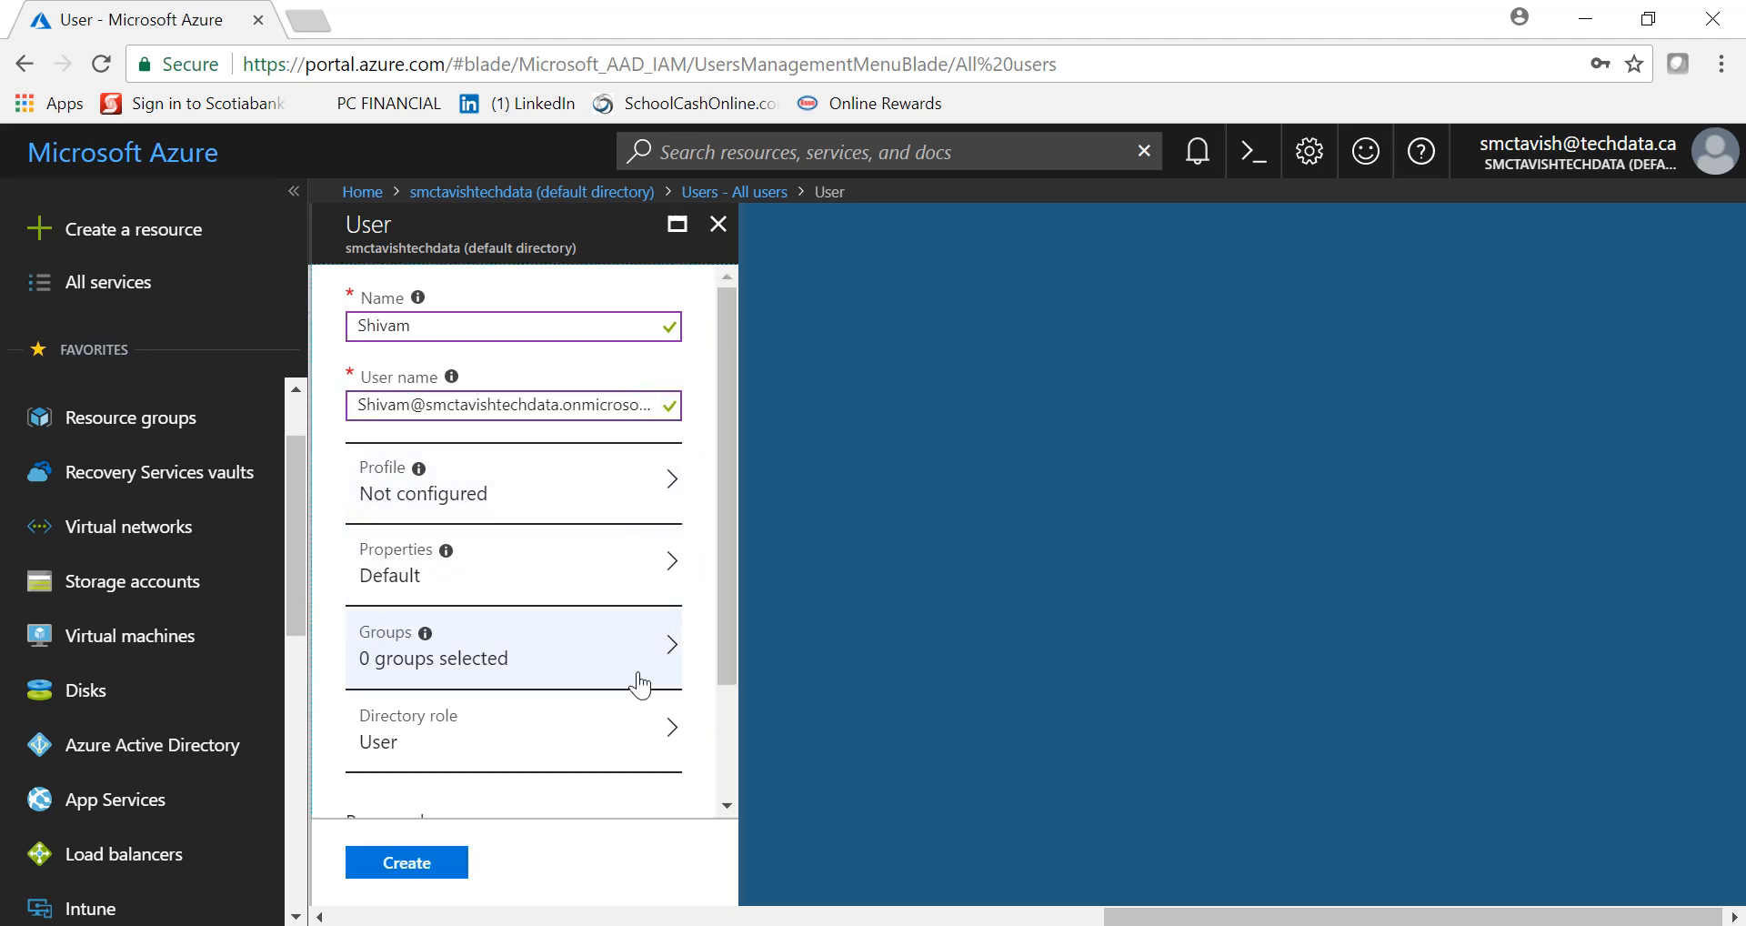
scroll(down, 3)
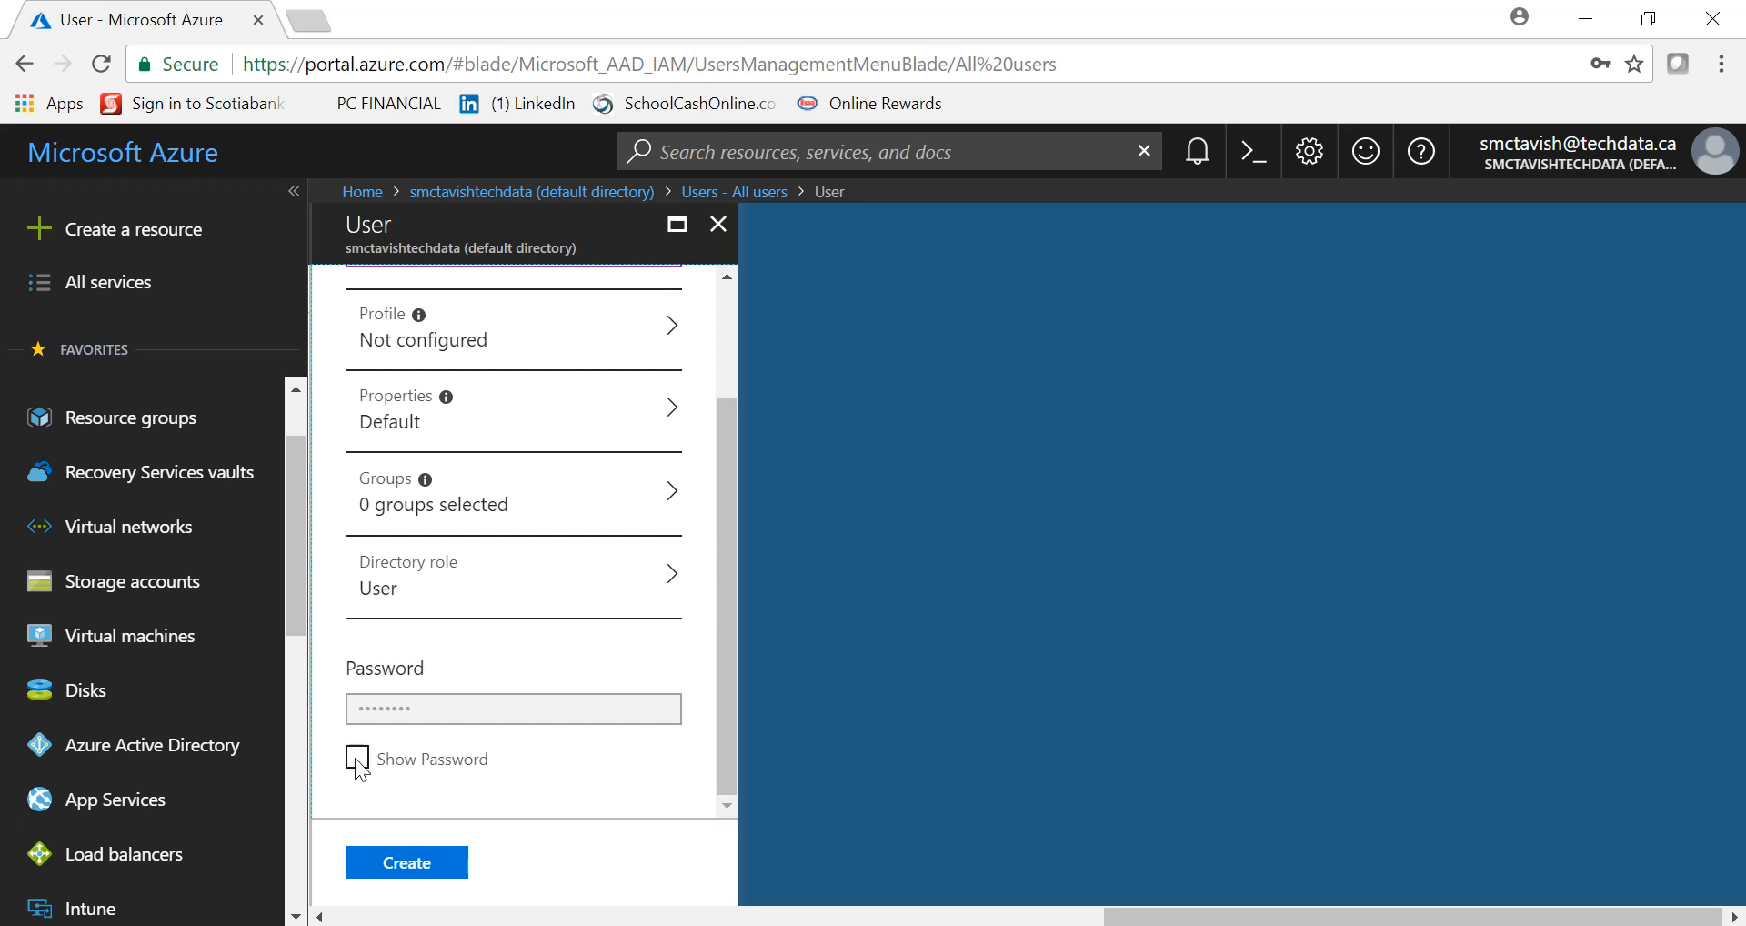
click(358, 759)
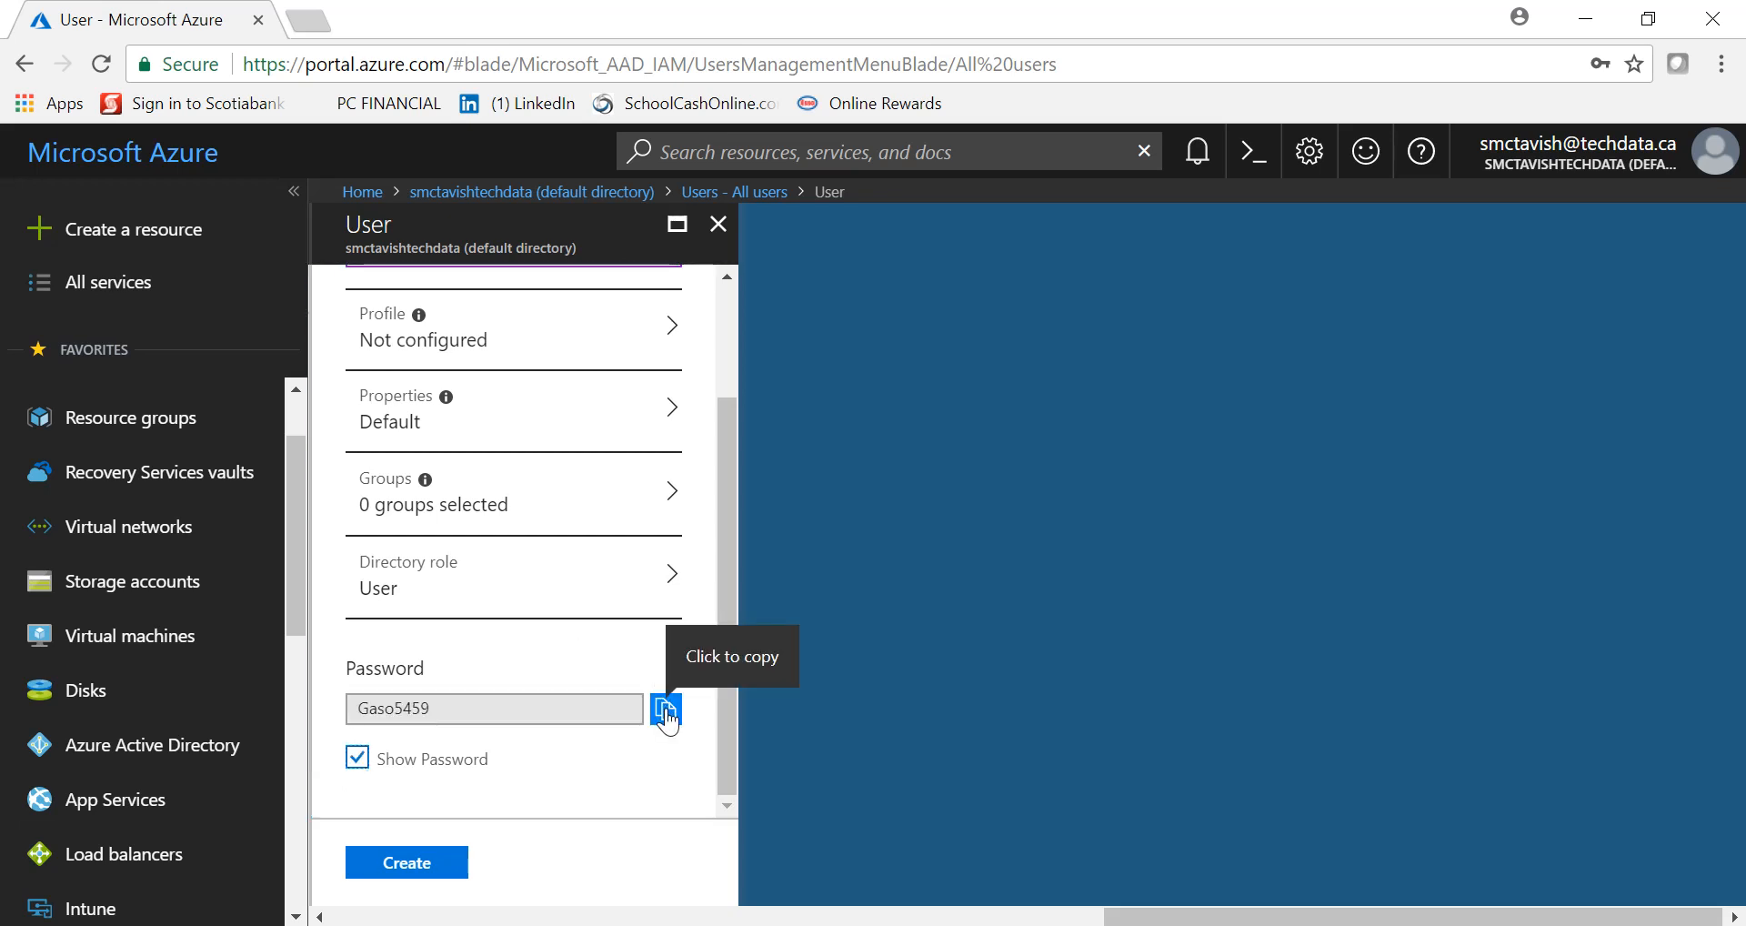
click(666, 710)
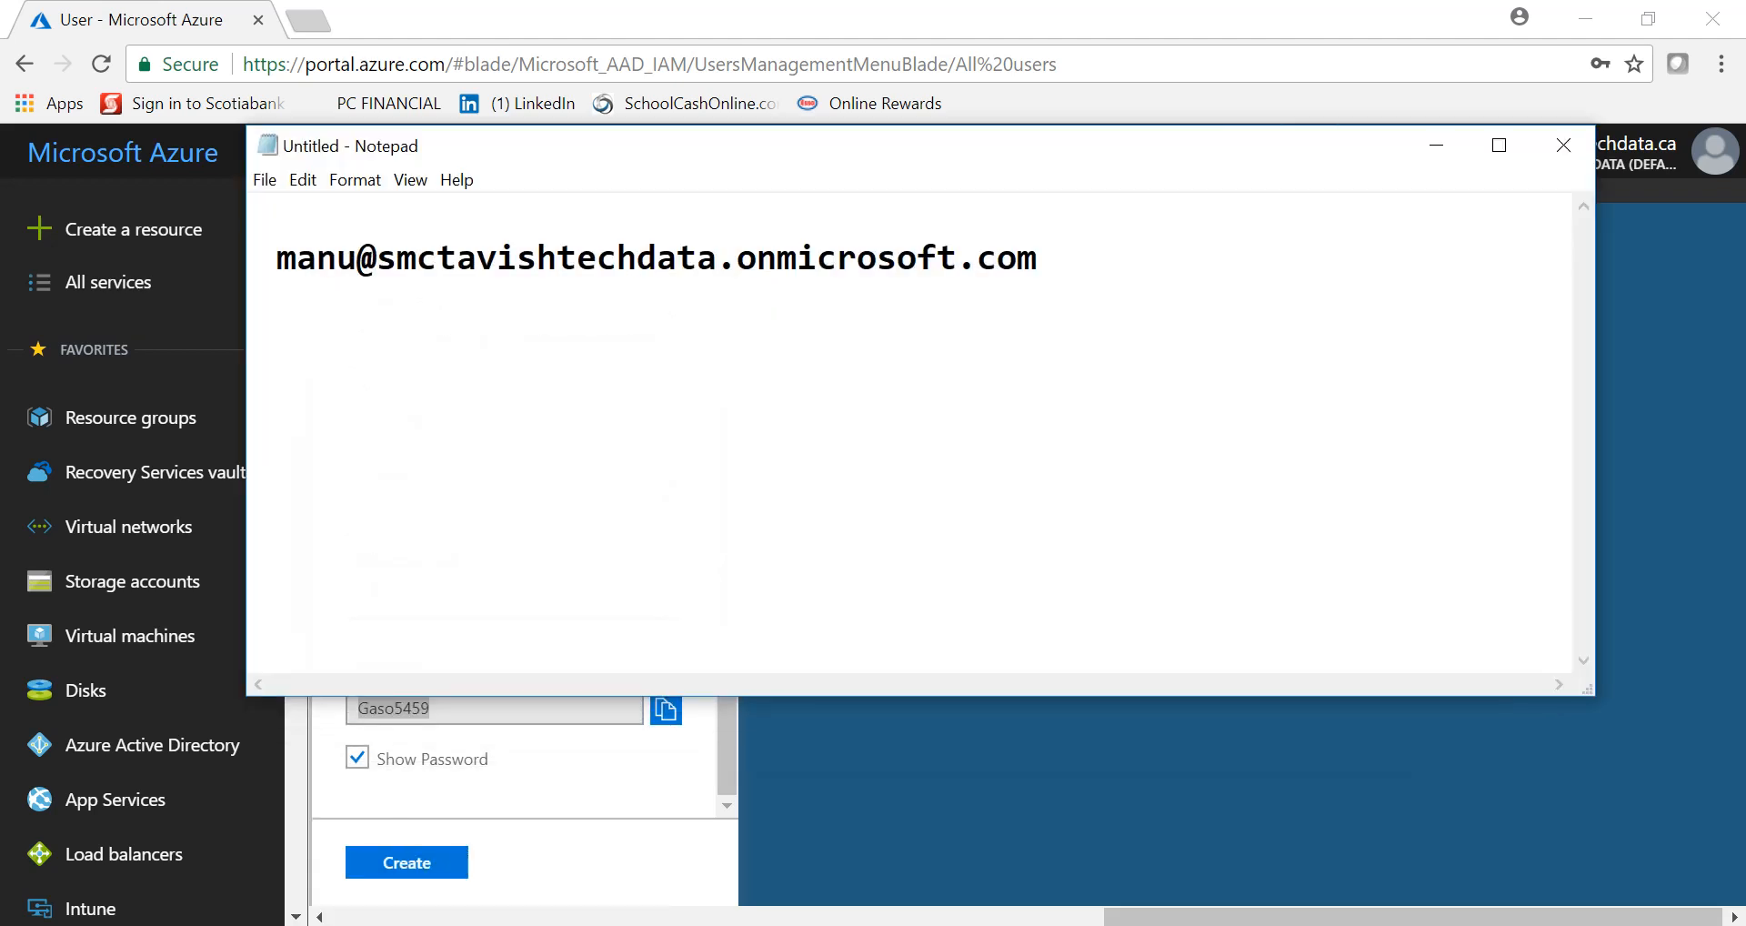
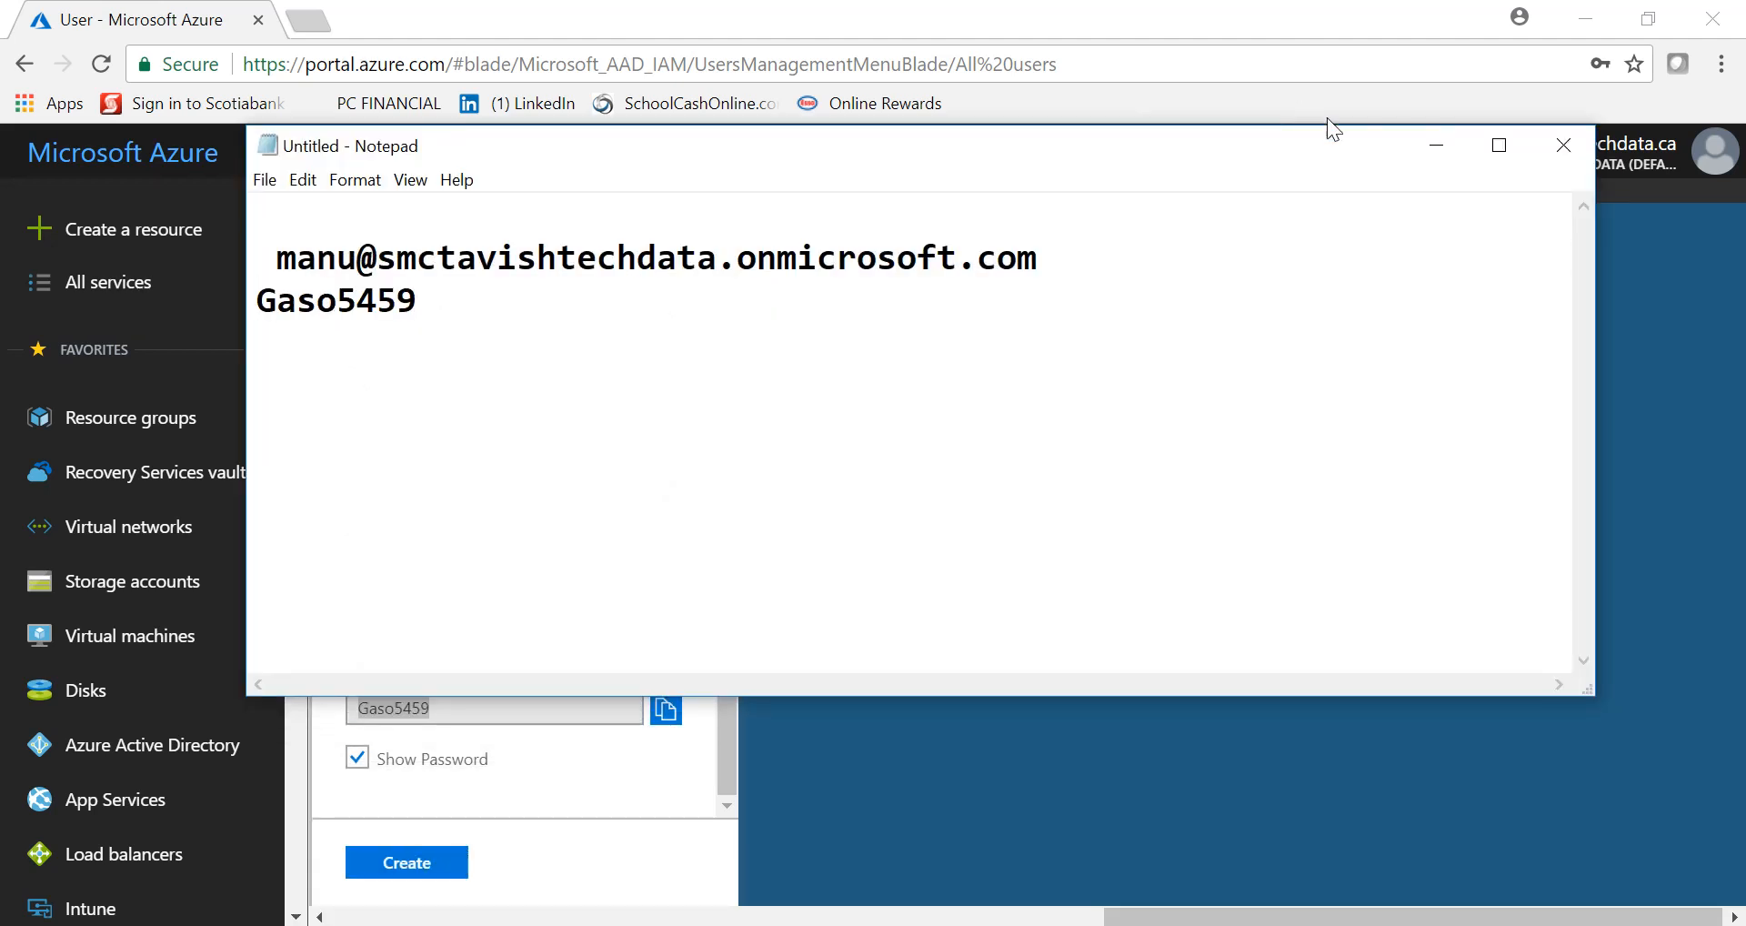
click(1561, 146)
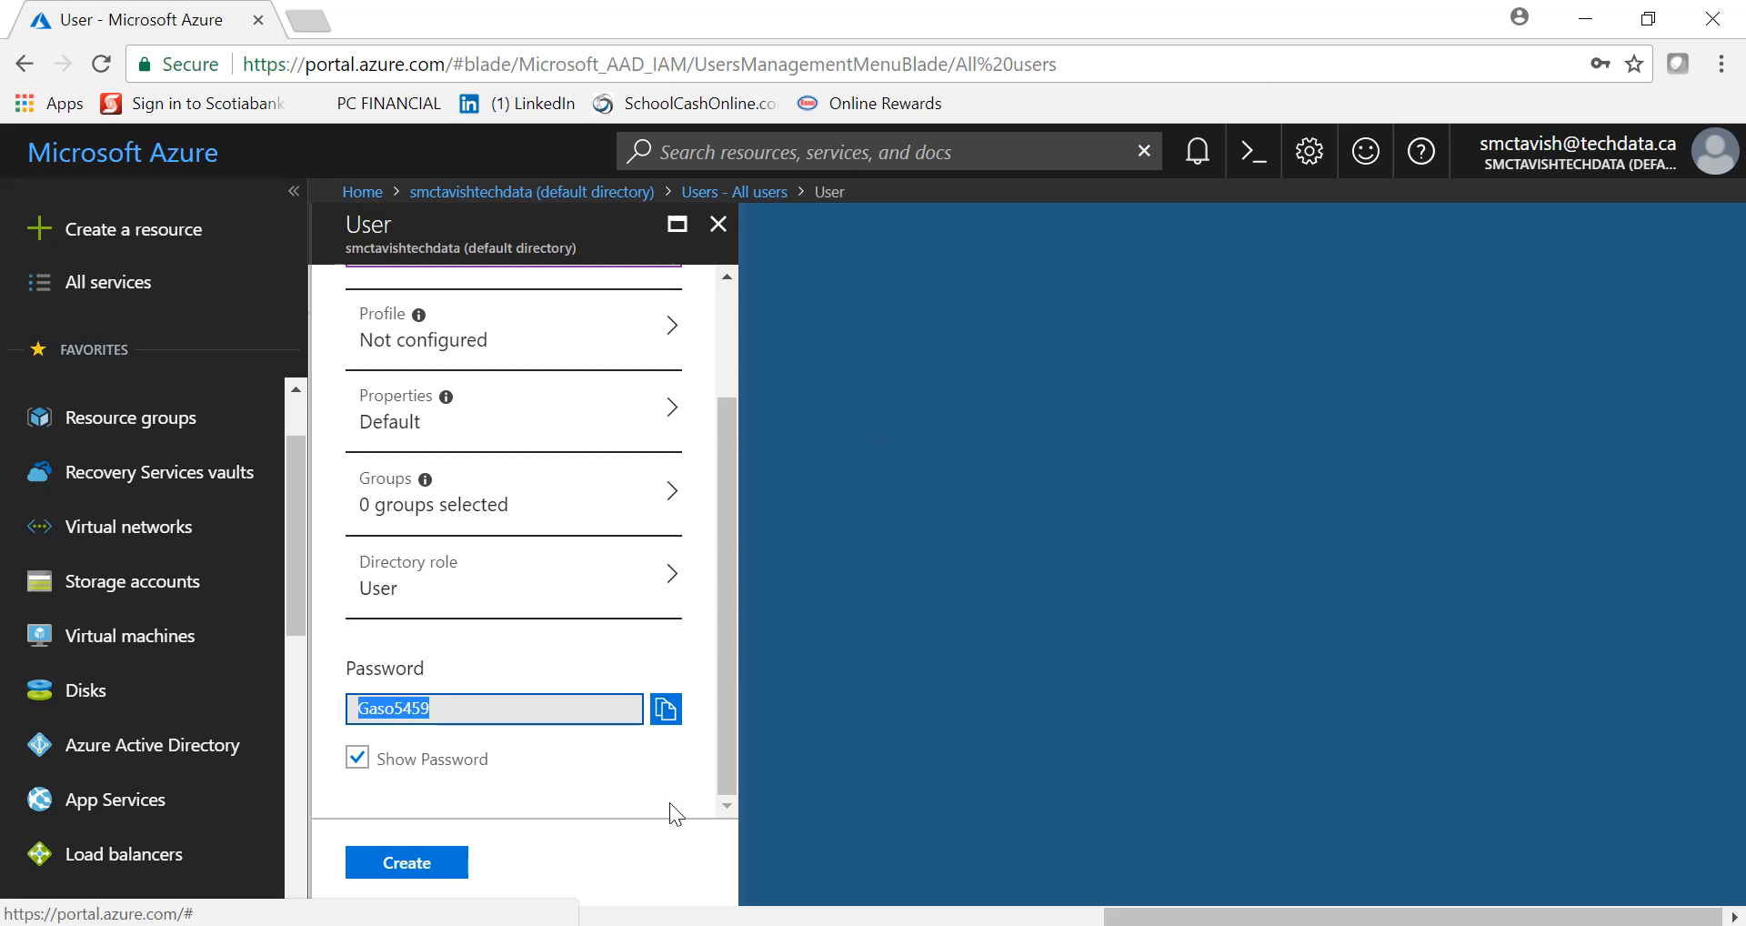
Create the user Shivam and dismiss the success notification
click(406, 862)
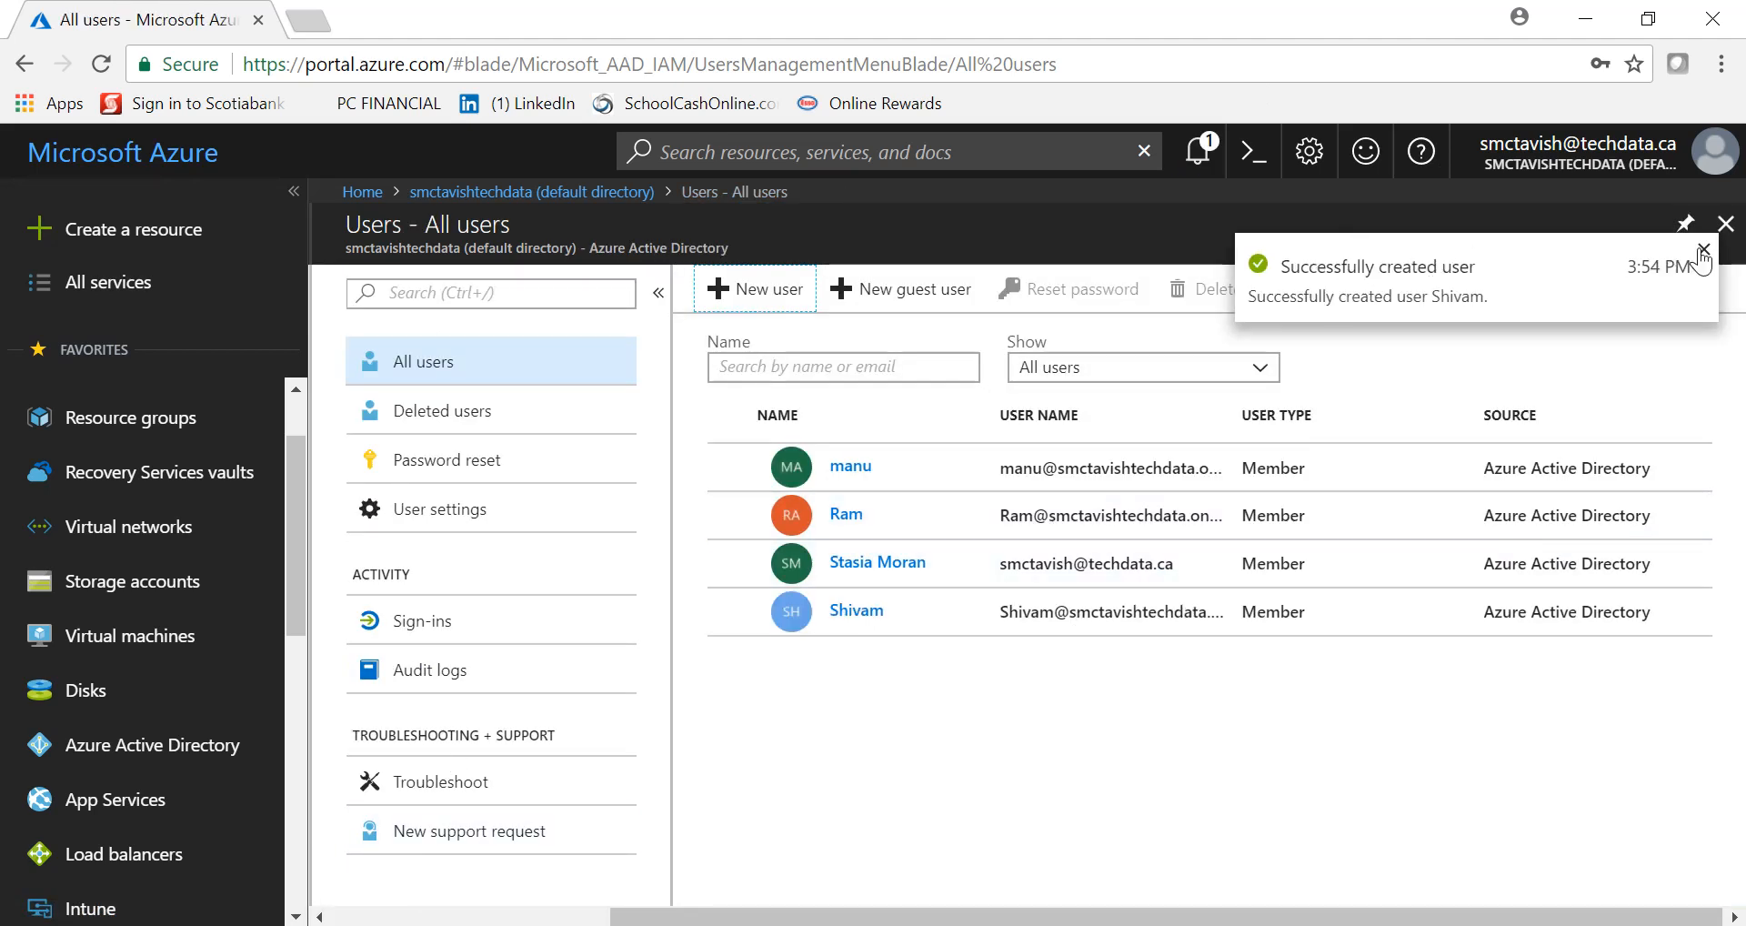
click(1703, 249)
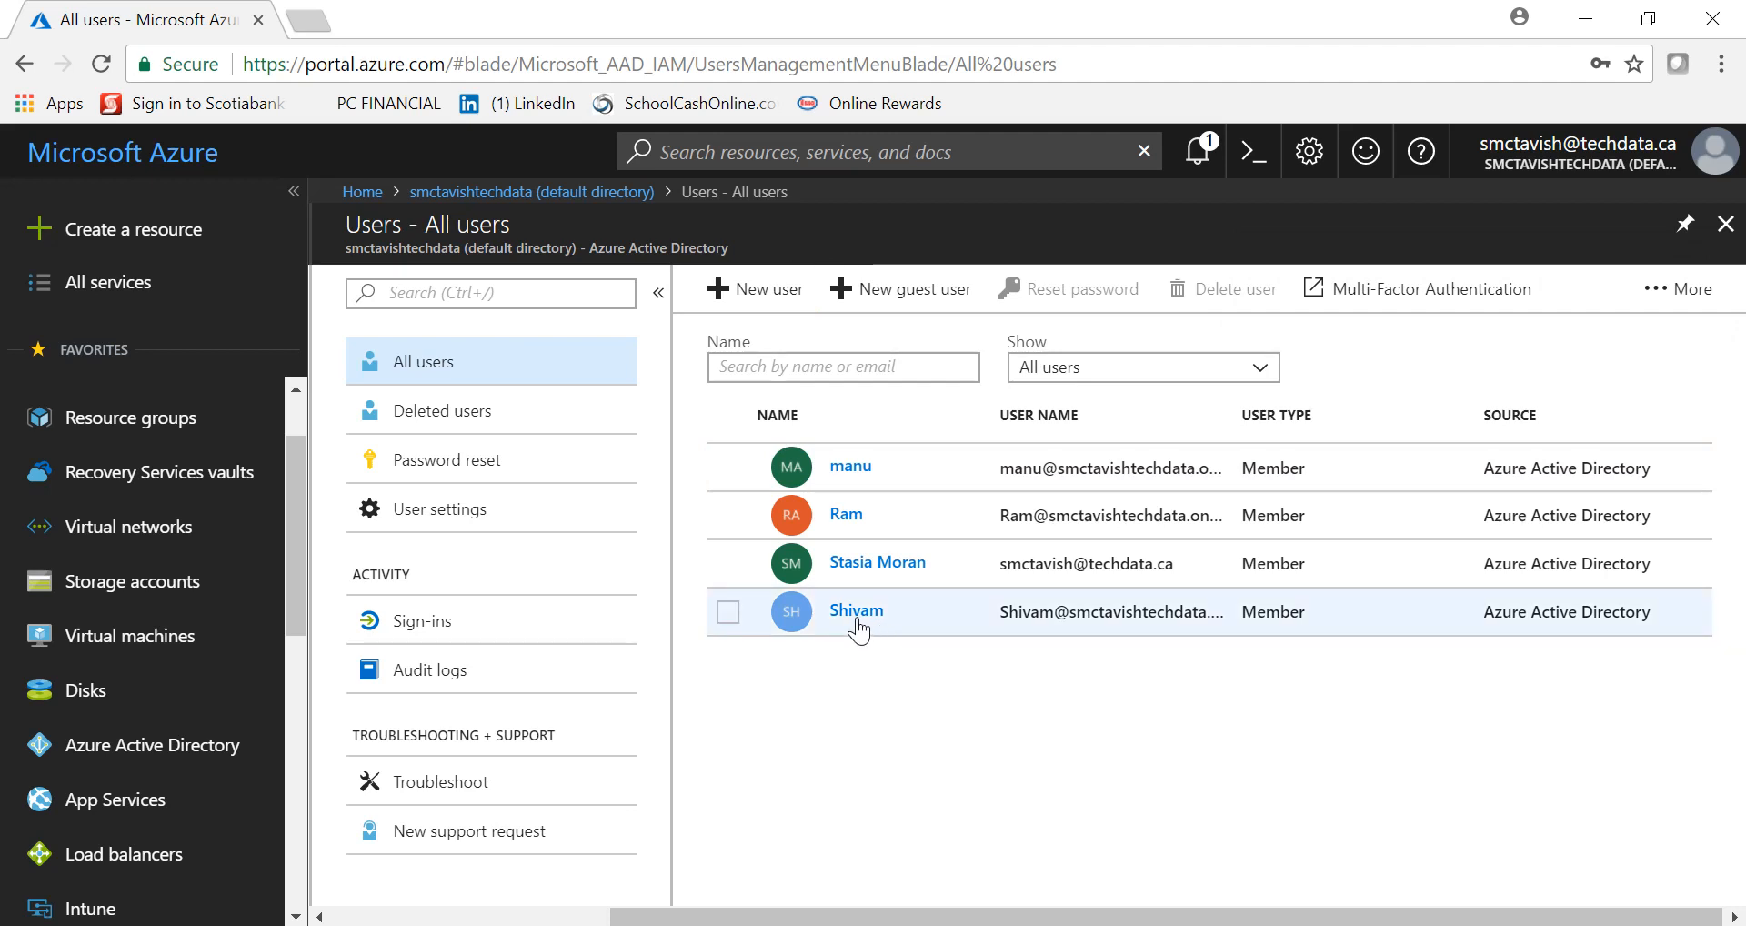
mouse_move(1735, 254)
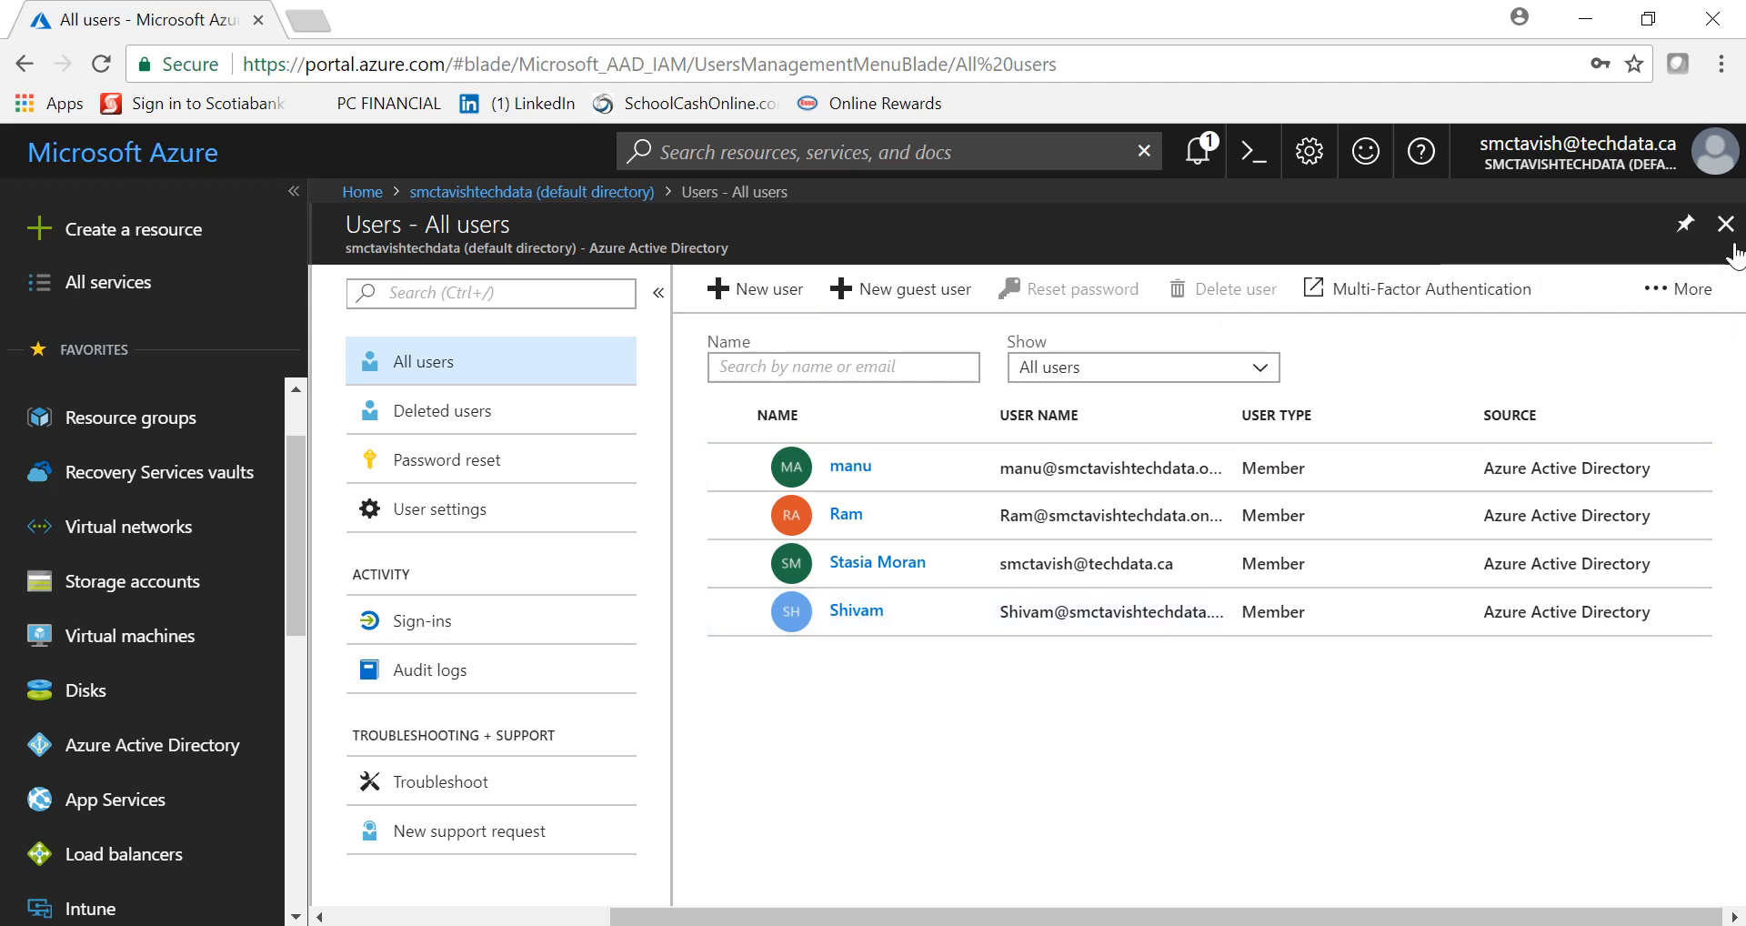
mouse_move(1726, 224)
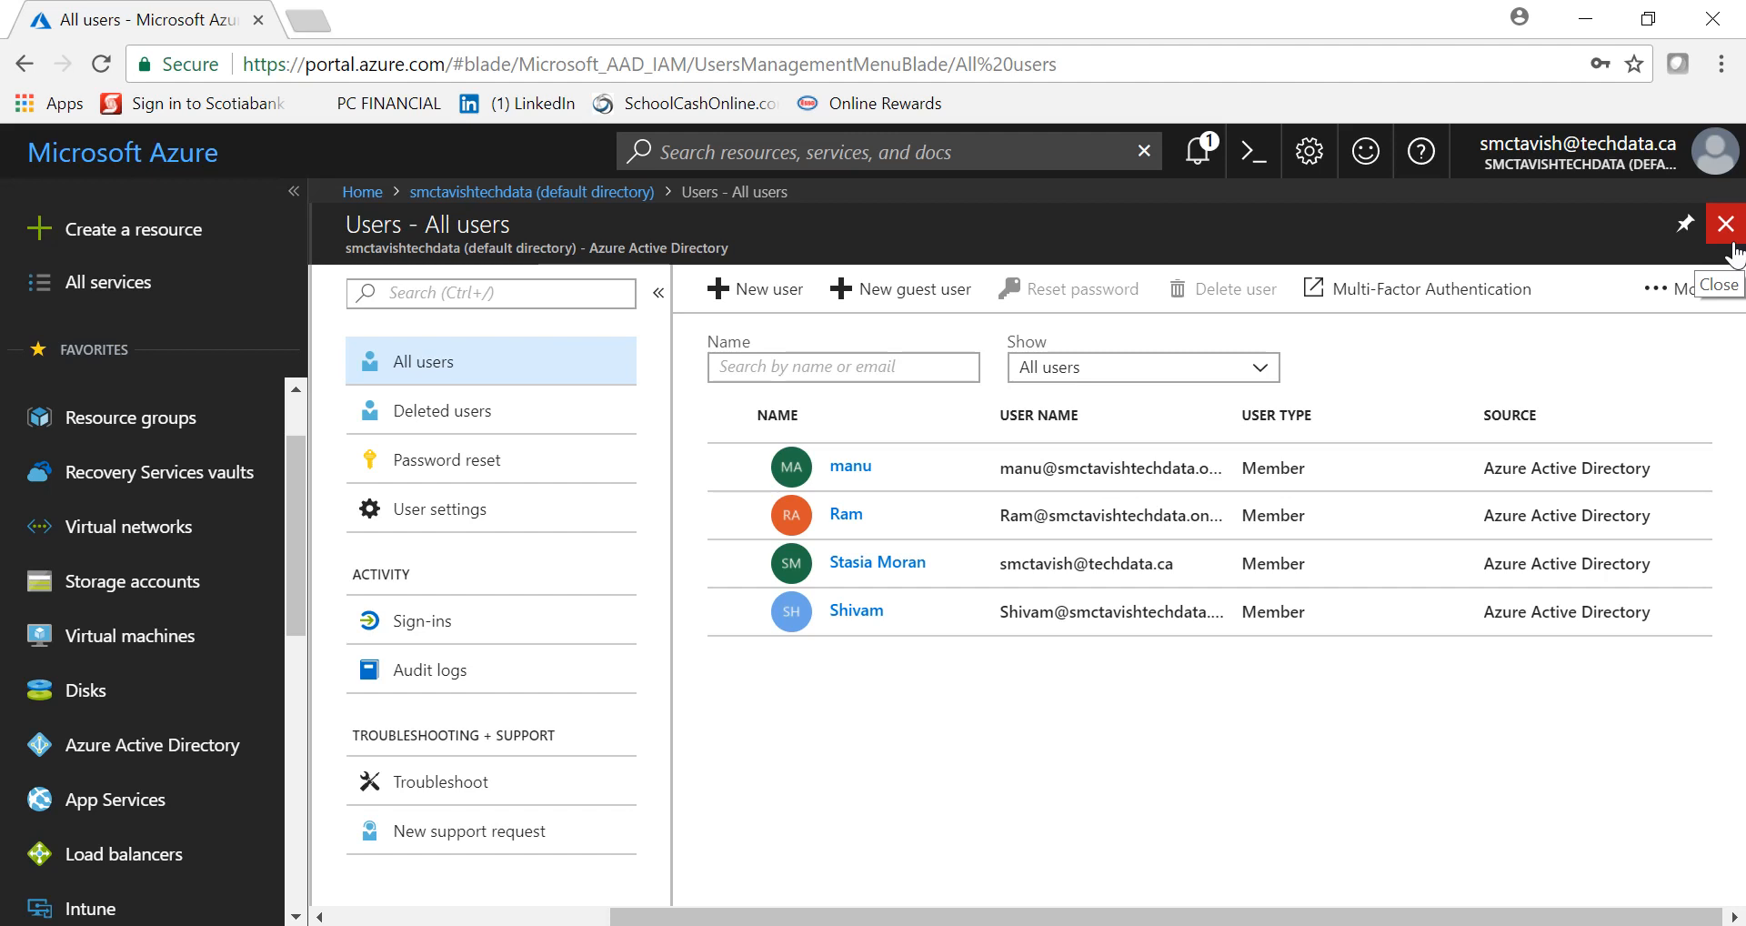
Leave the directory and open the DemobotTD resource group from Resource groups
click(1725, 224)
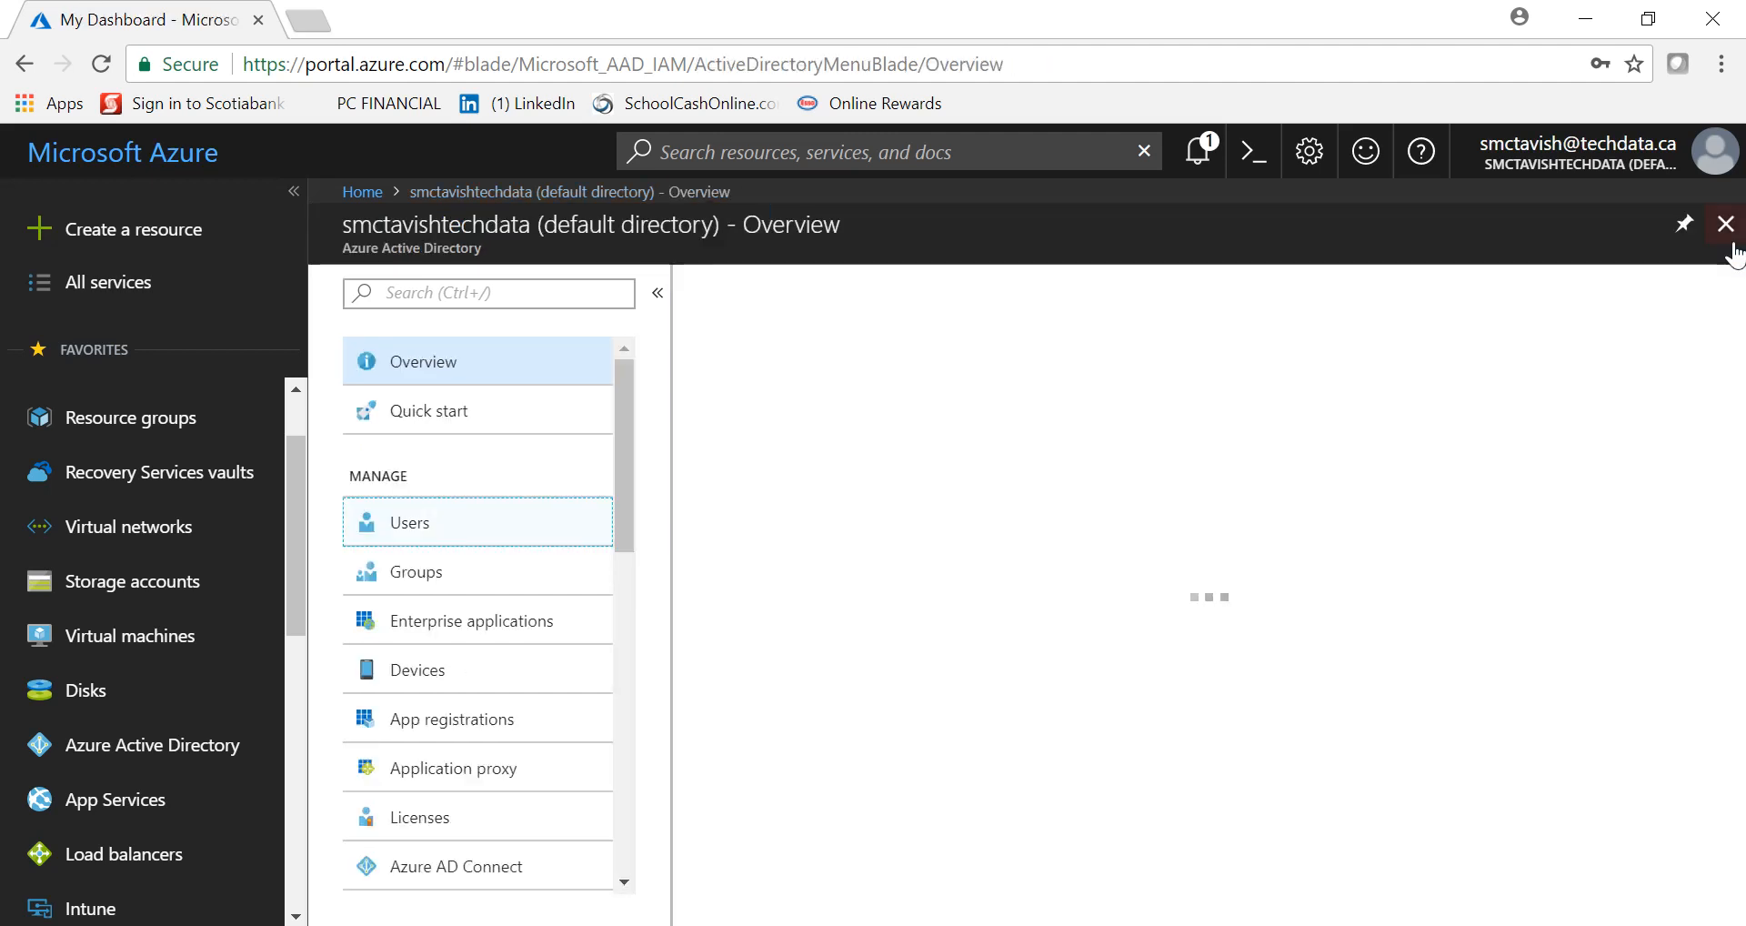
click(1725, 223)
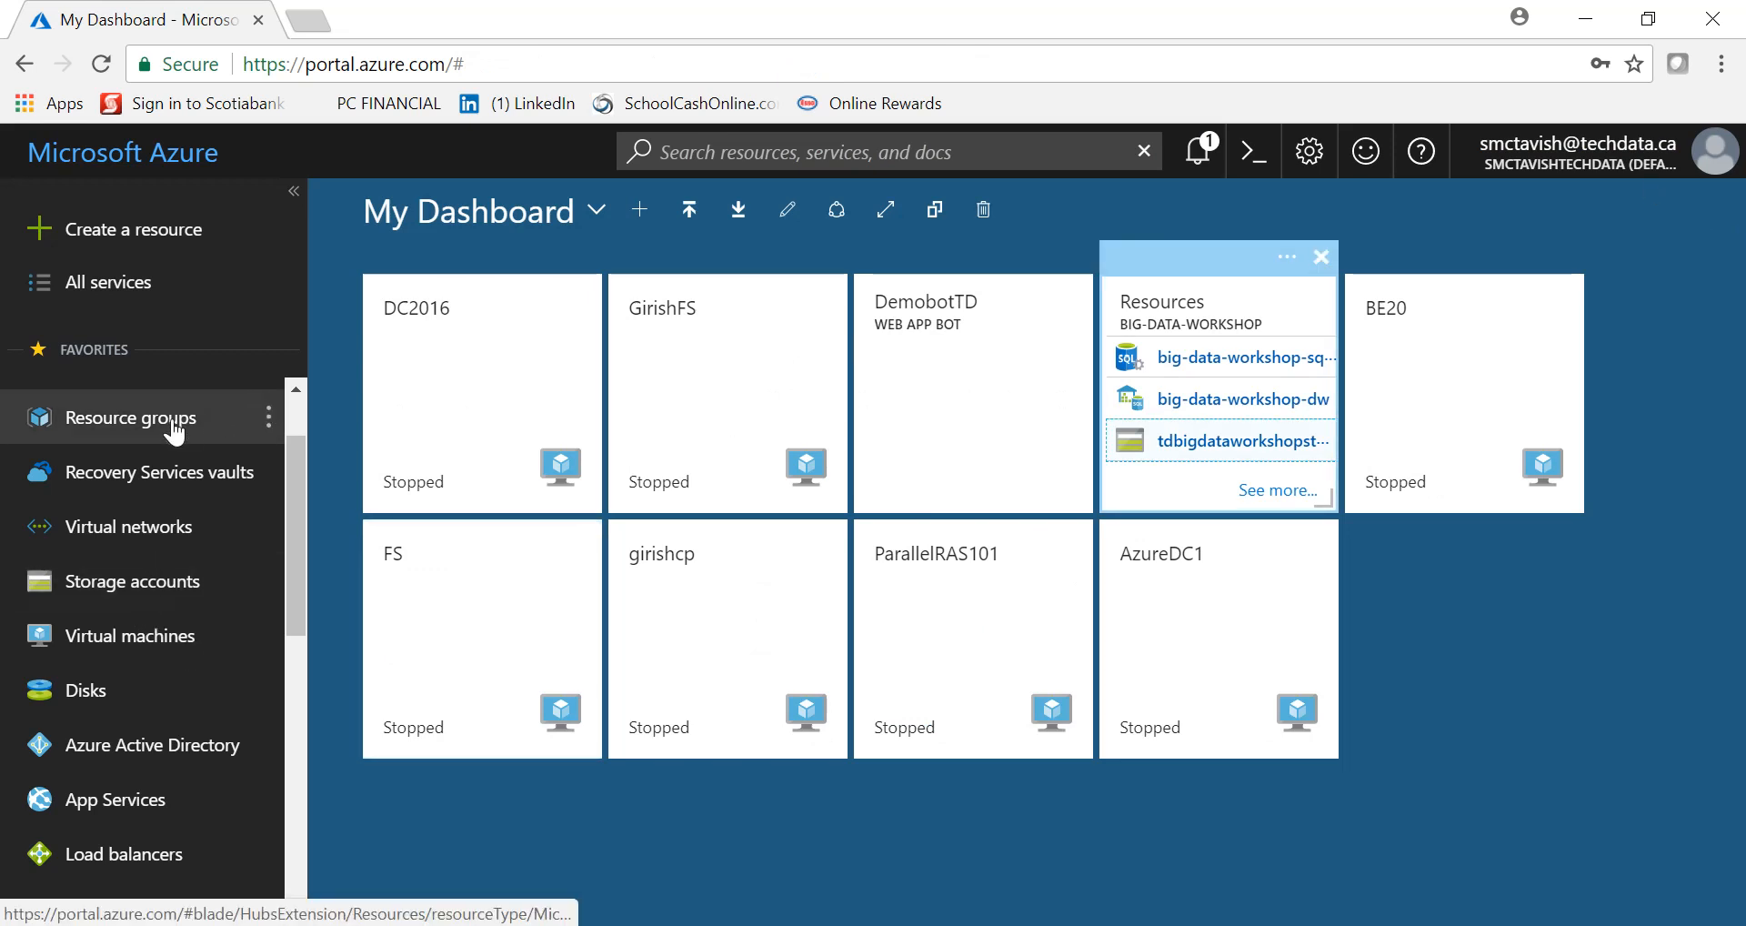
click(134, 417)
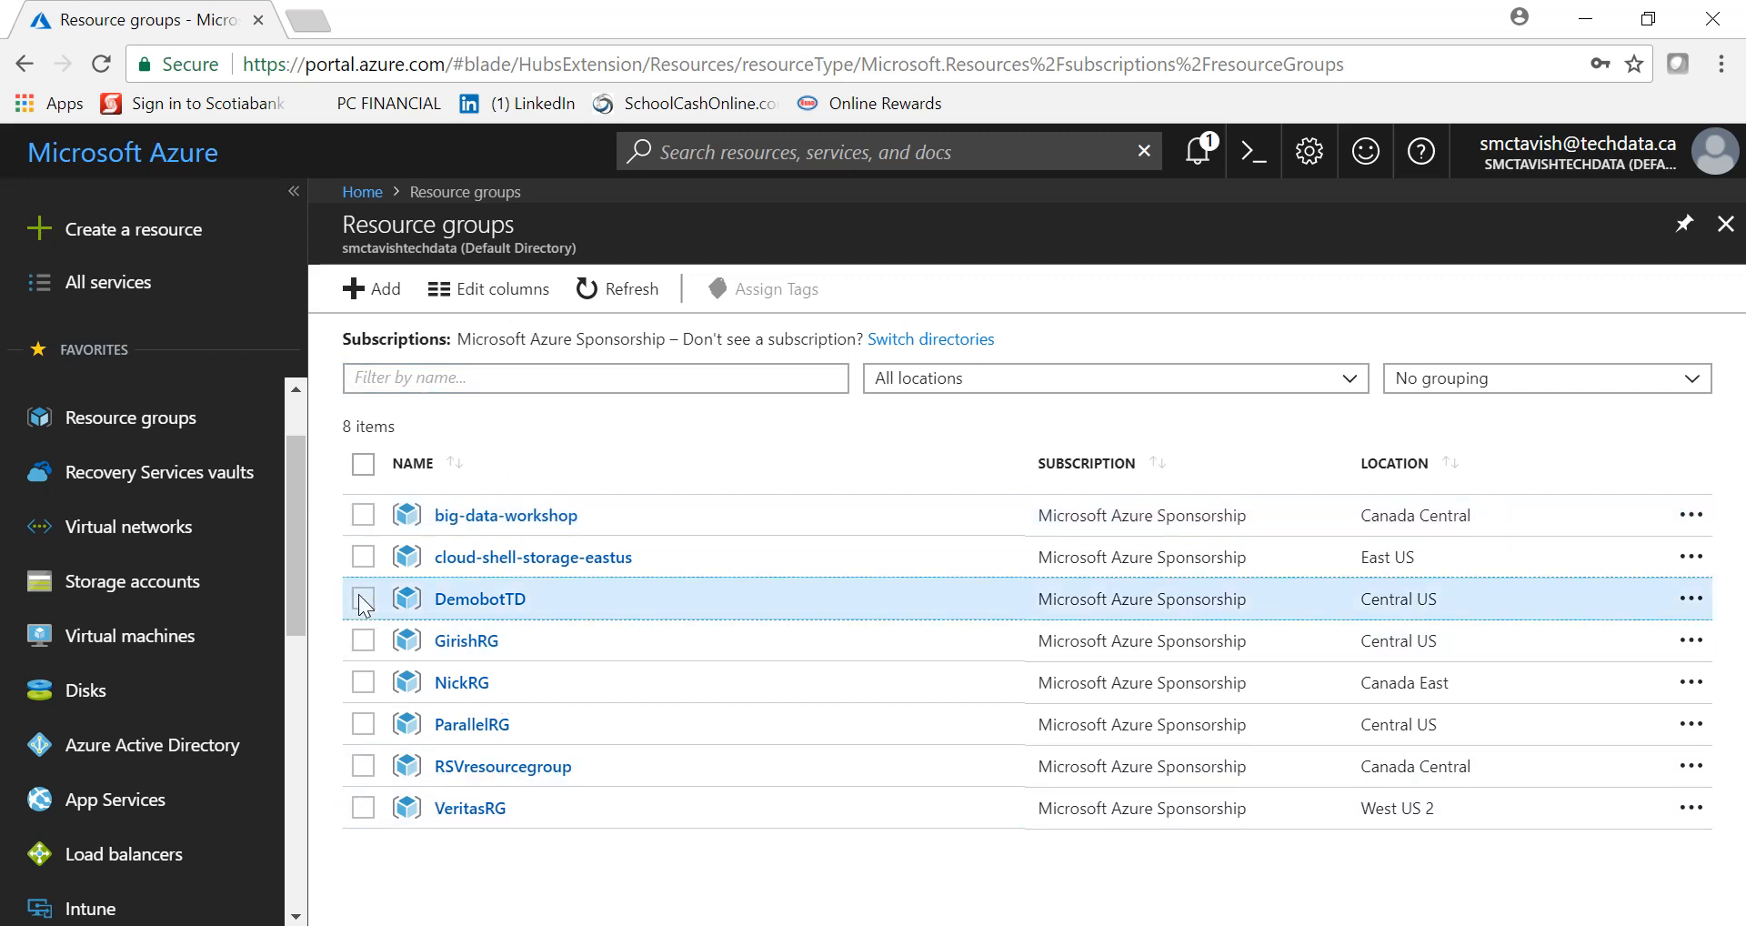
click(362, 598)
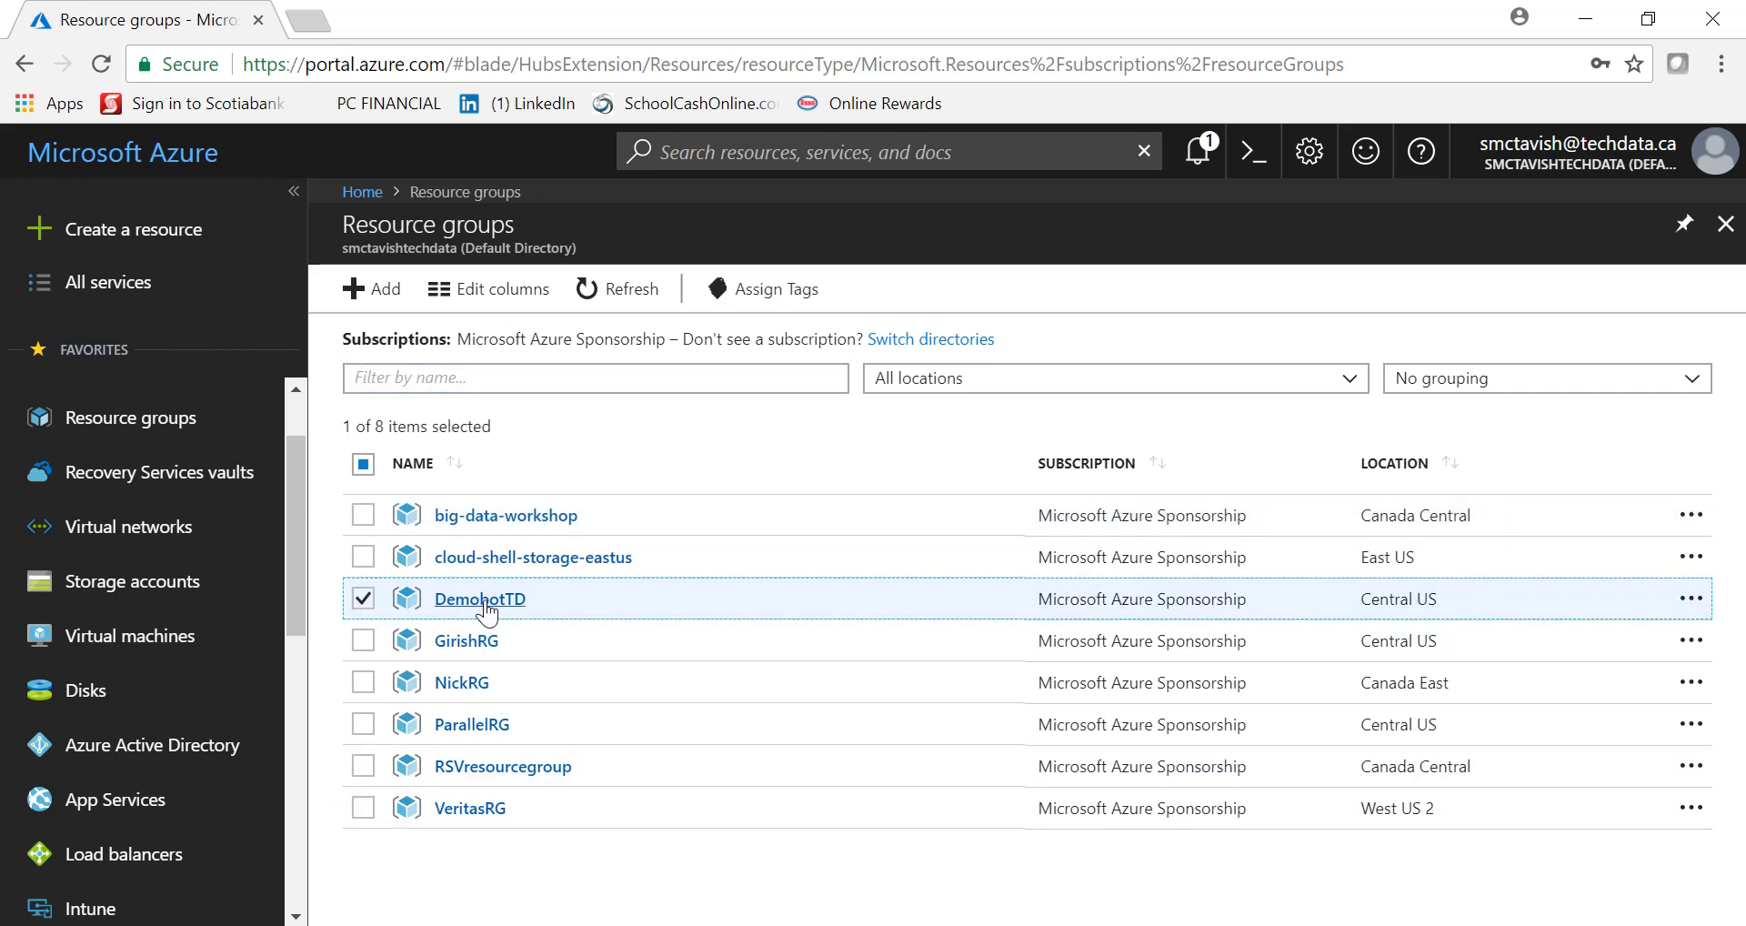
click(478, 598)
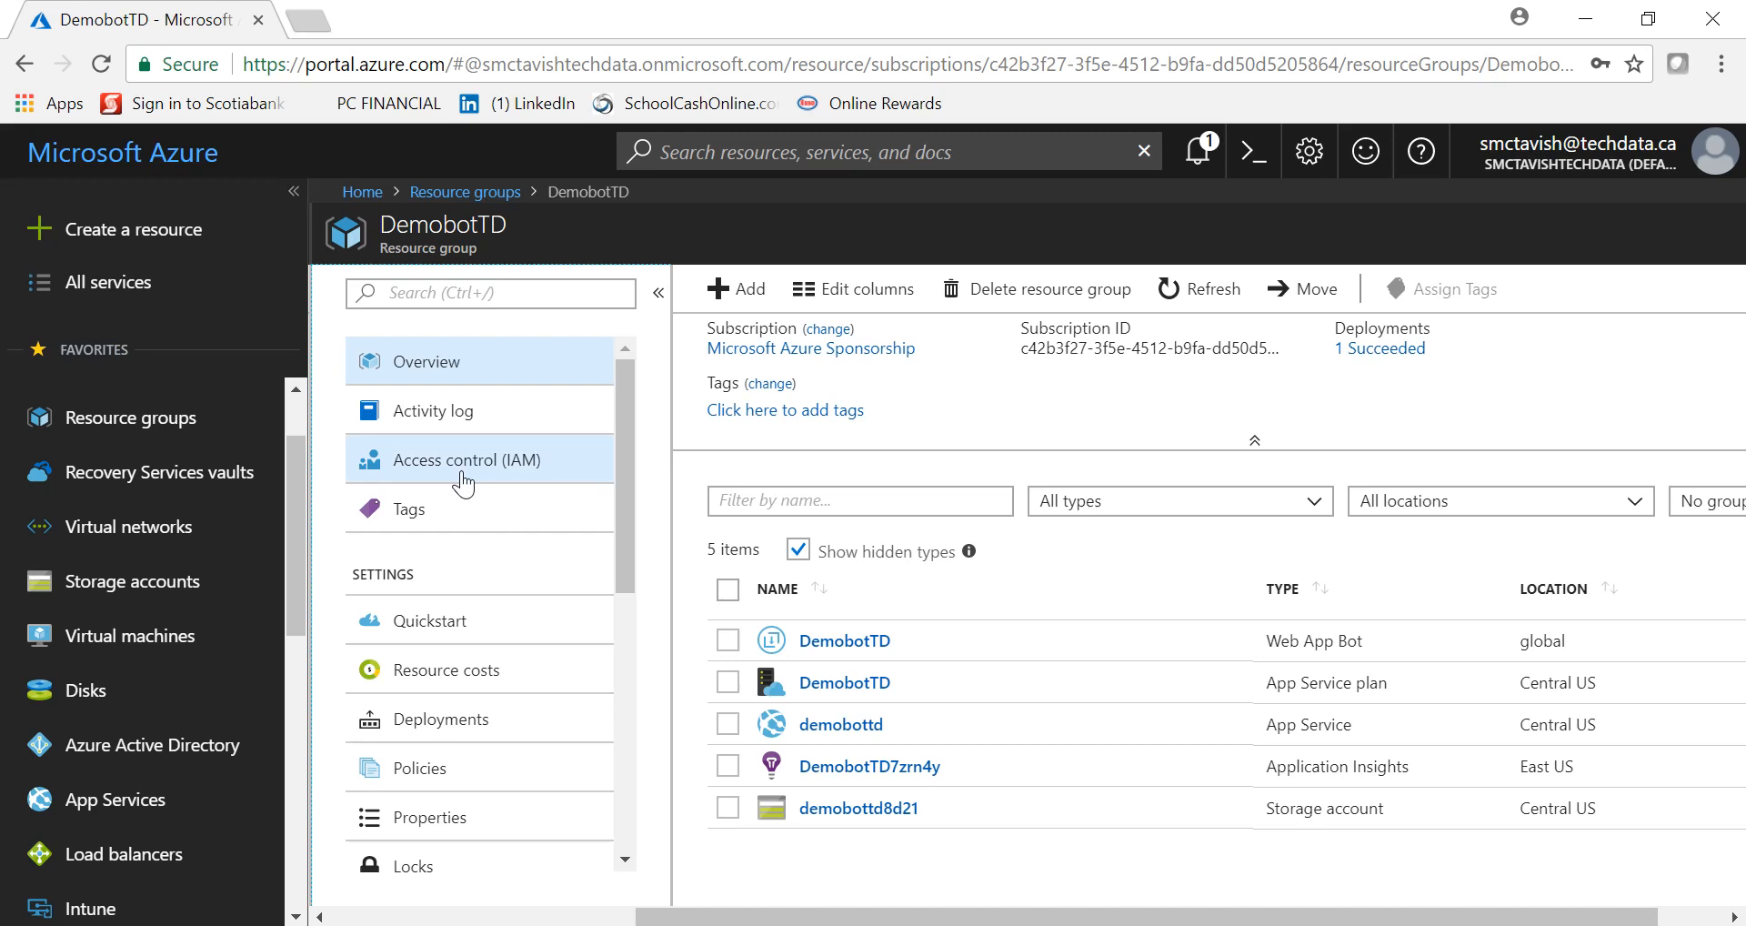
Assign Shivam the Contributor role on DemobotTD via Access control (IAM) and save
click(467, 458)
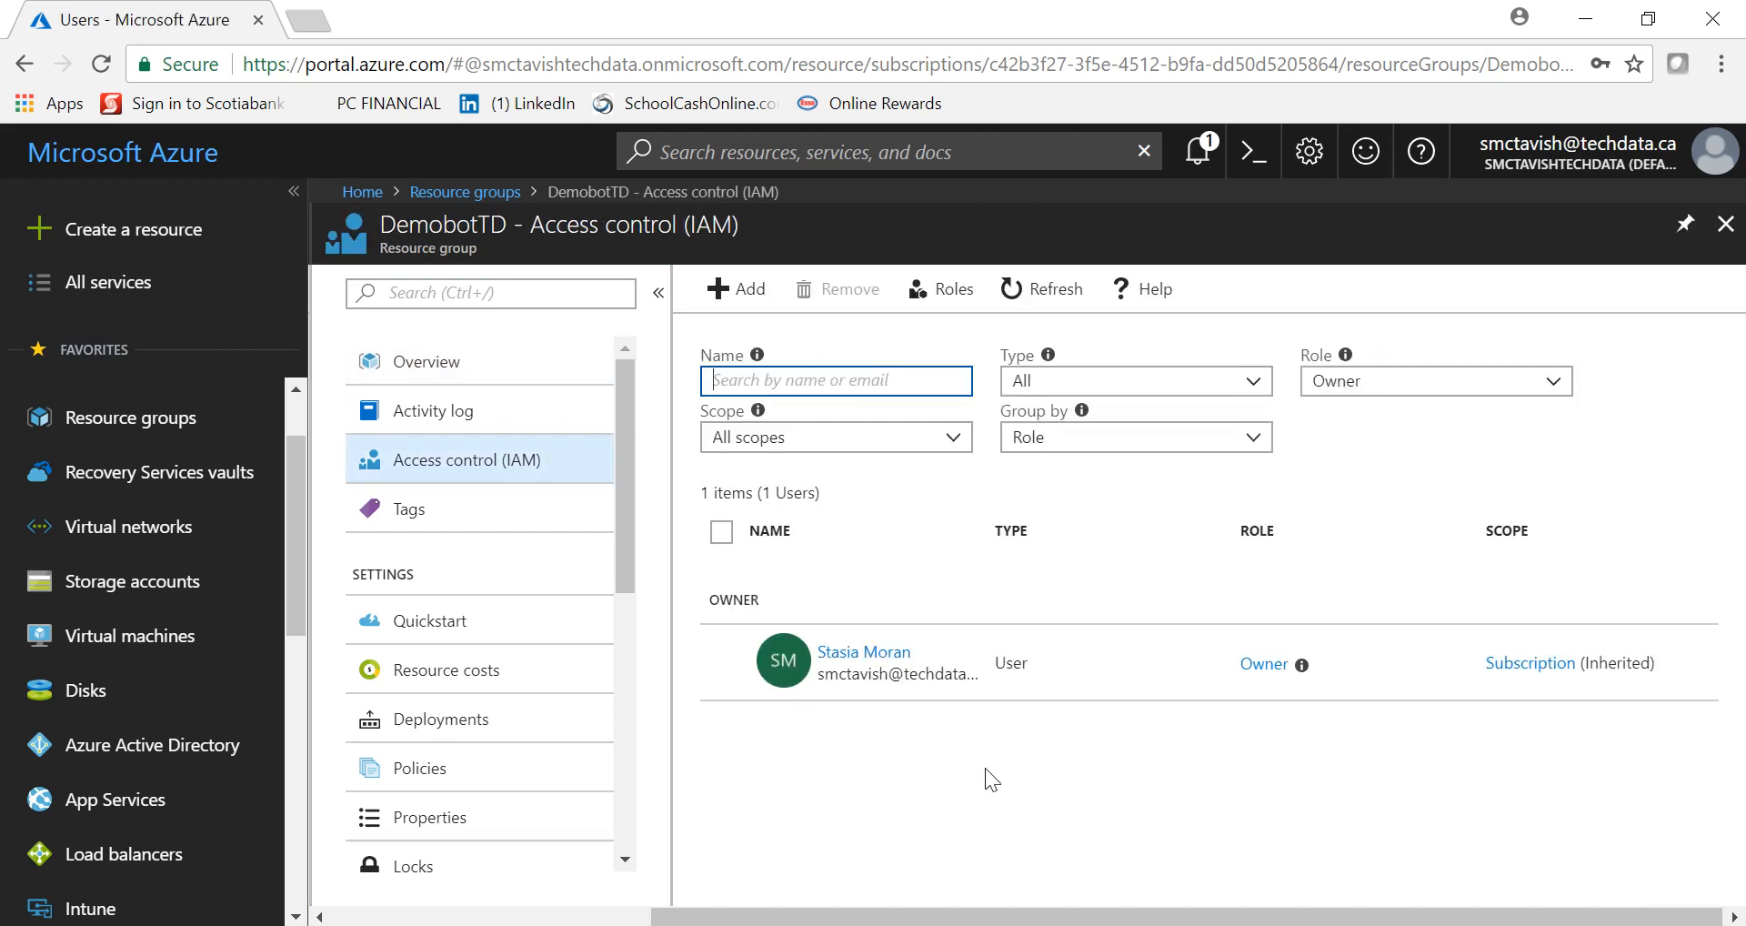
mouse_move(737, 287)
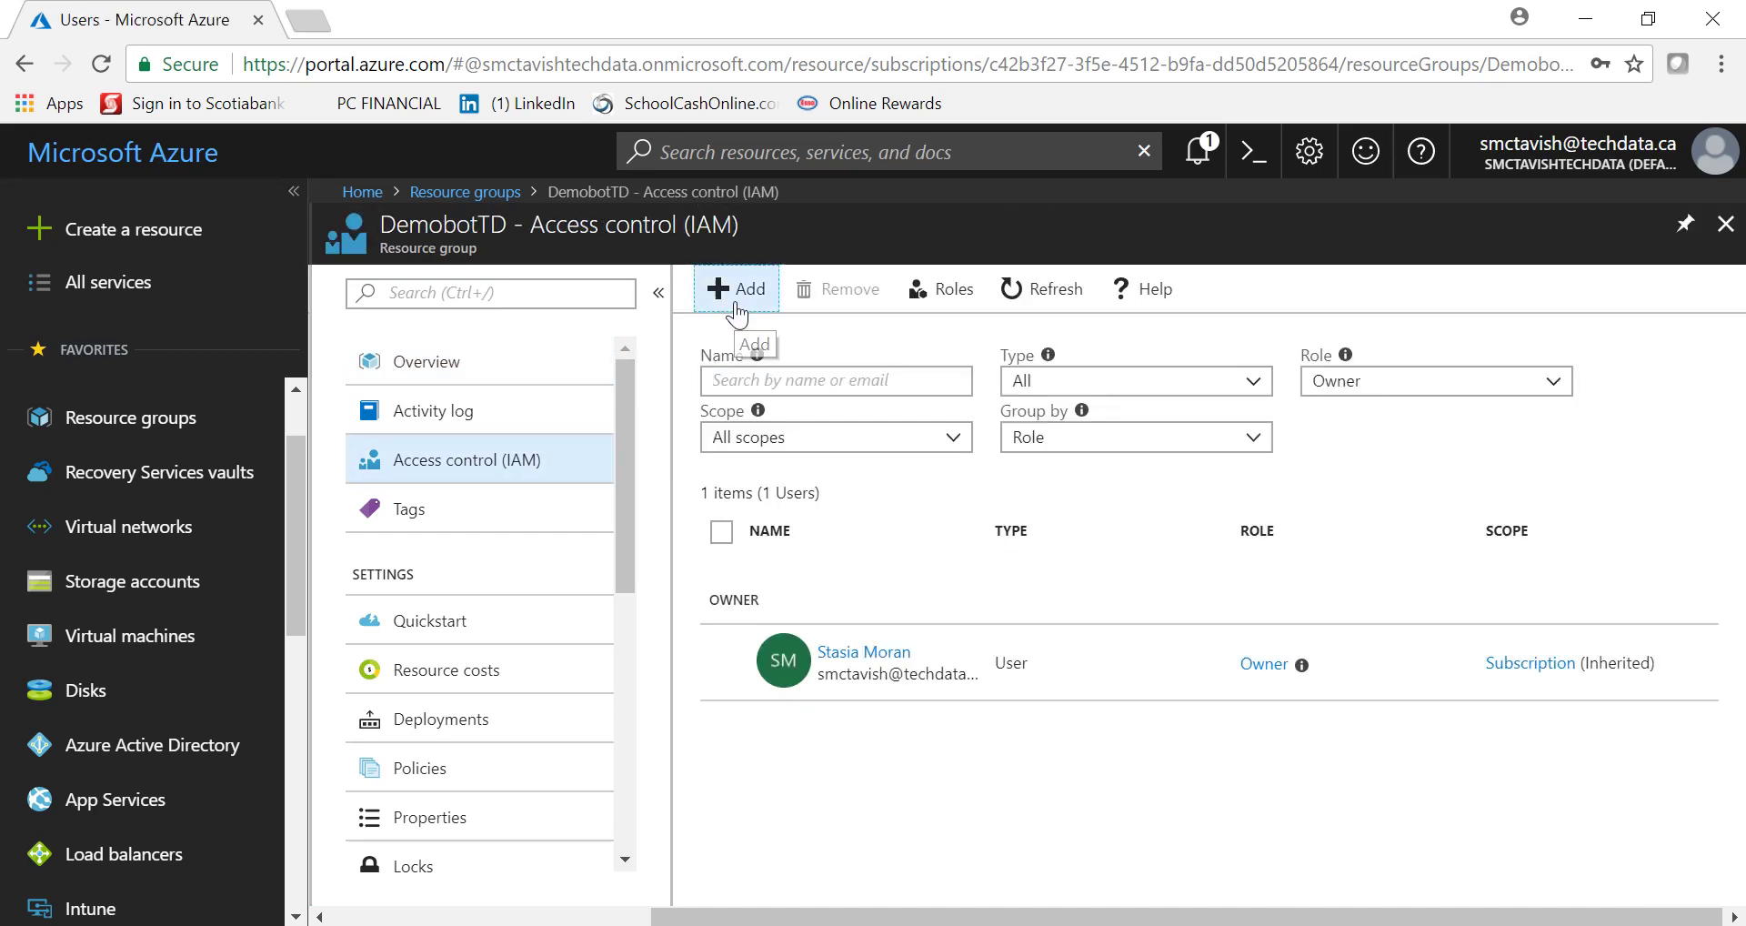
click(737, 289)
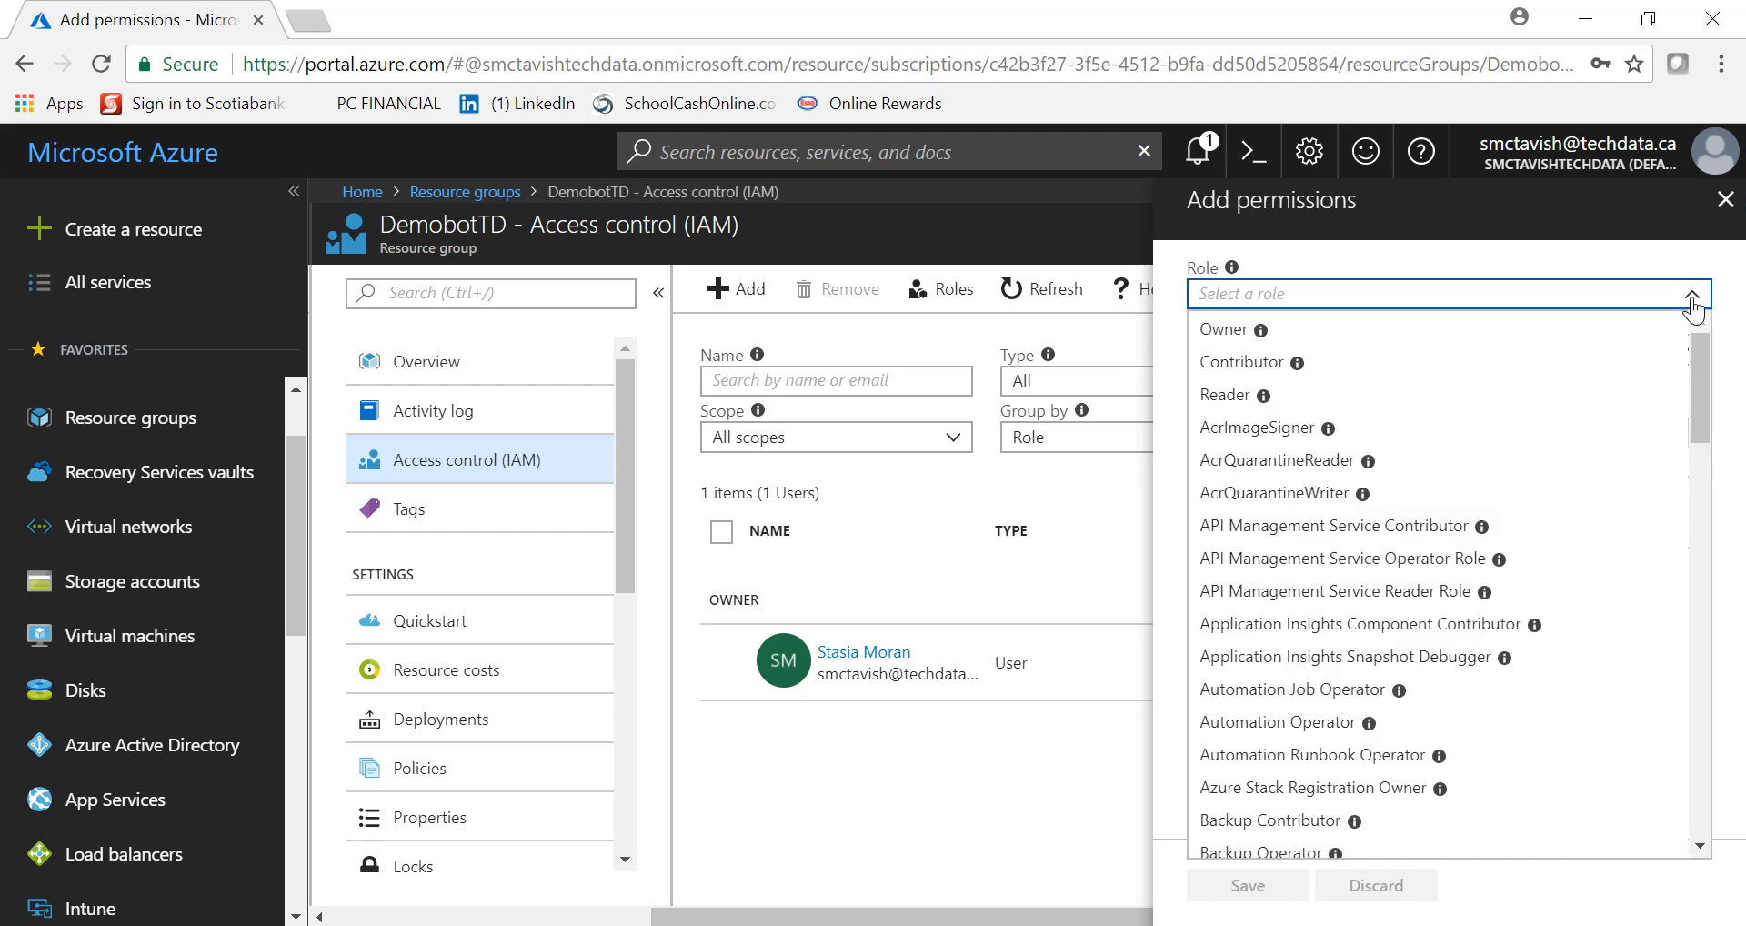
mouse_move(1248, 395)
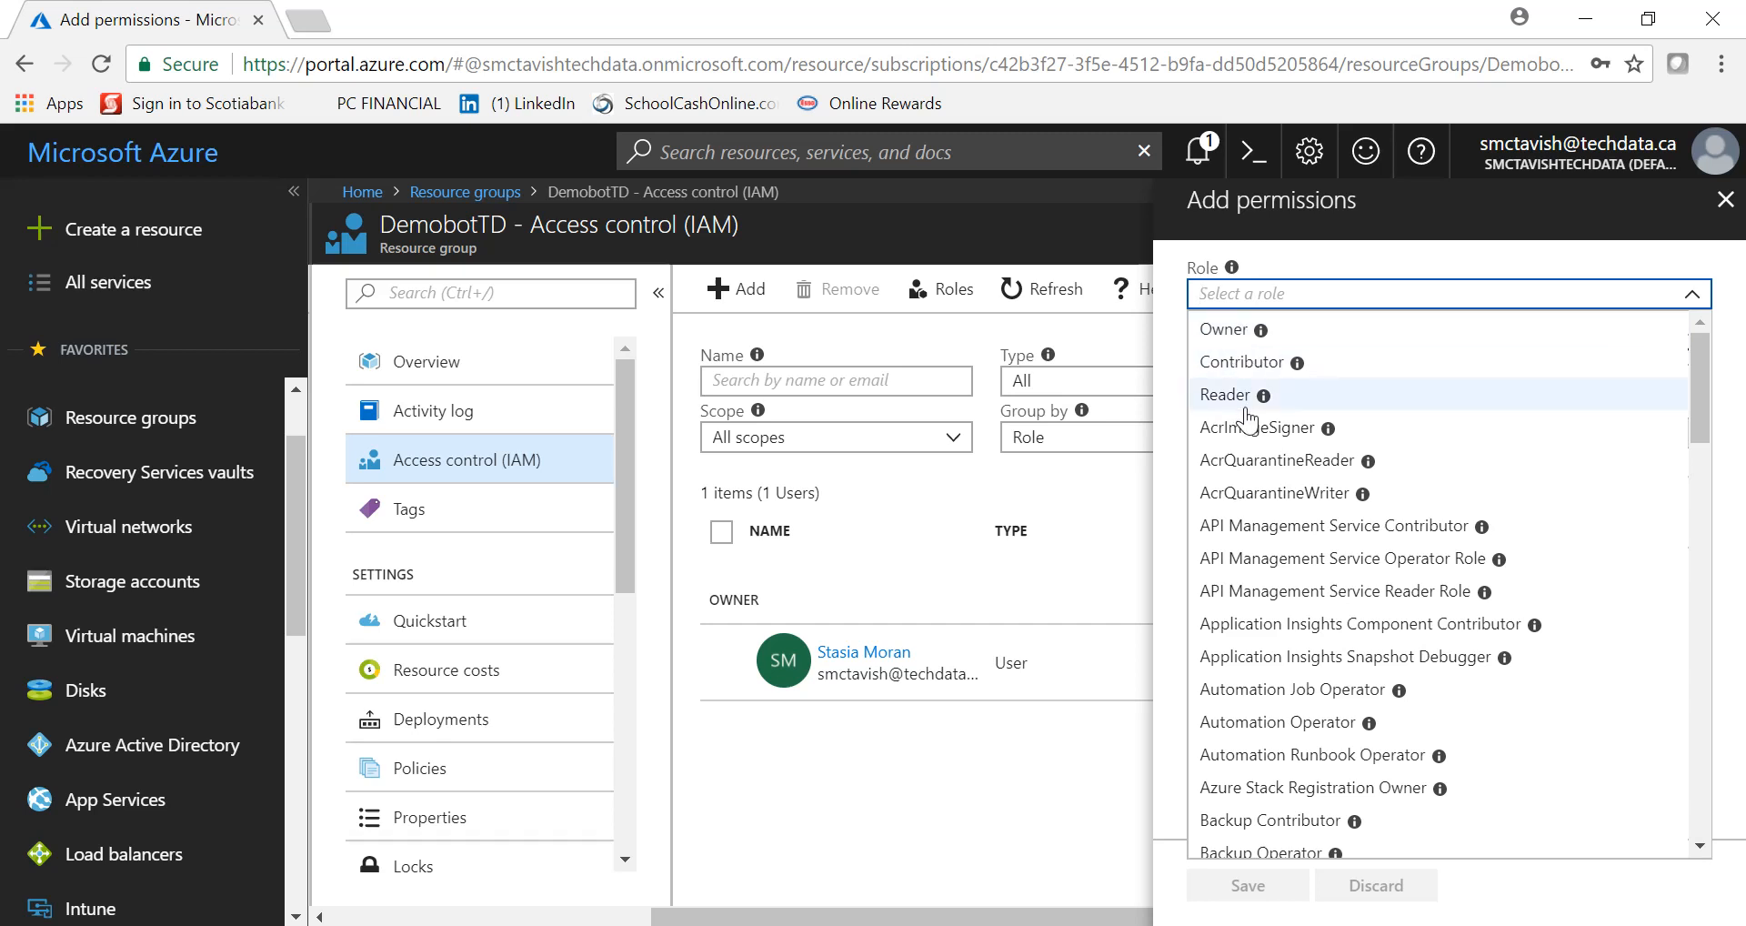
mouse_move(1300, 329)
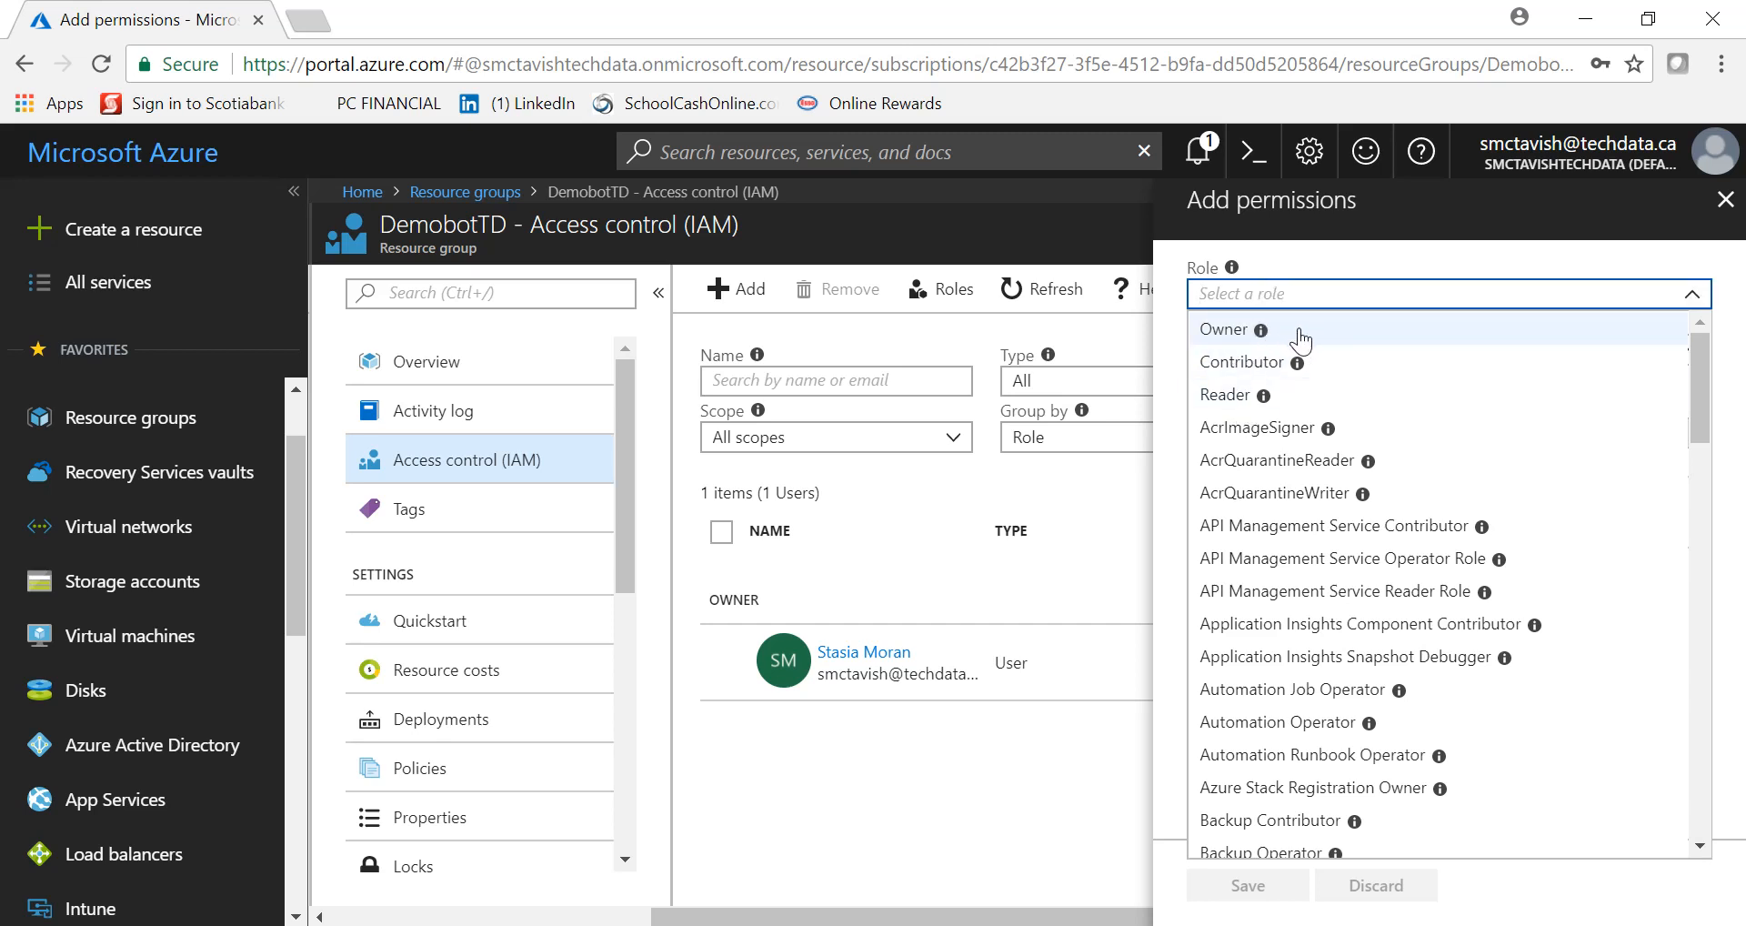
mouse_move(1285, 873)
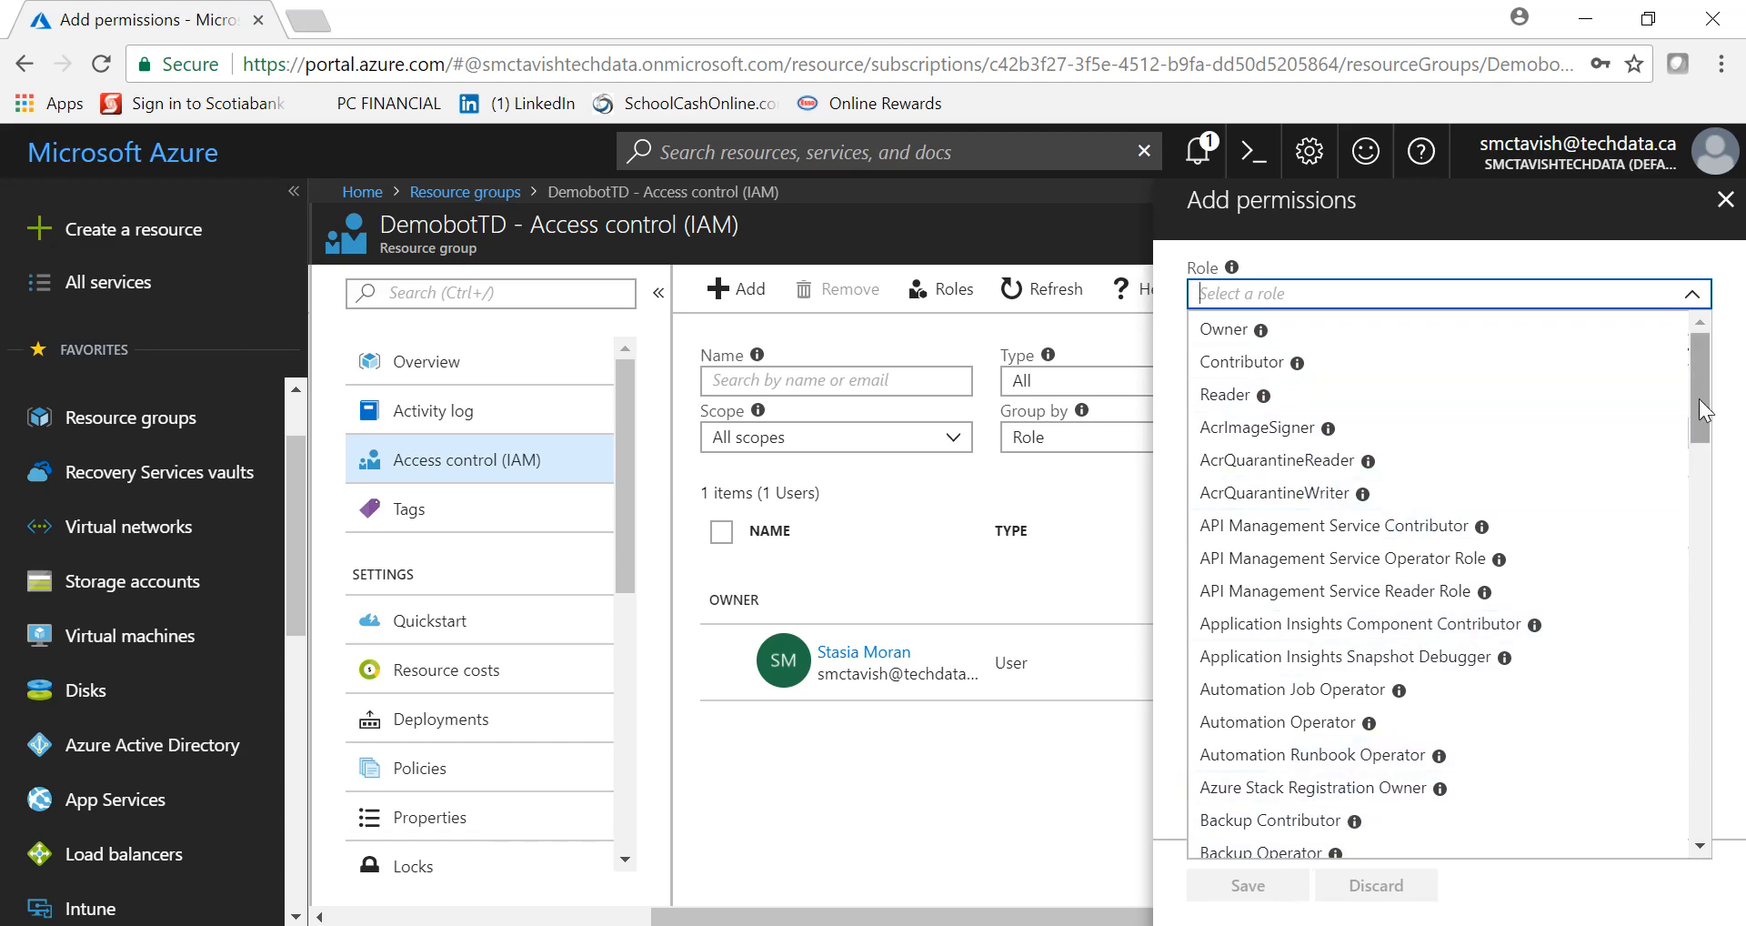
scroll(down, 3)
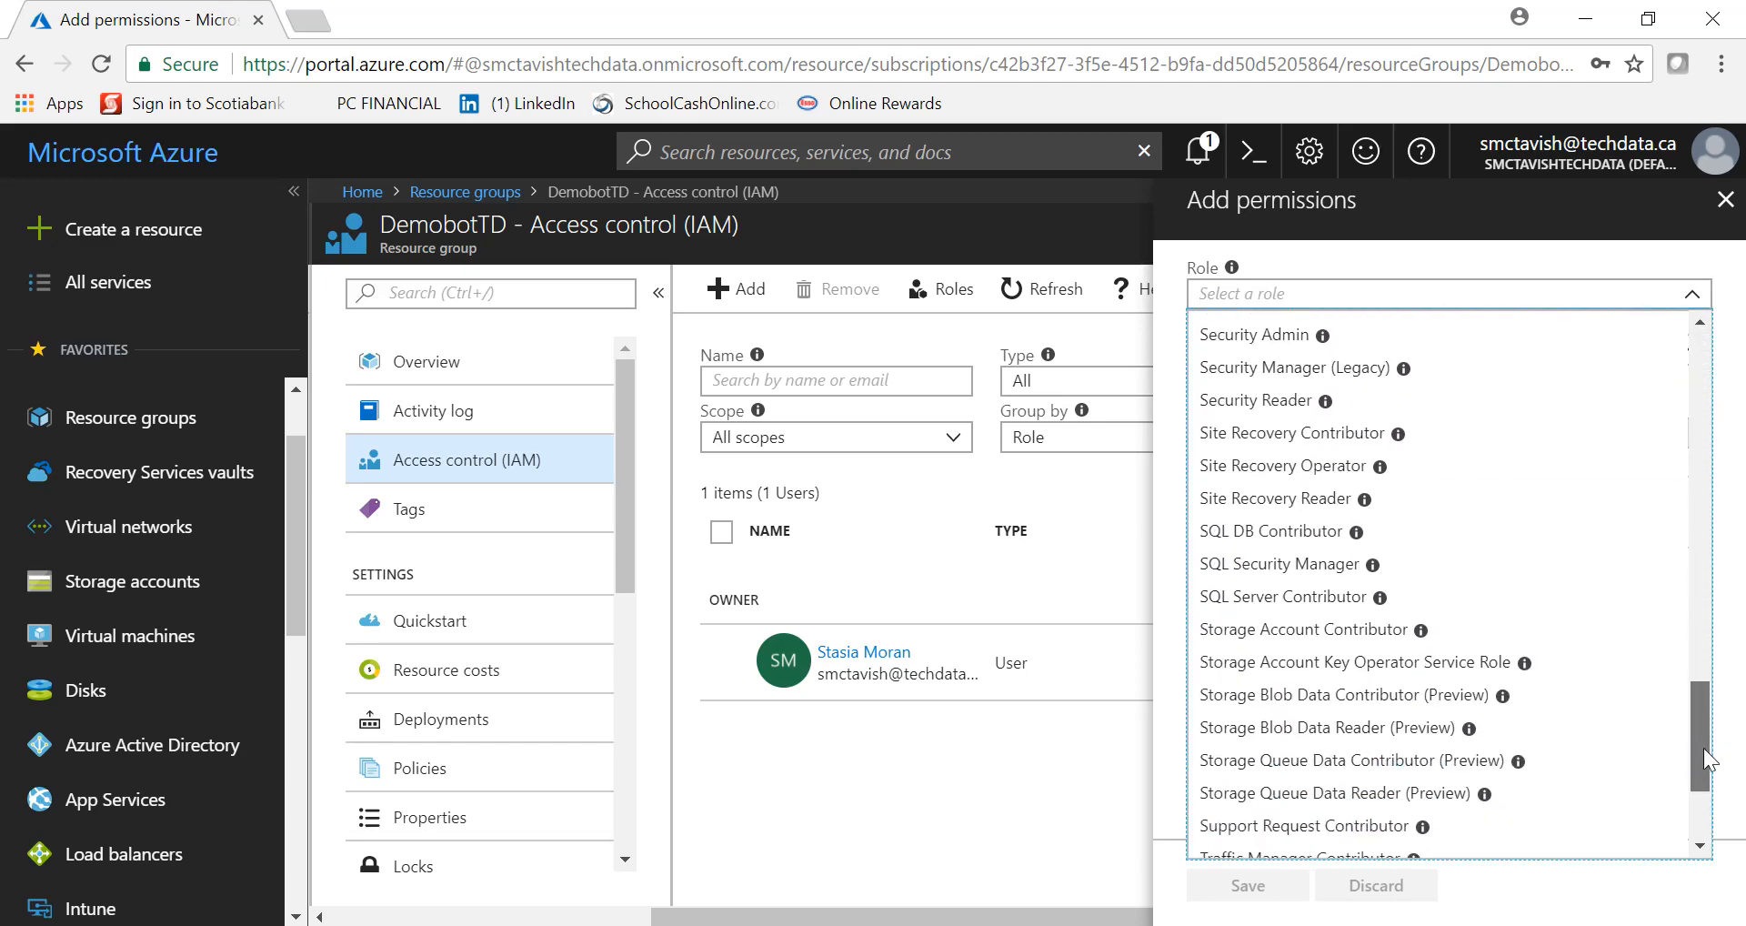
scroll(up, 3)
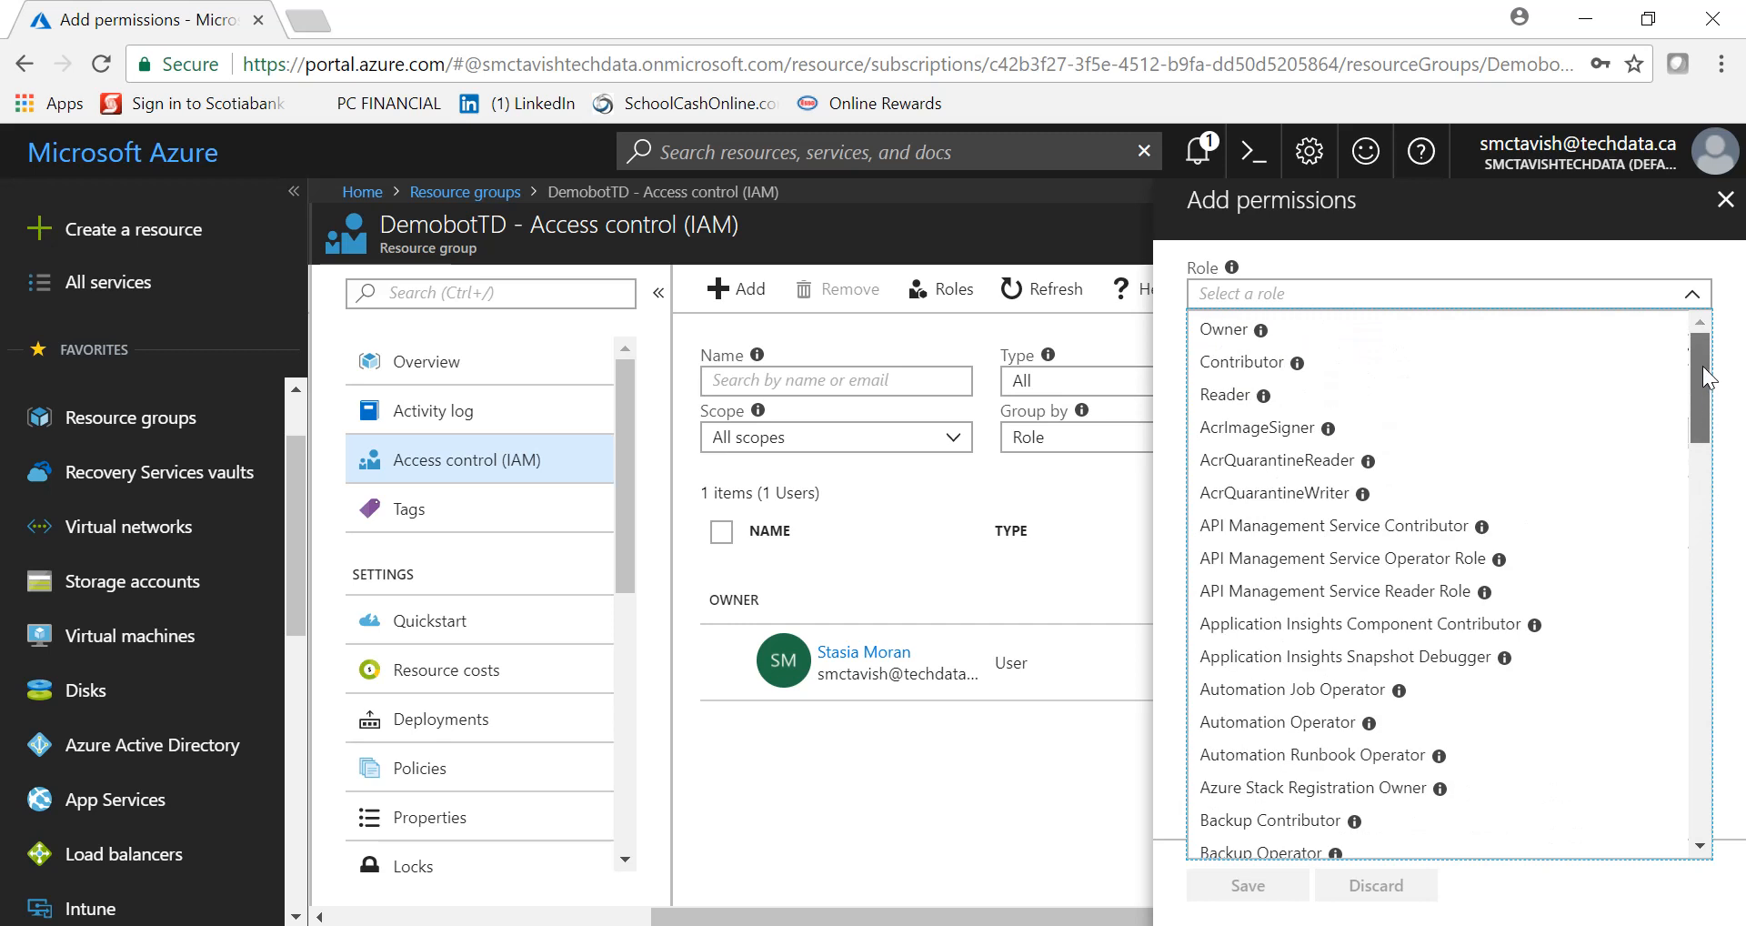
click(1244, 362)
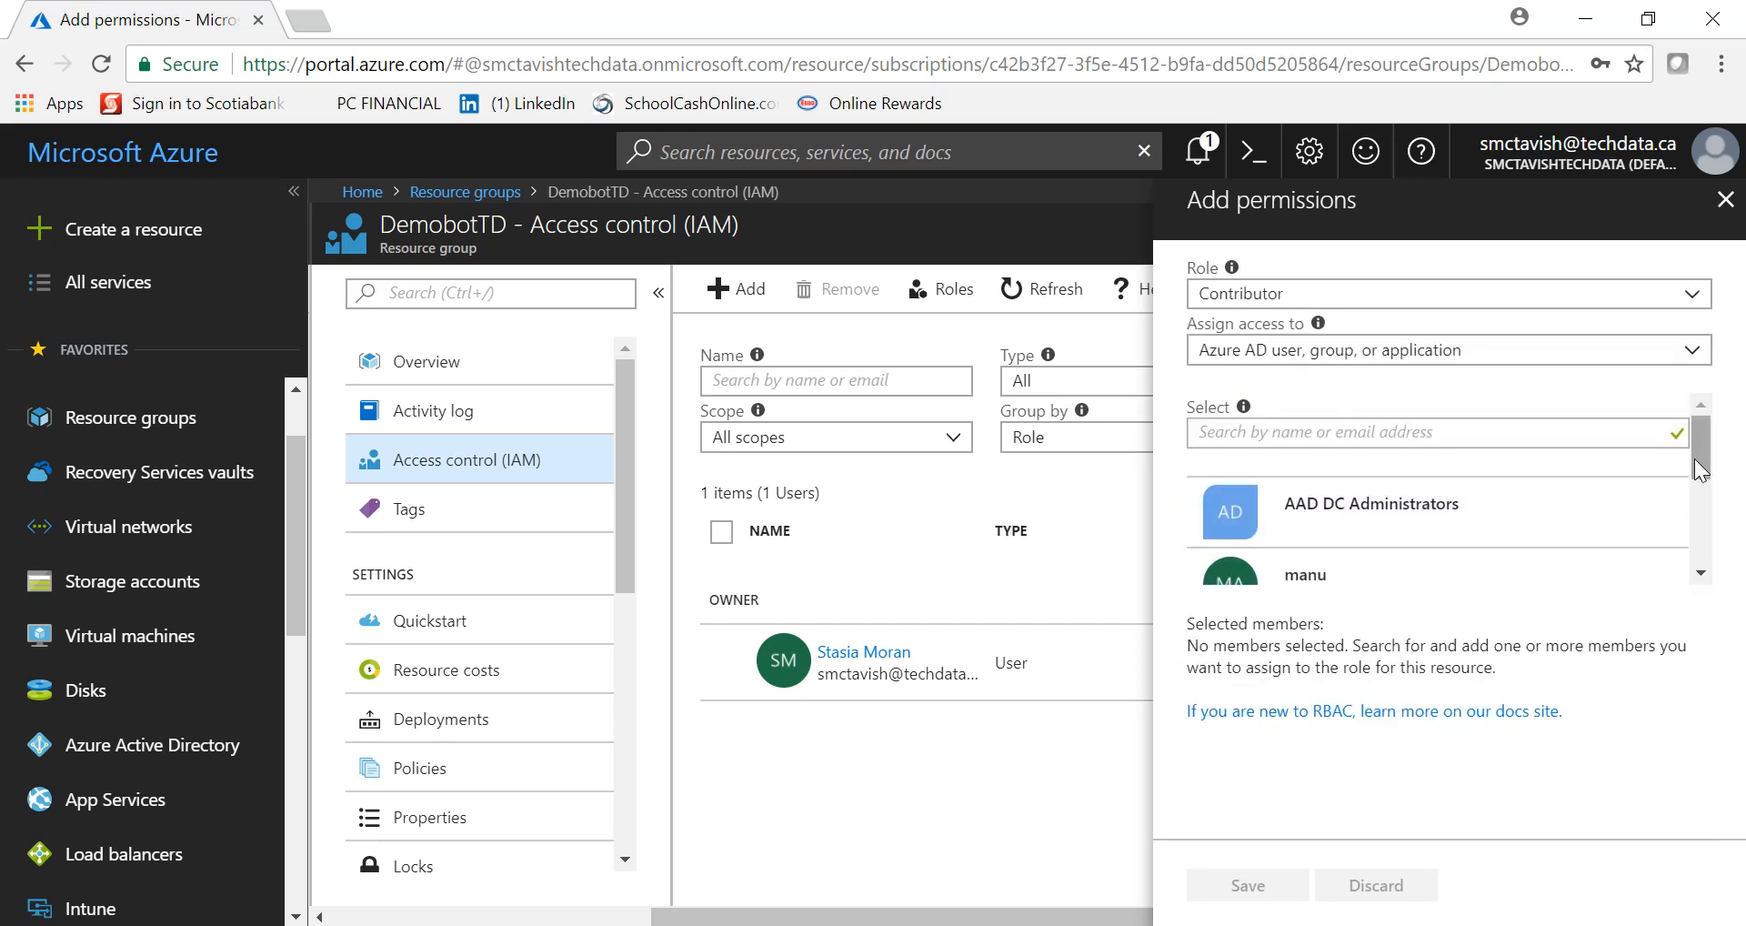
scroll(down, 3)
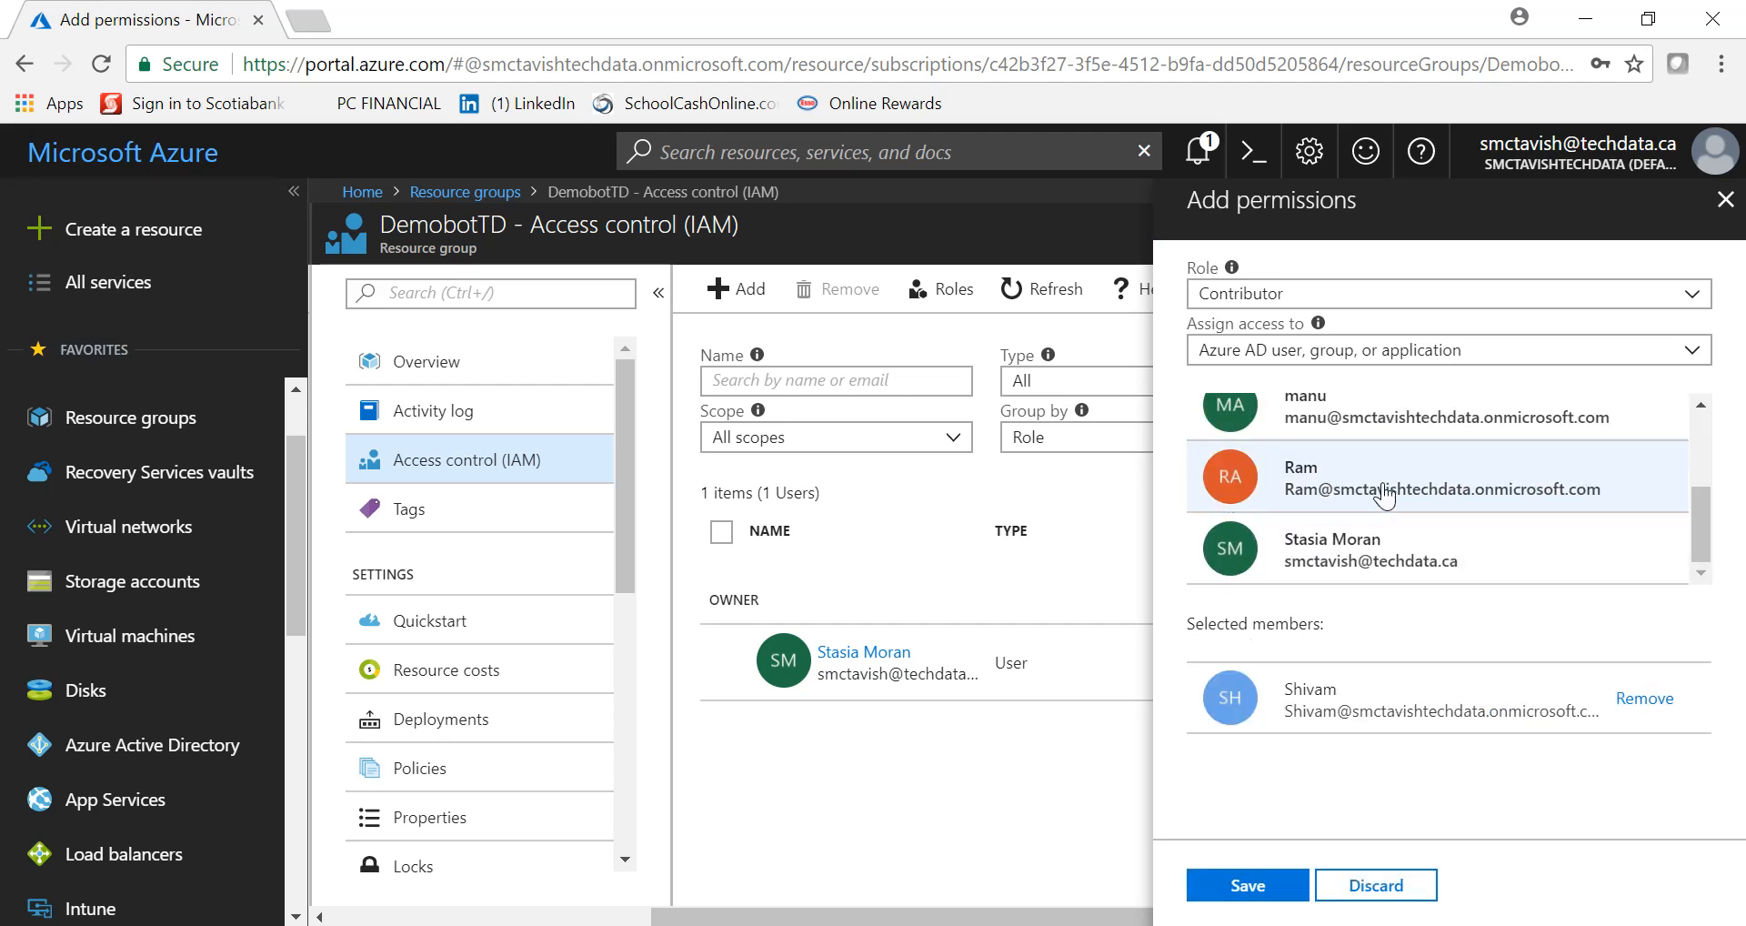
mouse_move(1532, 813)
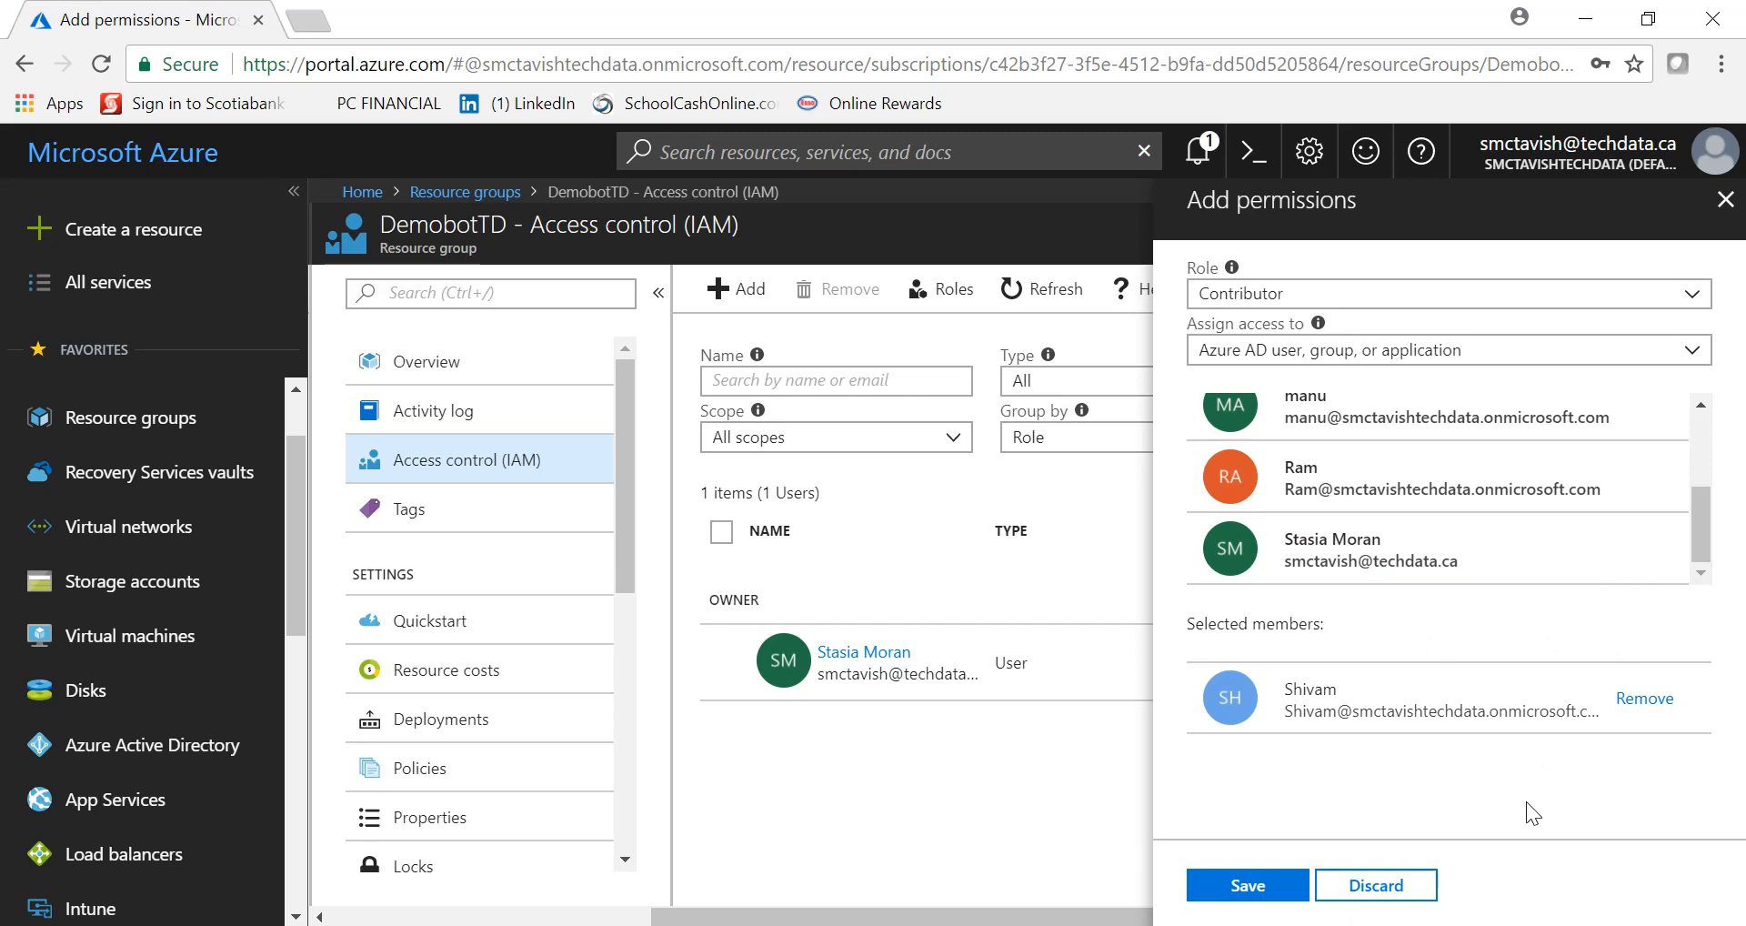
mouse_move(1248, 884)
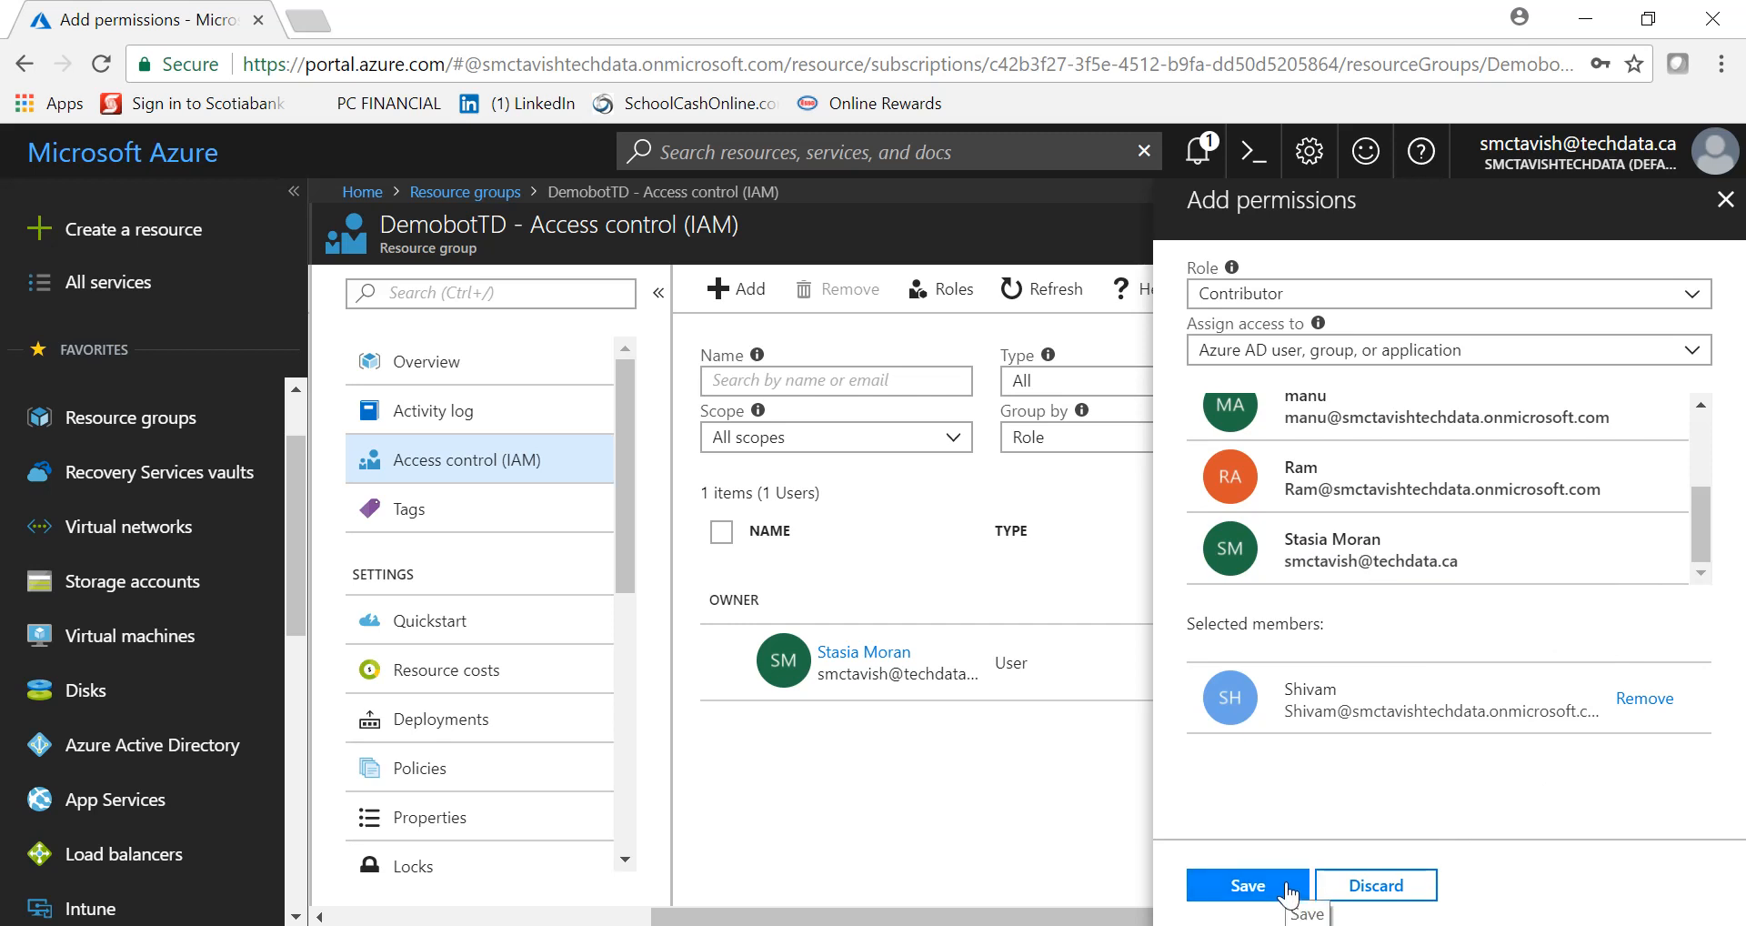
click(1247, 884)
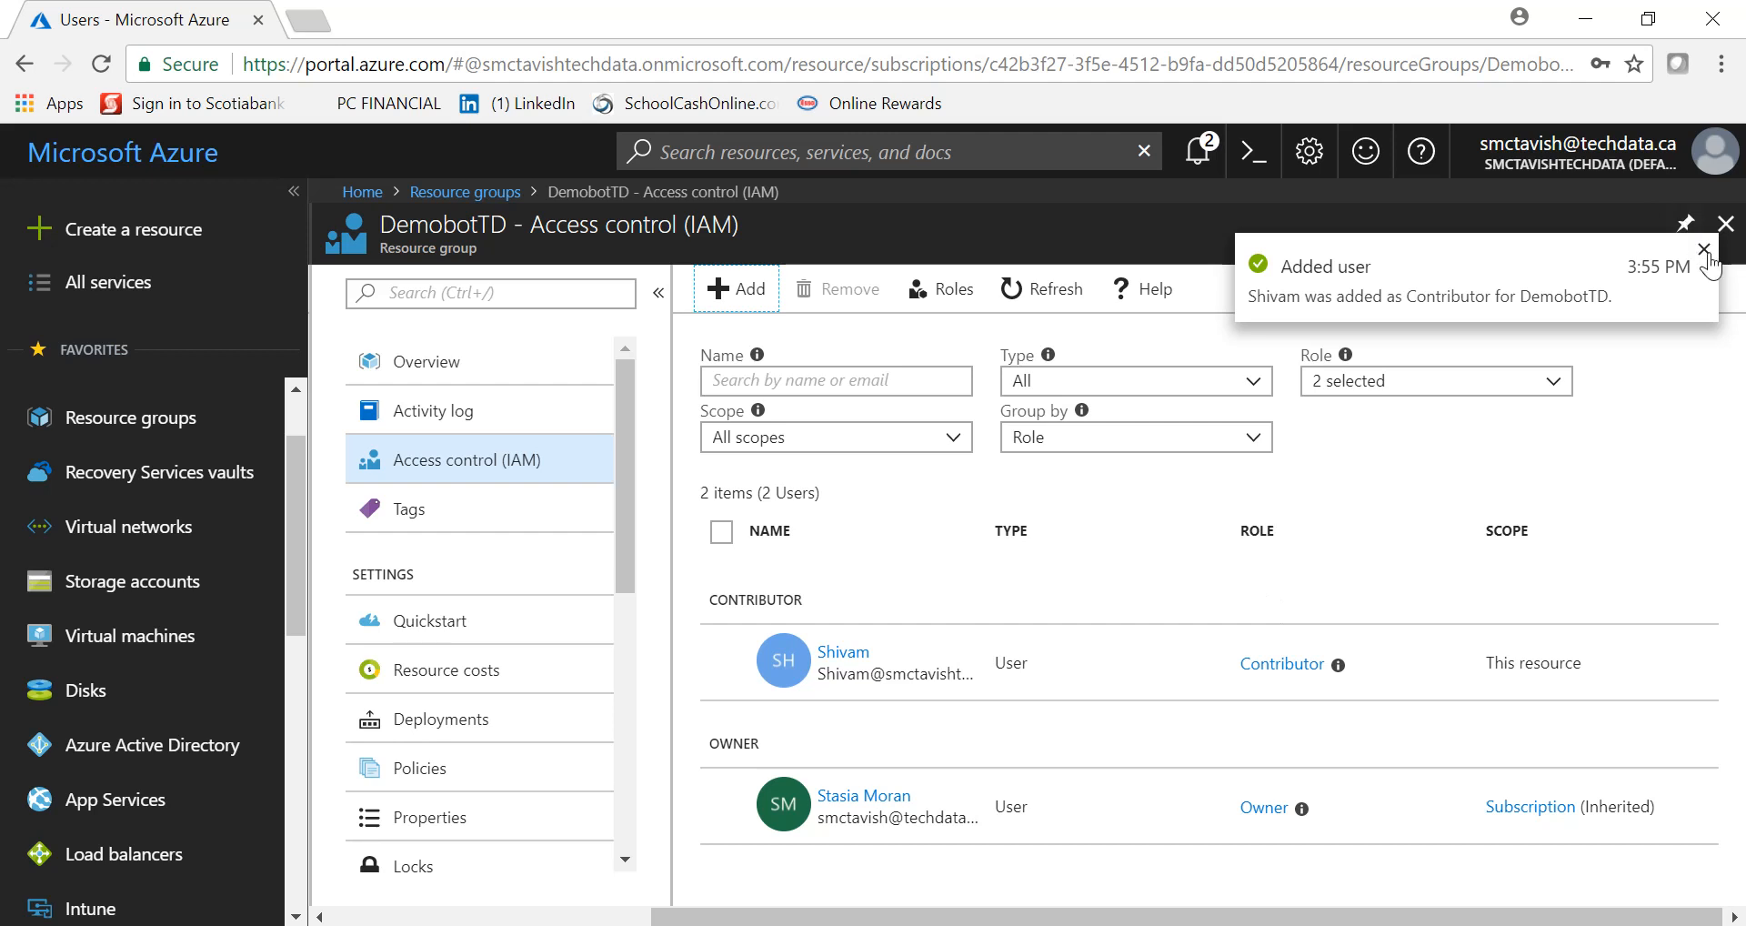
Dismiss the notice, close IAM and sign out of the admin account
click(1703, 249)
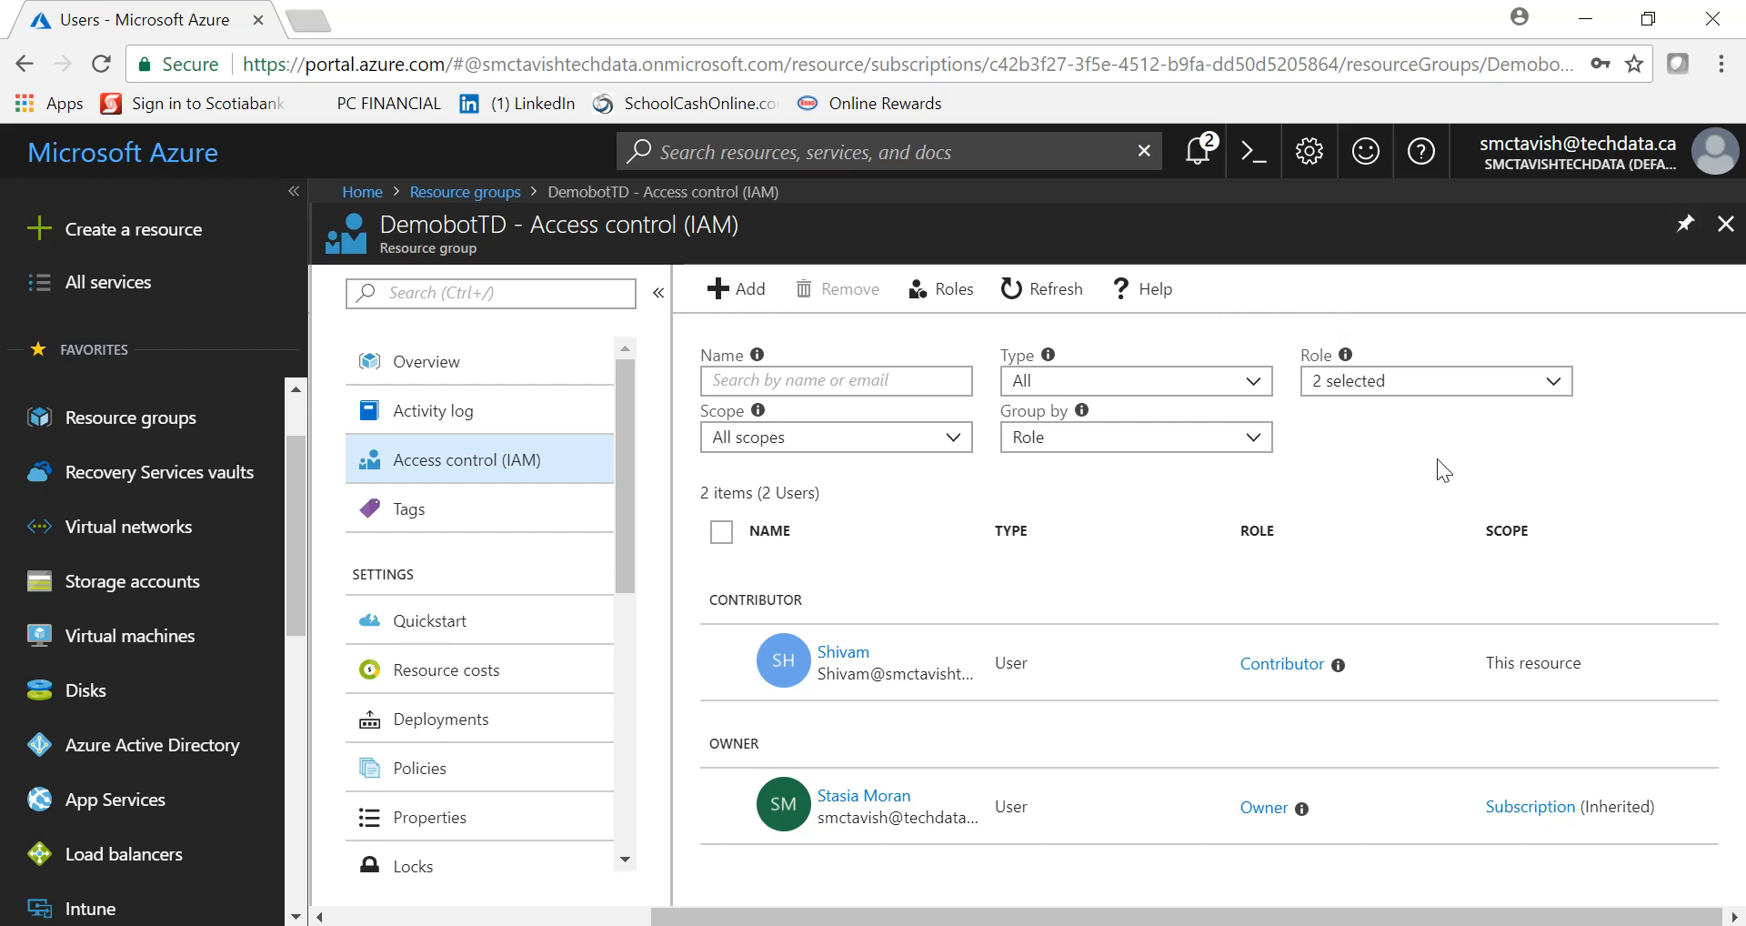
mouse_move(1725, 223)
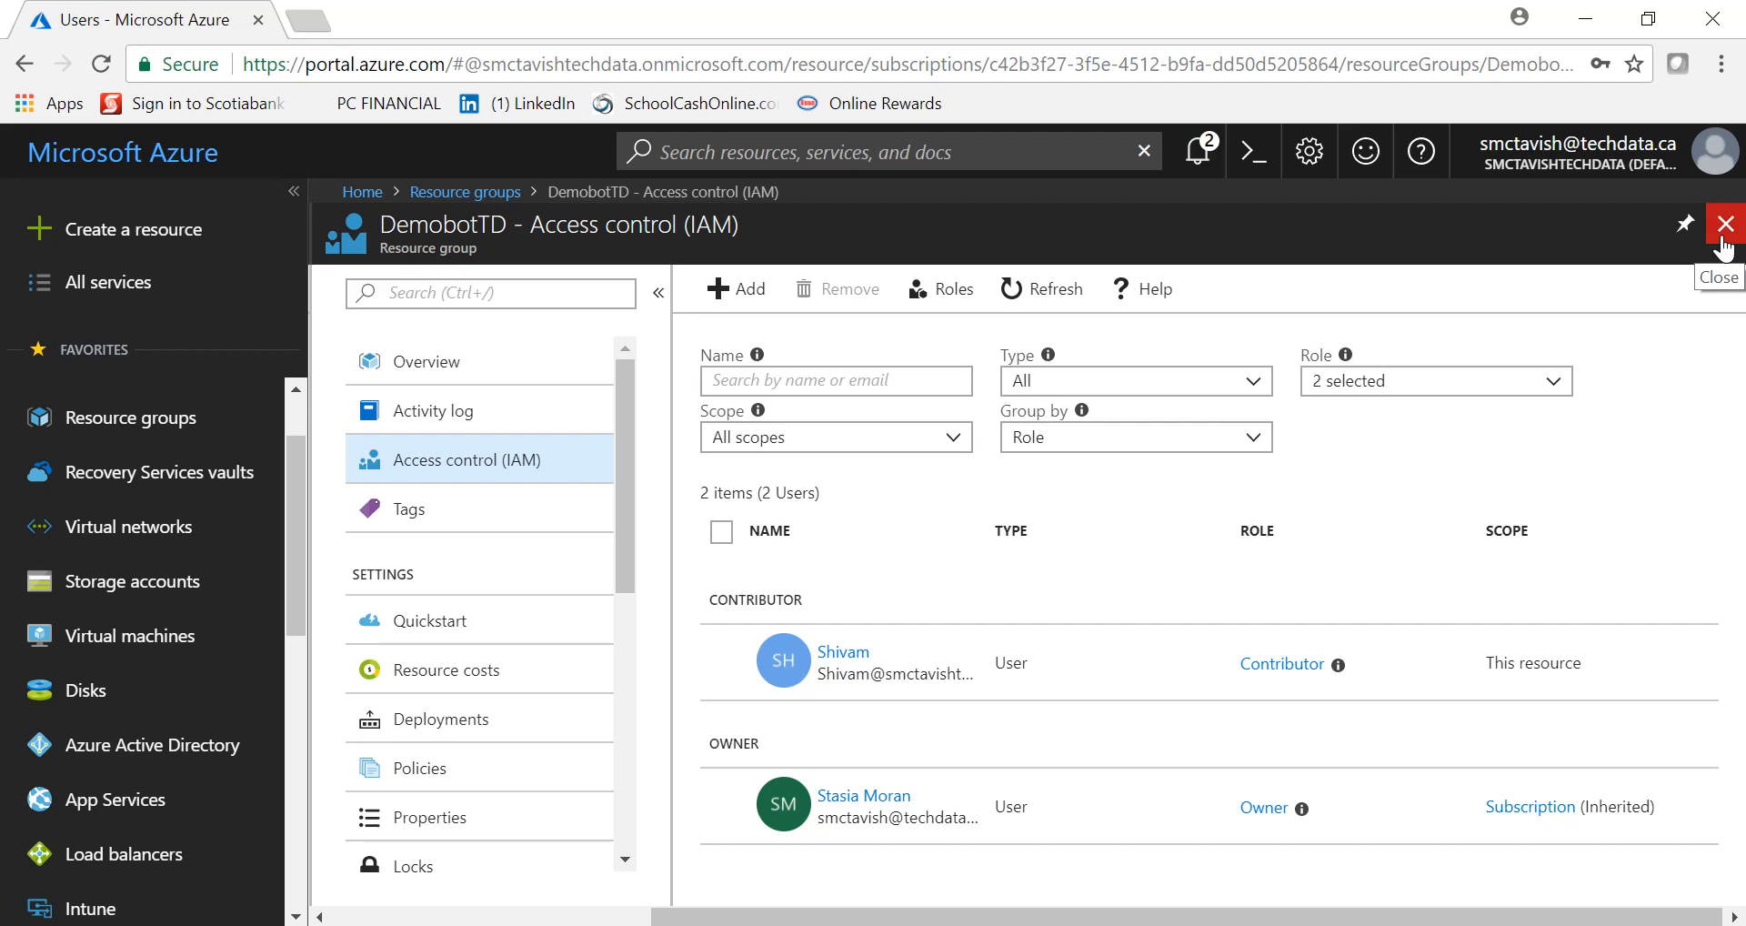
click(1728, 224)
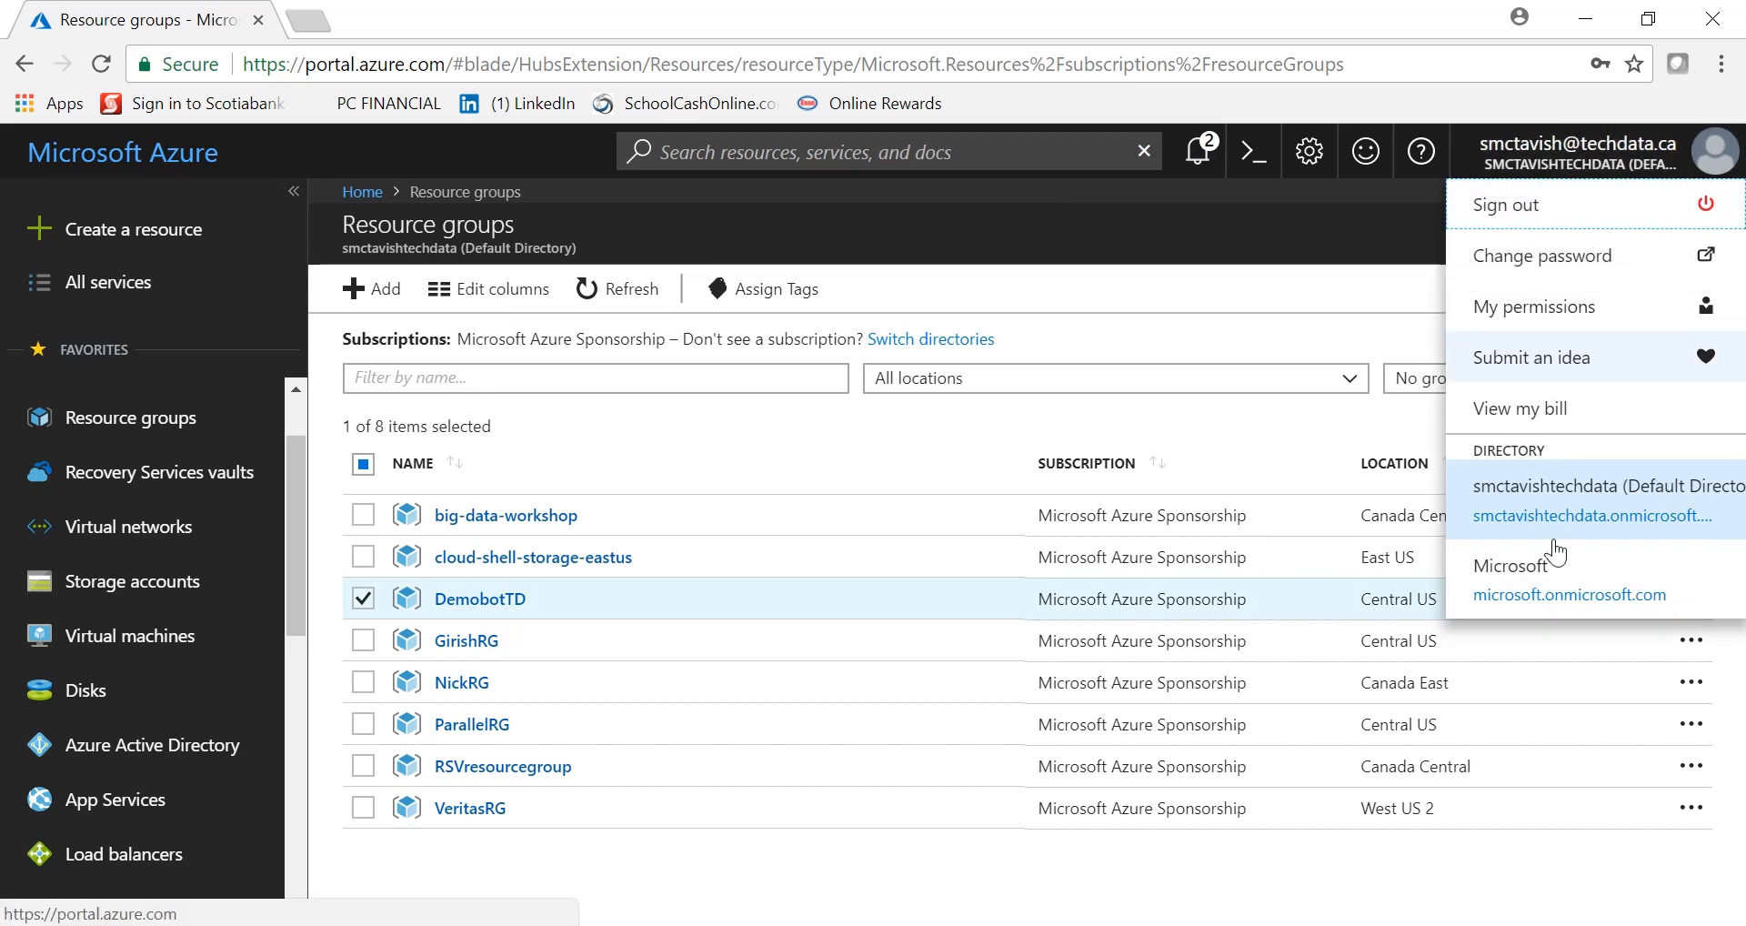
mouse_move(1505, 211)
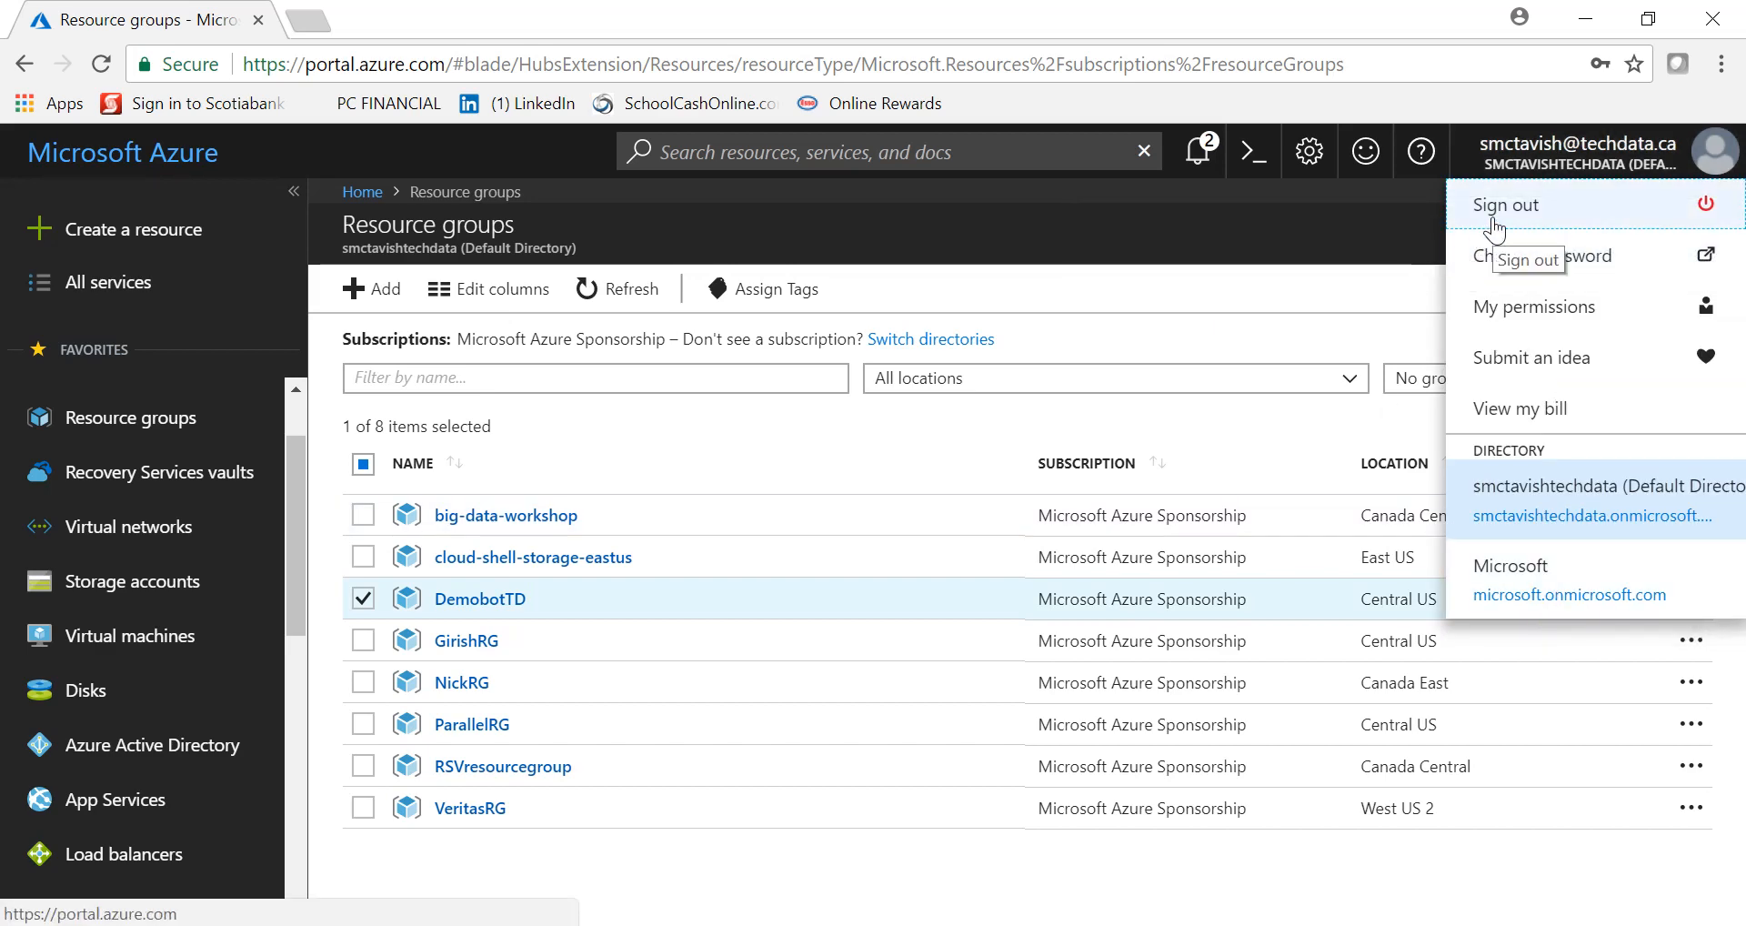
click(1506, 206)
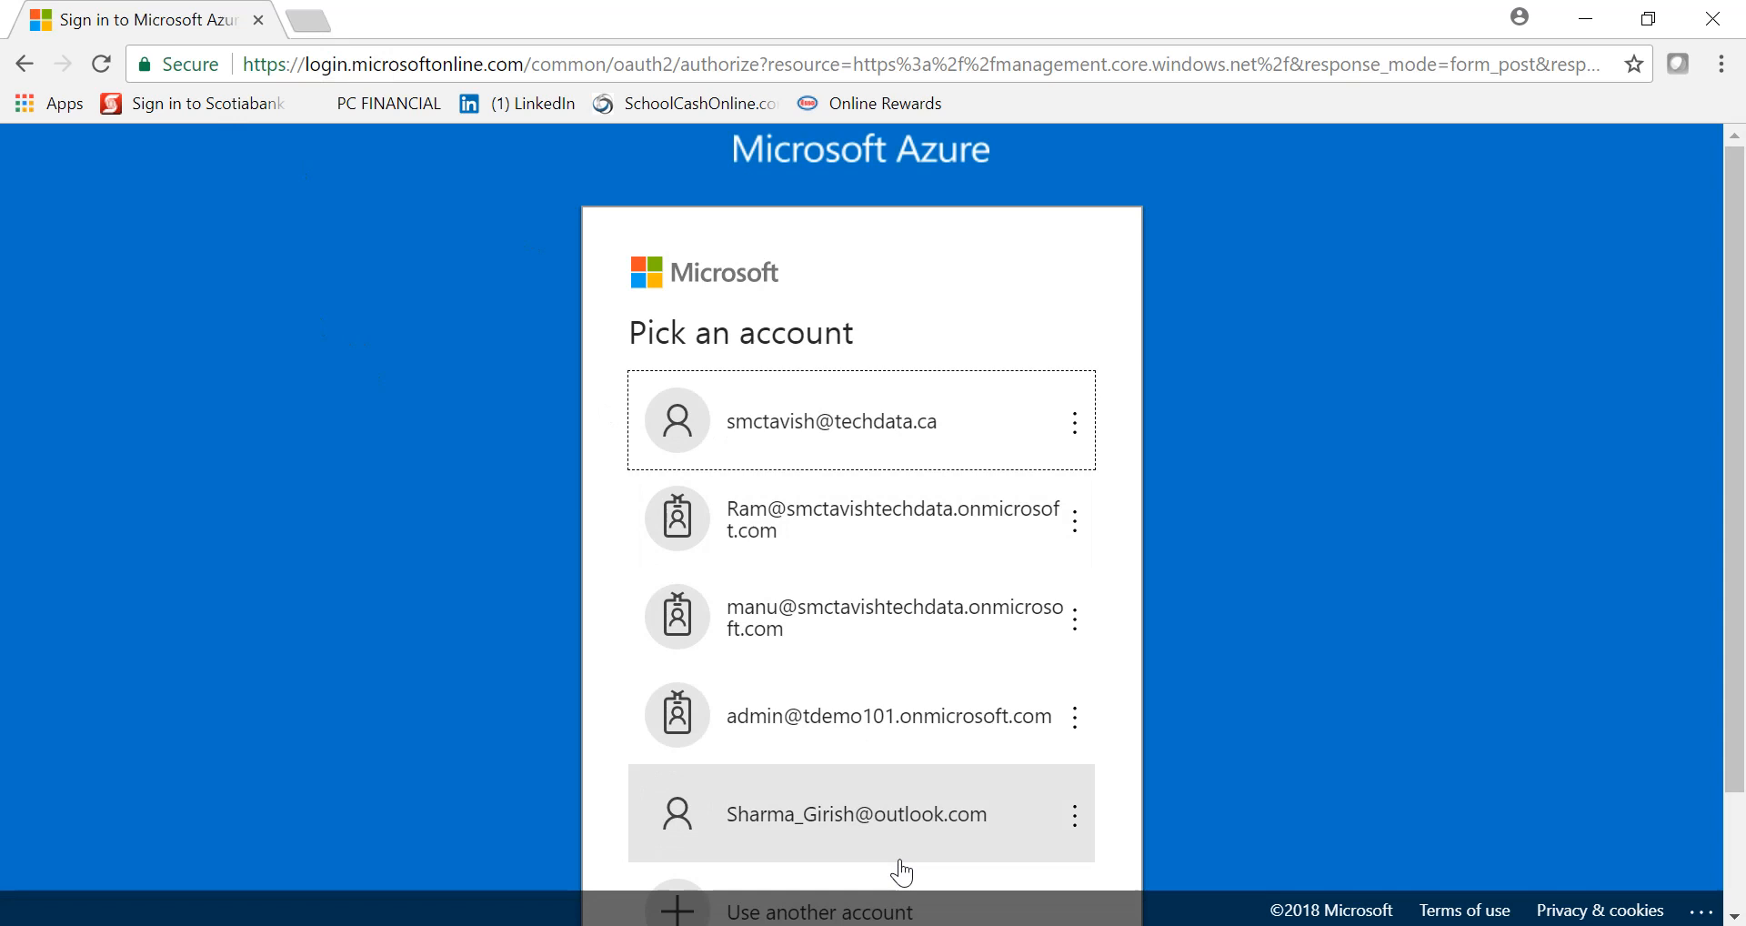
Choose to sign in with a different account and grab the saved address from Notepad
click(819, 911)
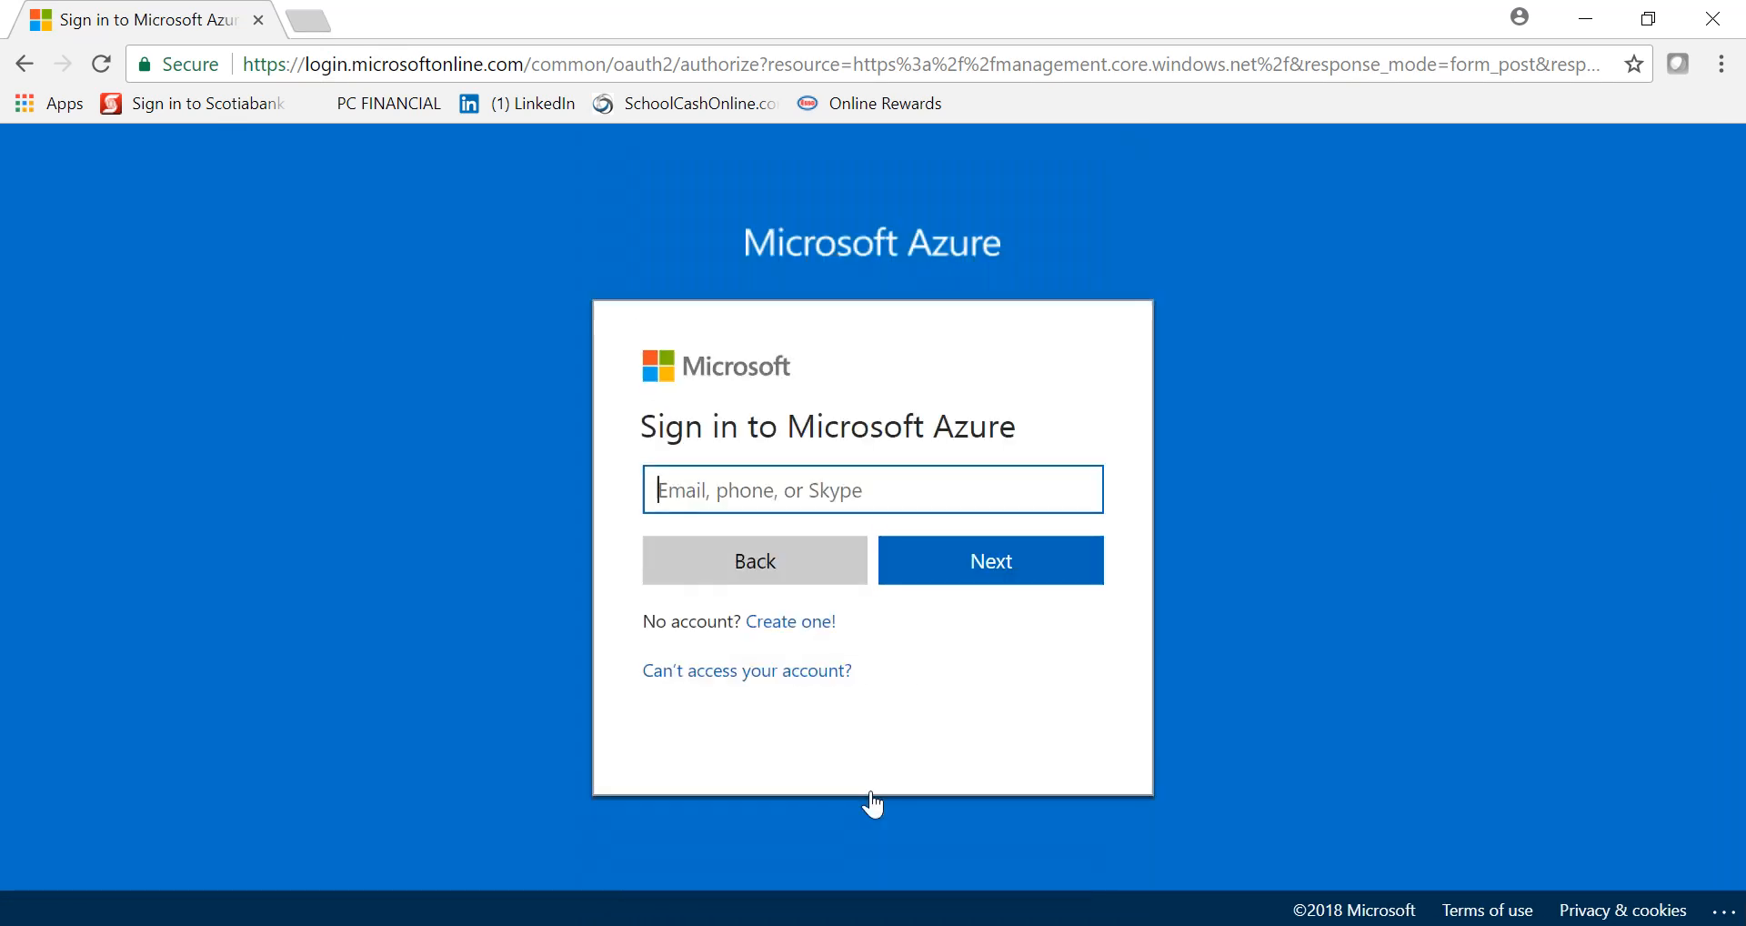
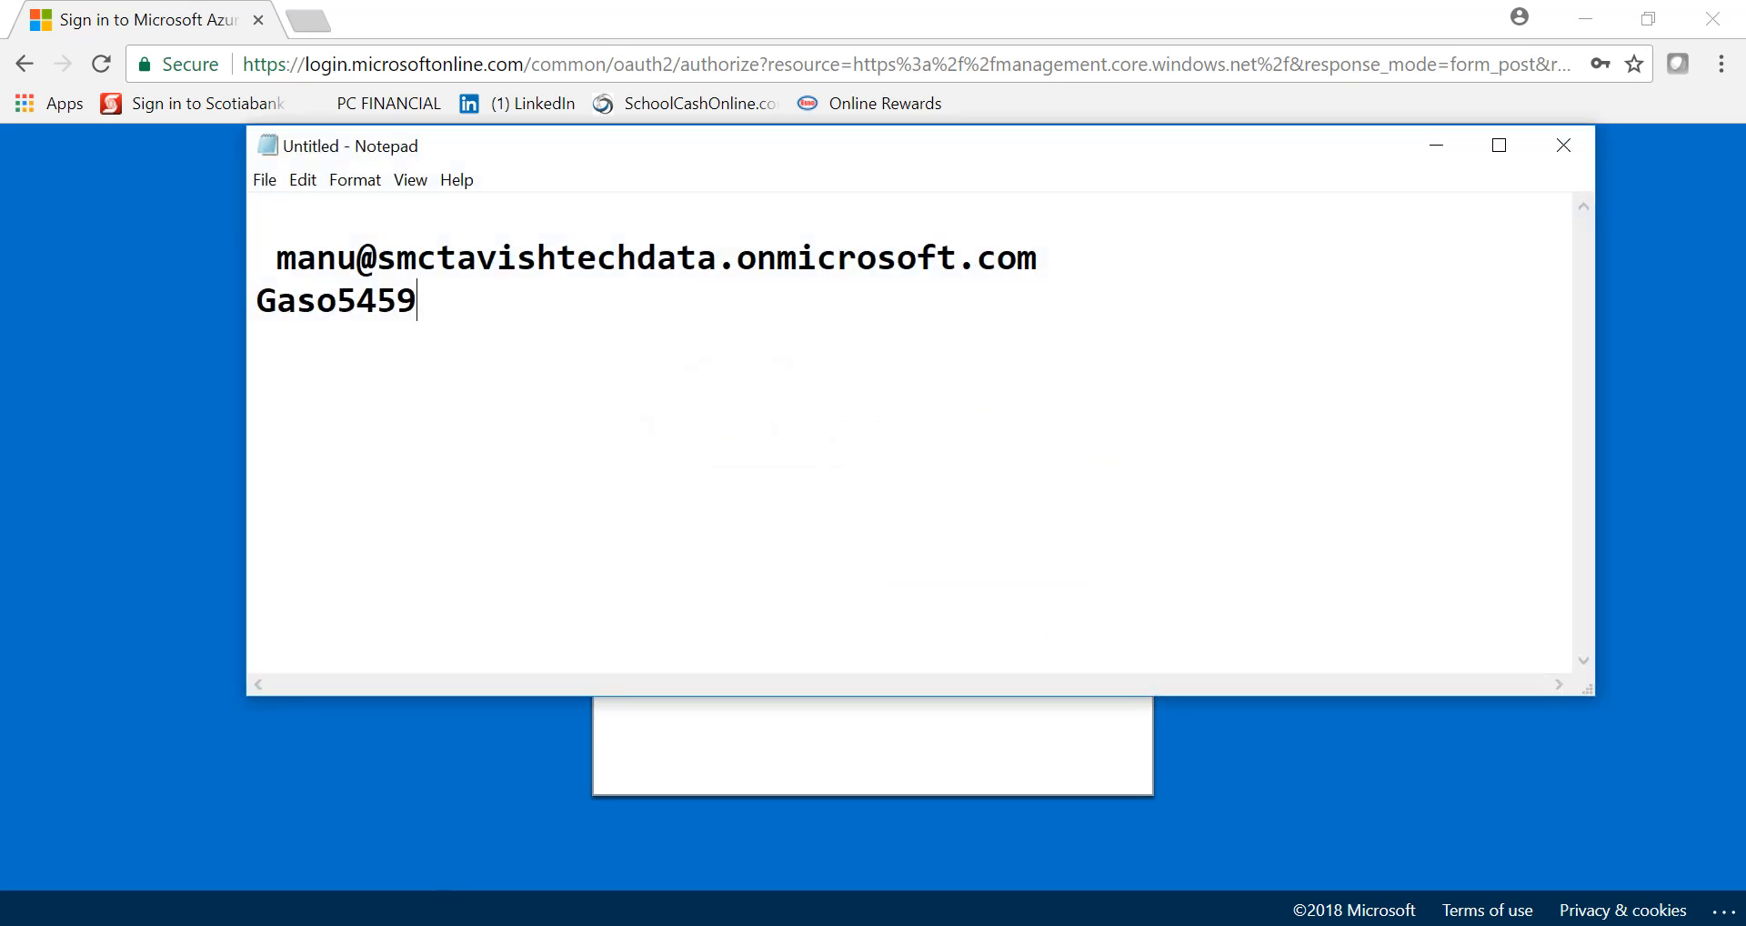
triple_click(654, 257)
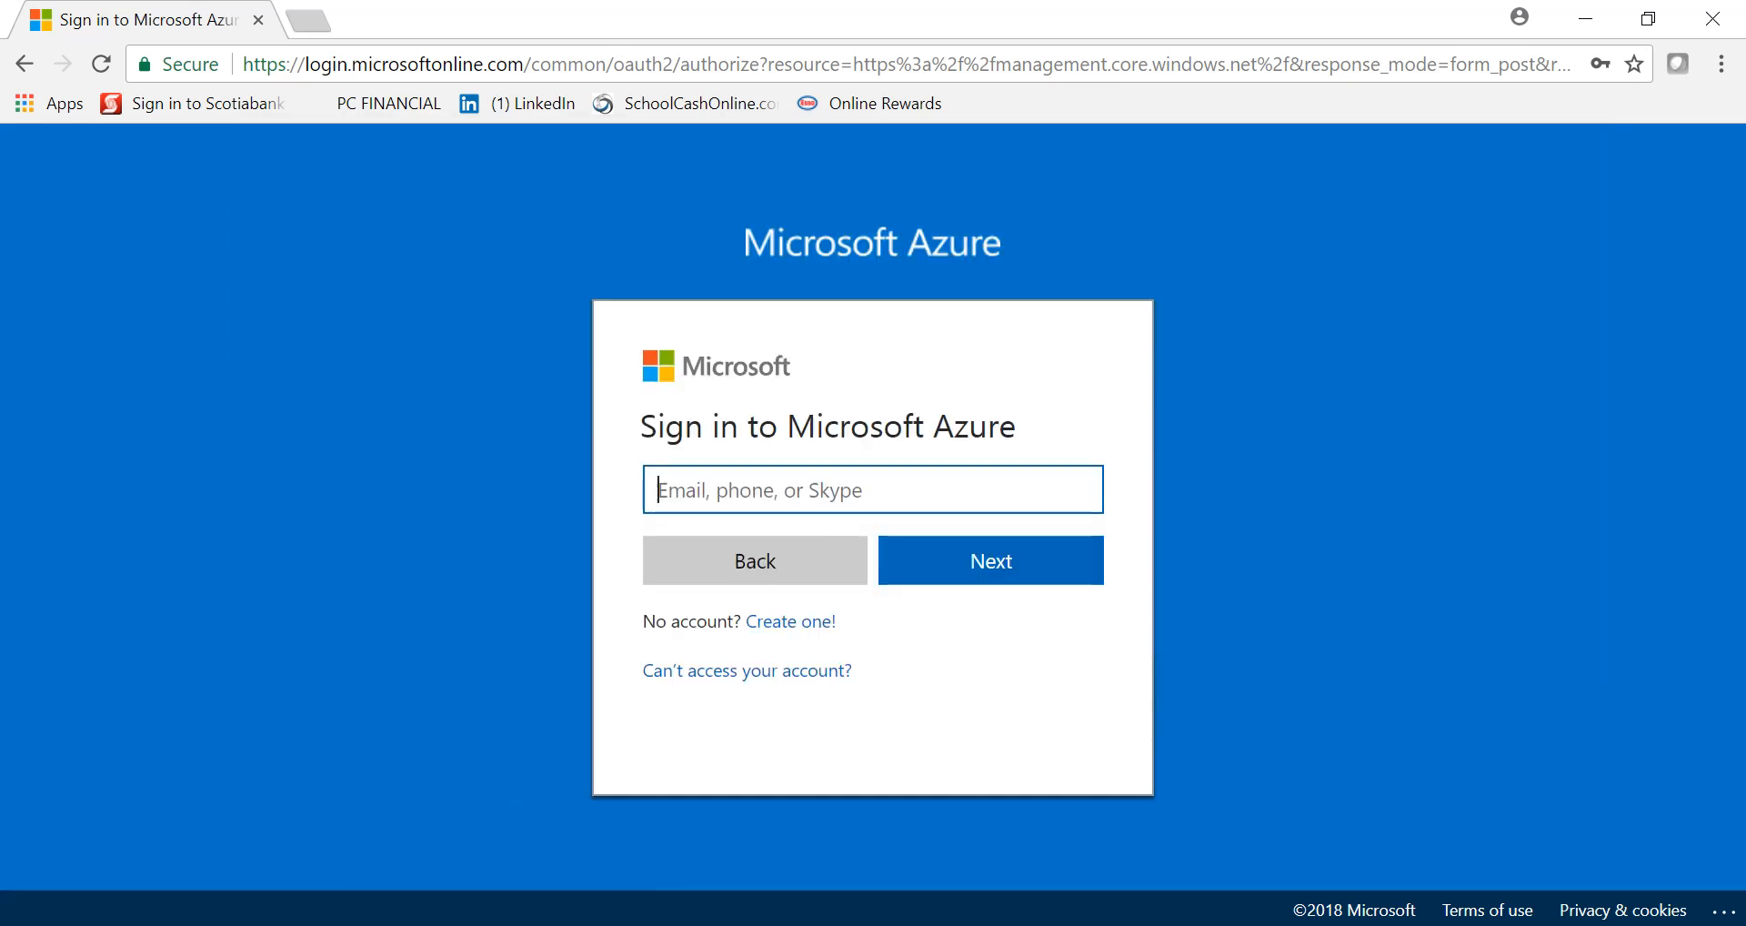
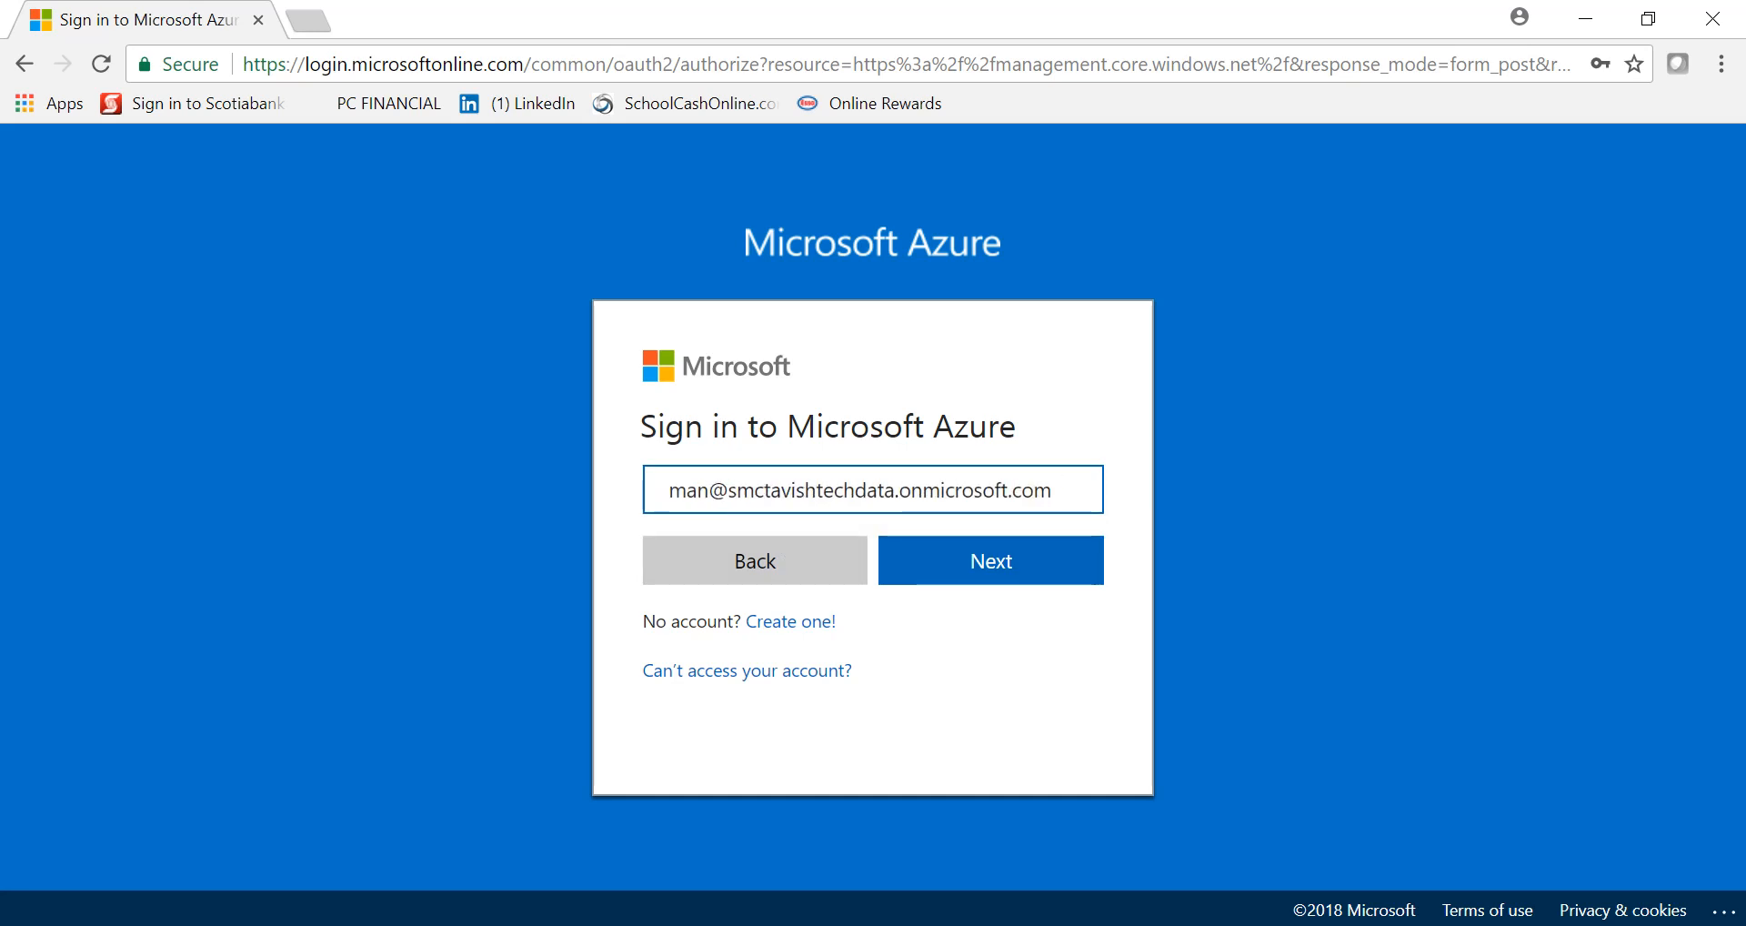
text(S)
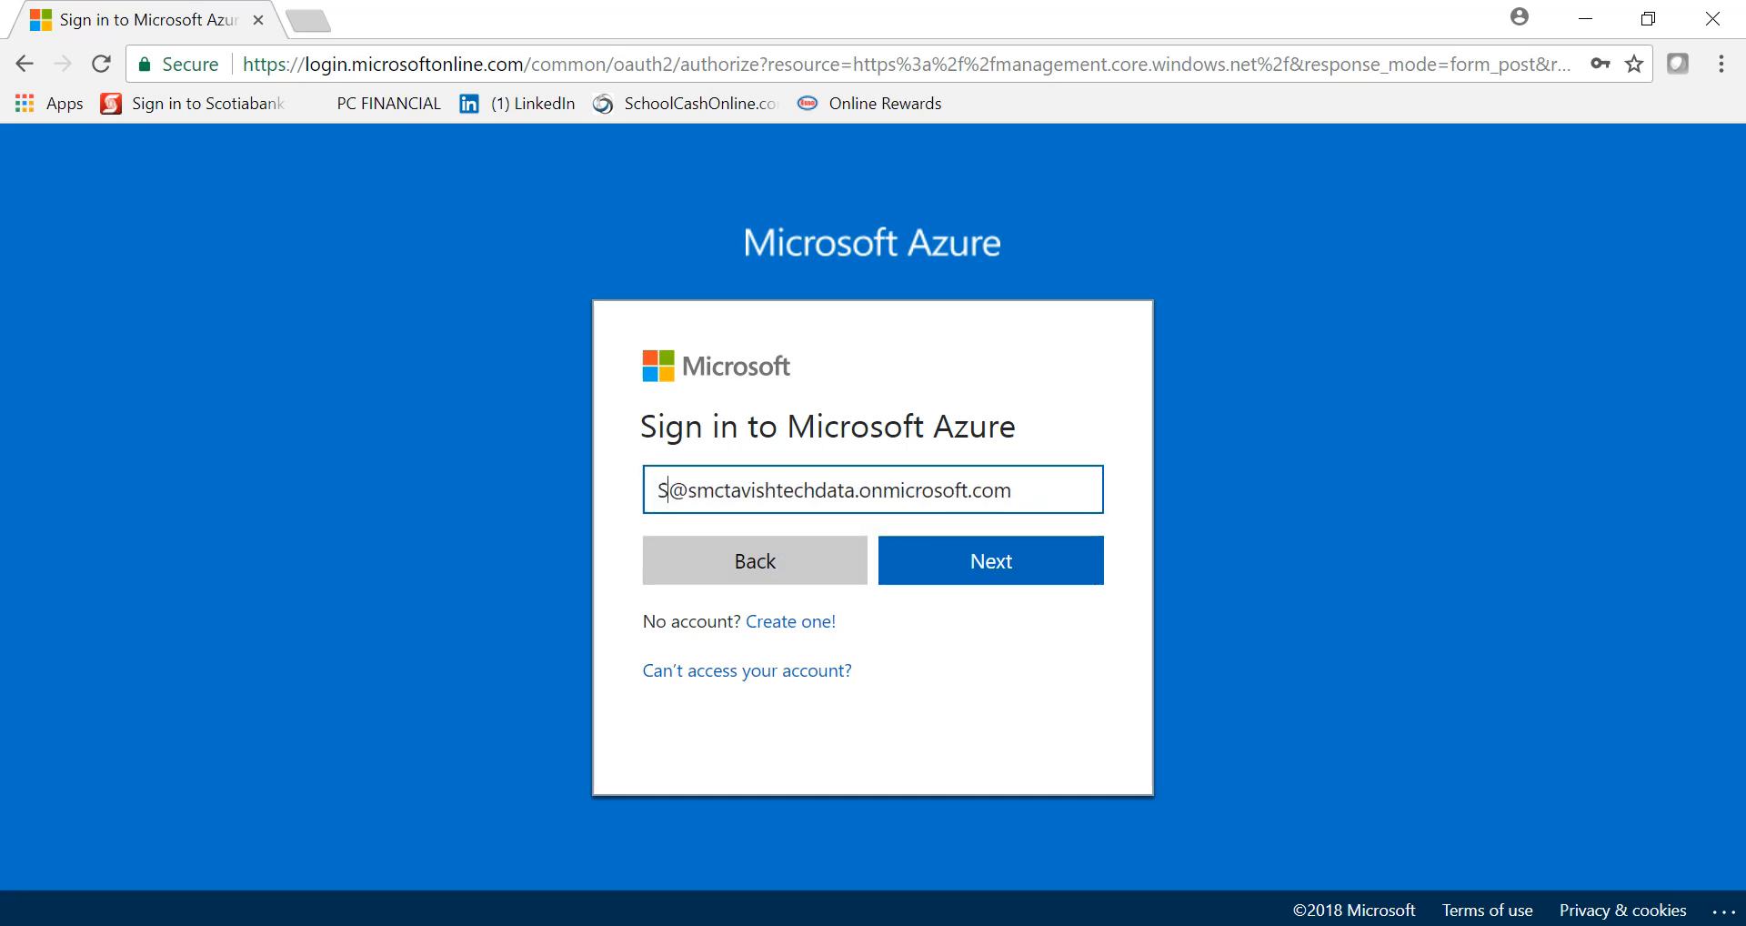
text(hivam)
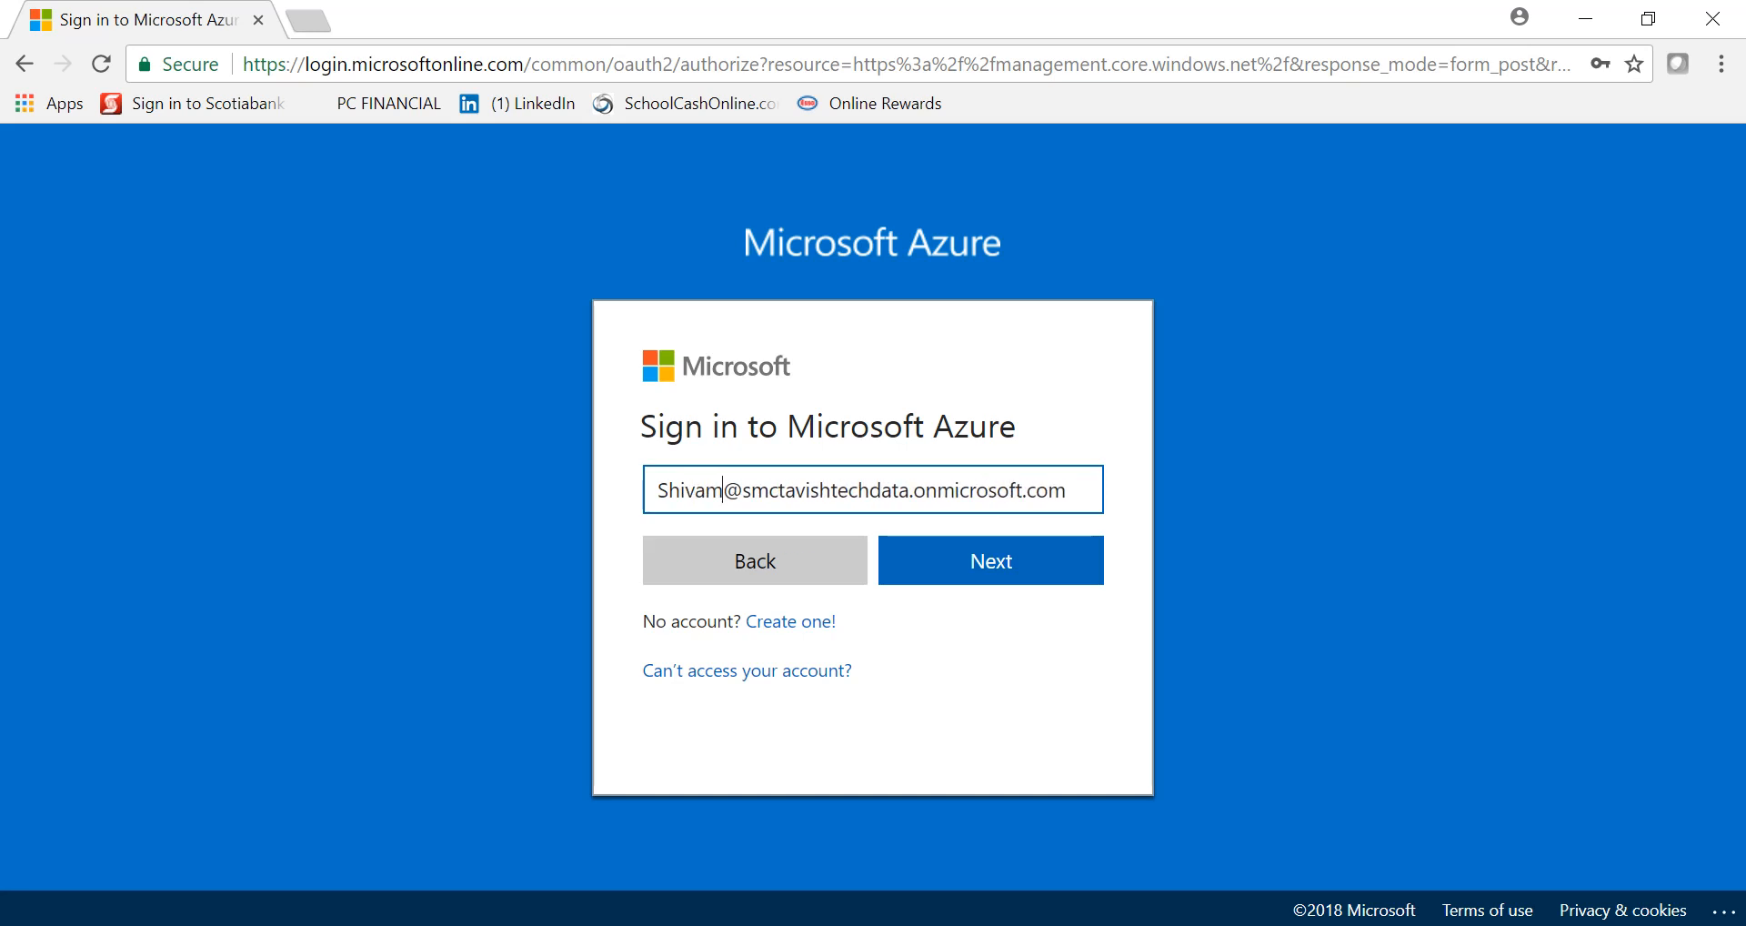
click(990, 558)
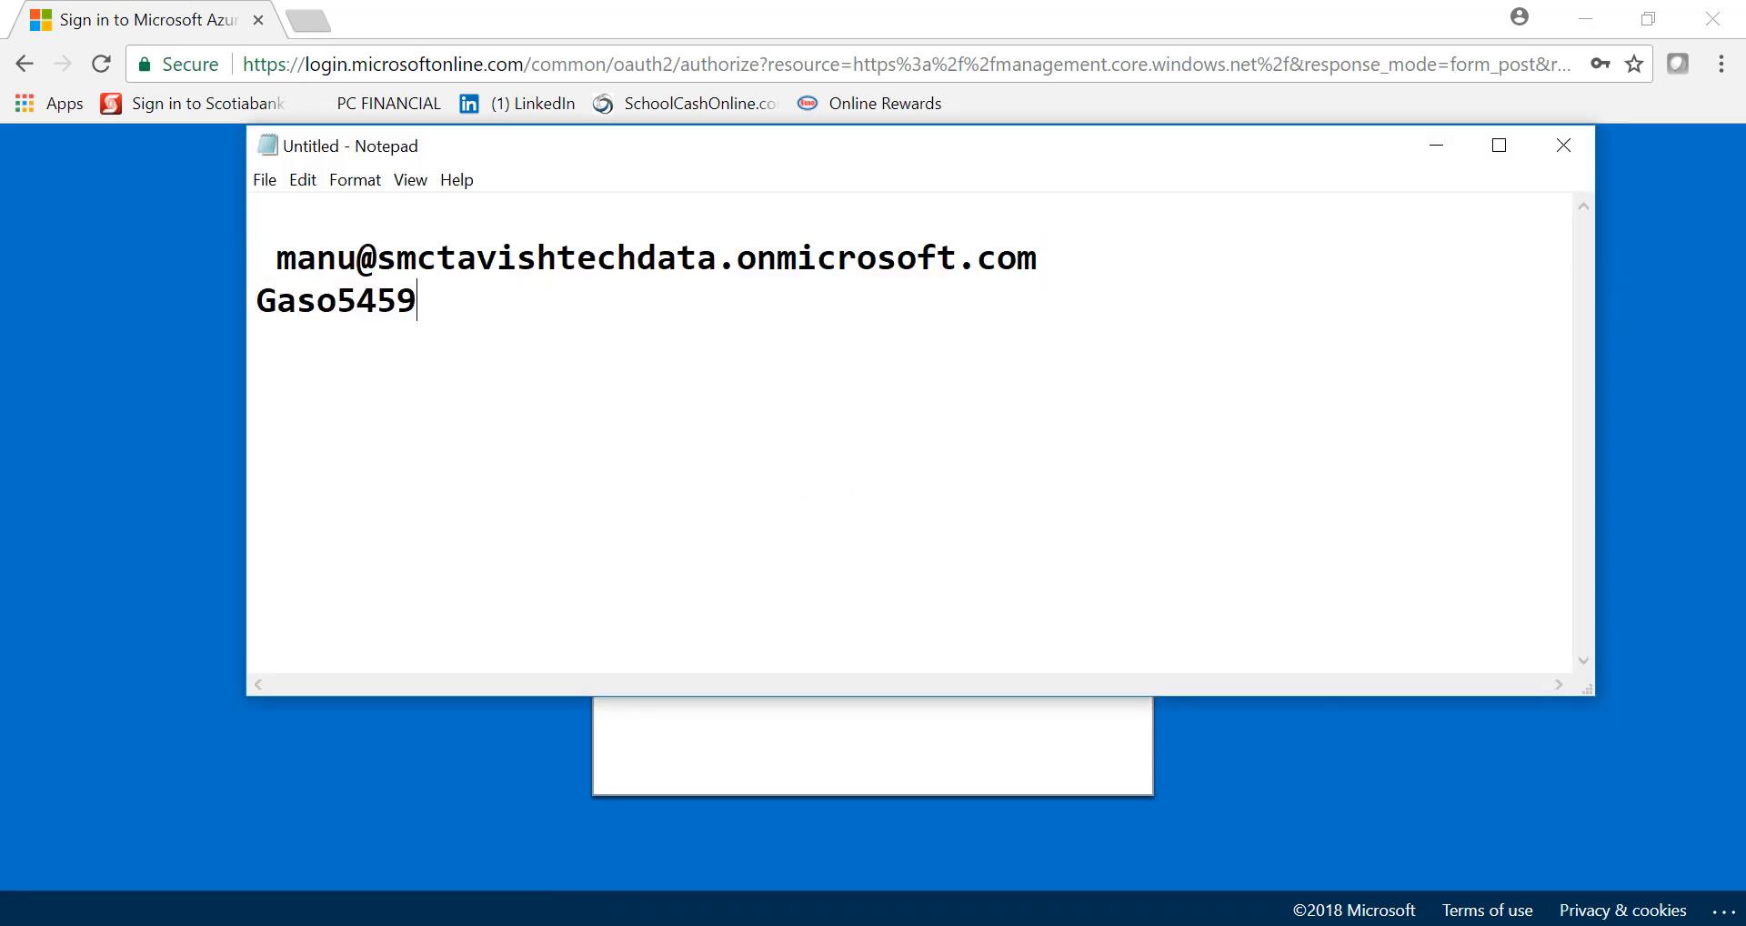
double_click(335, 300)
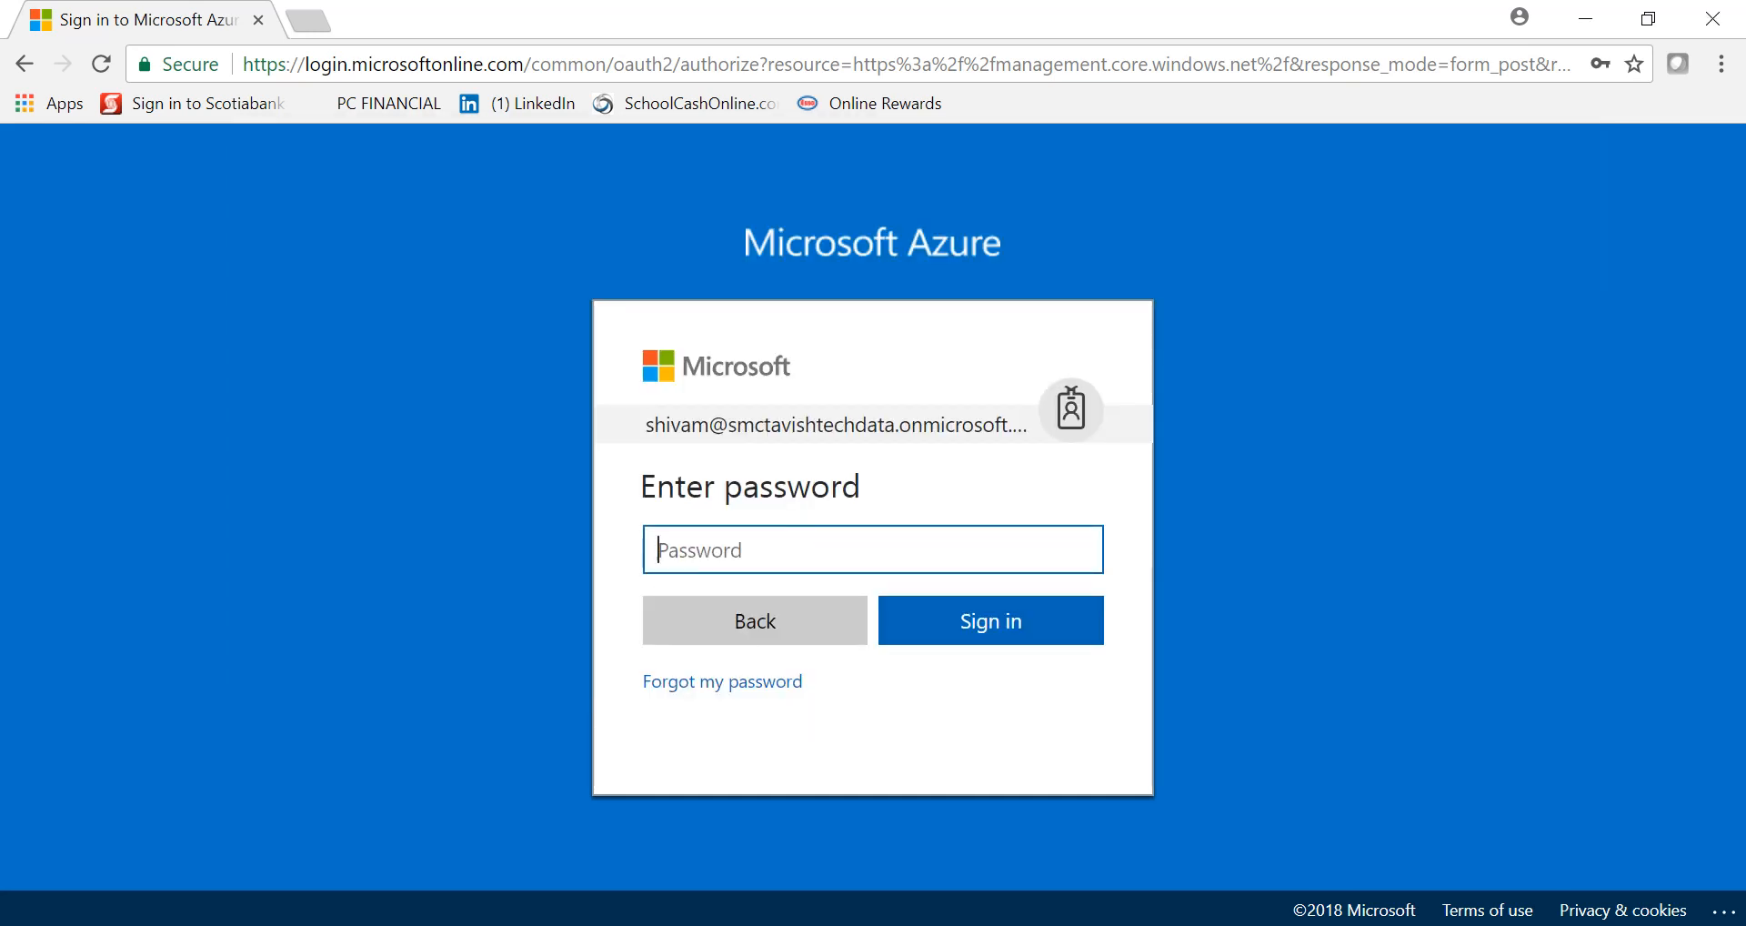
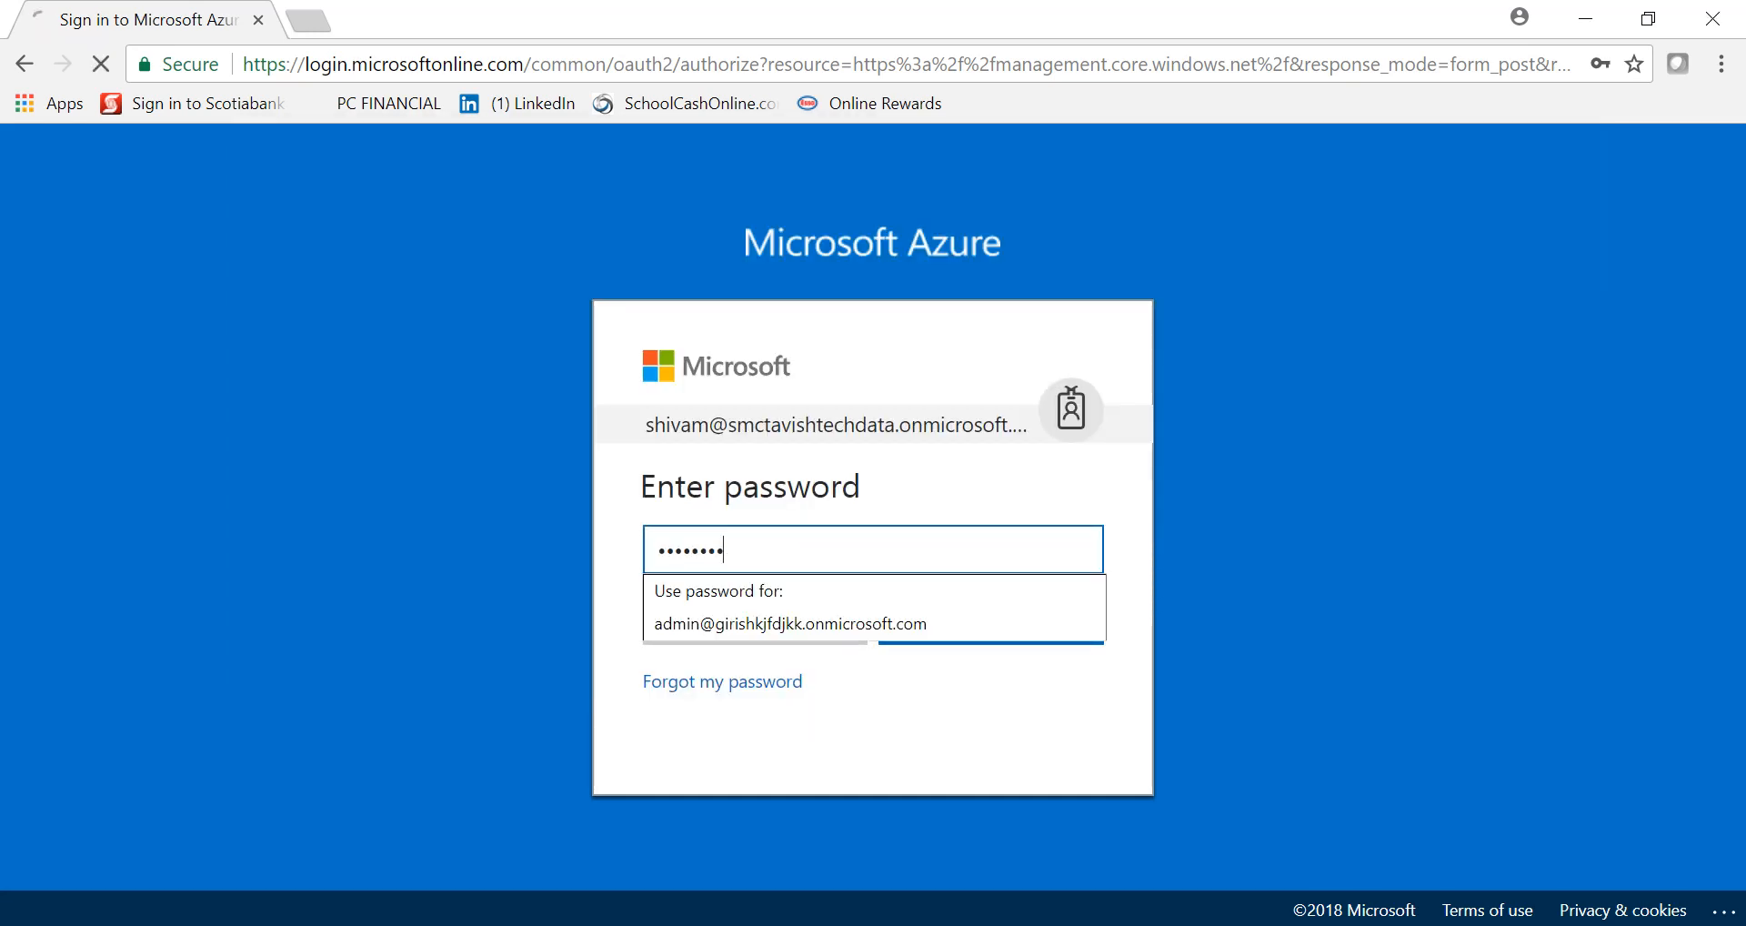
Submit the temporary password, then set and confirm a new password to finish signing in
key(Return)
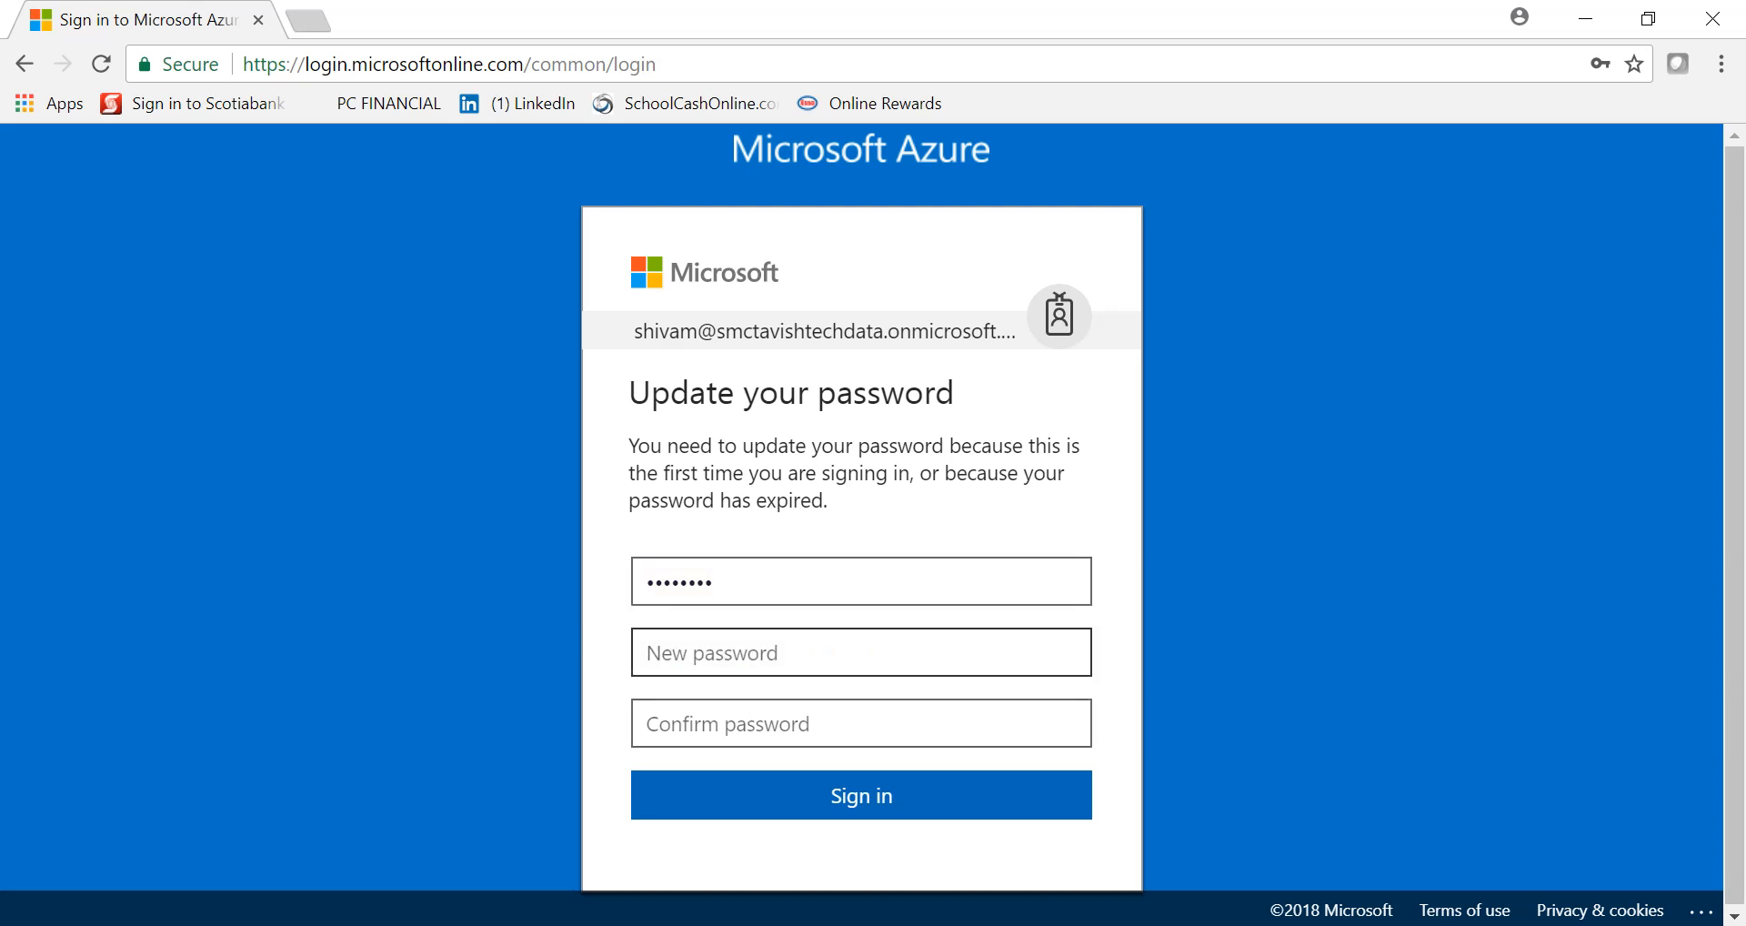
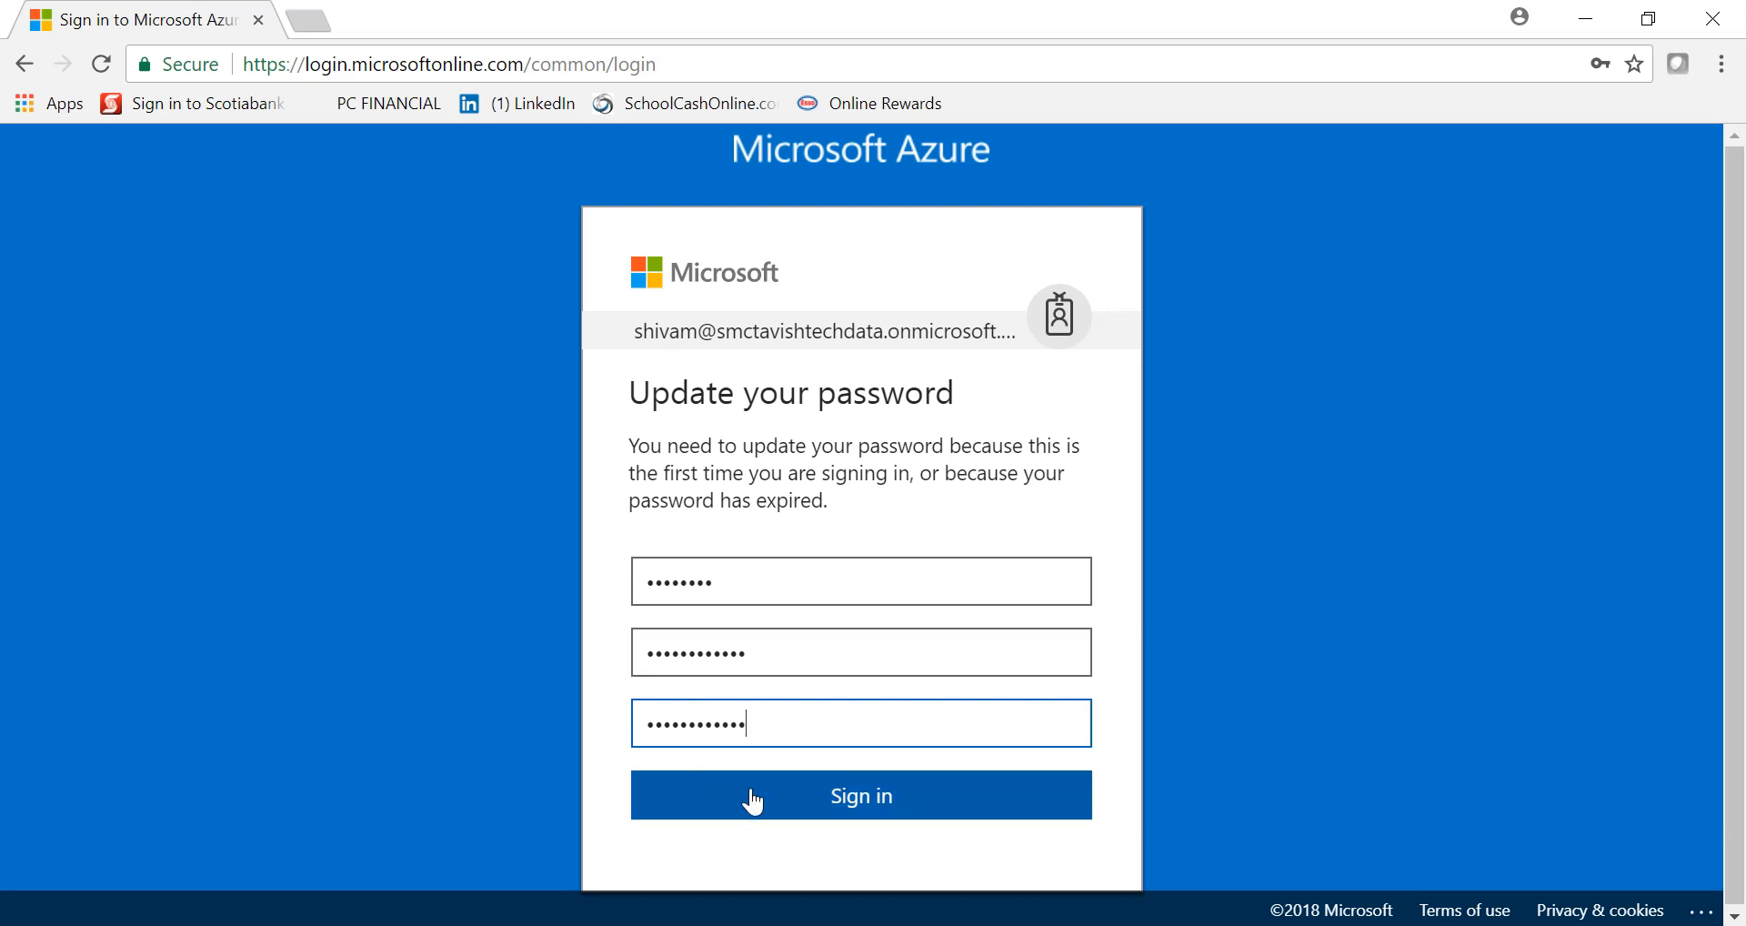
click(861, 795)
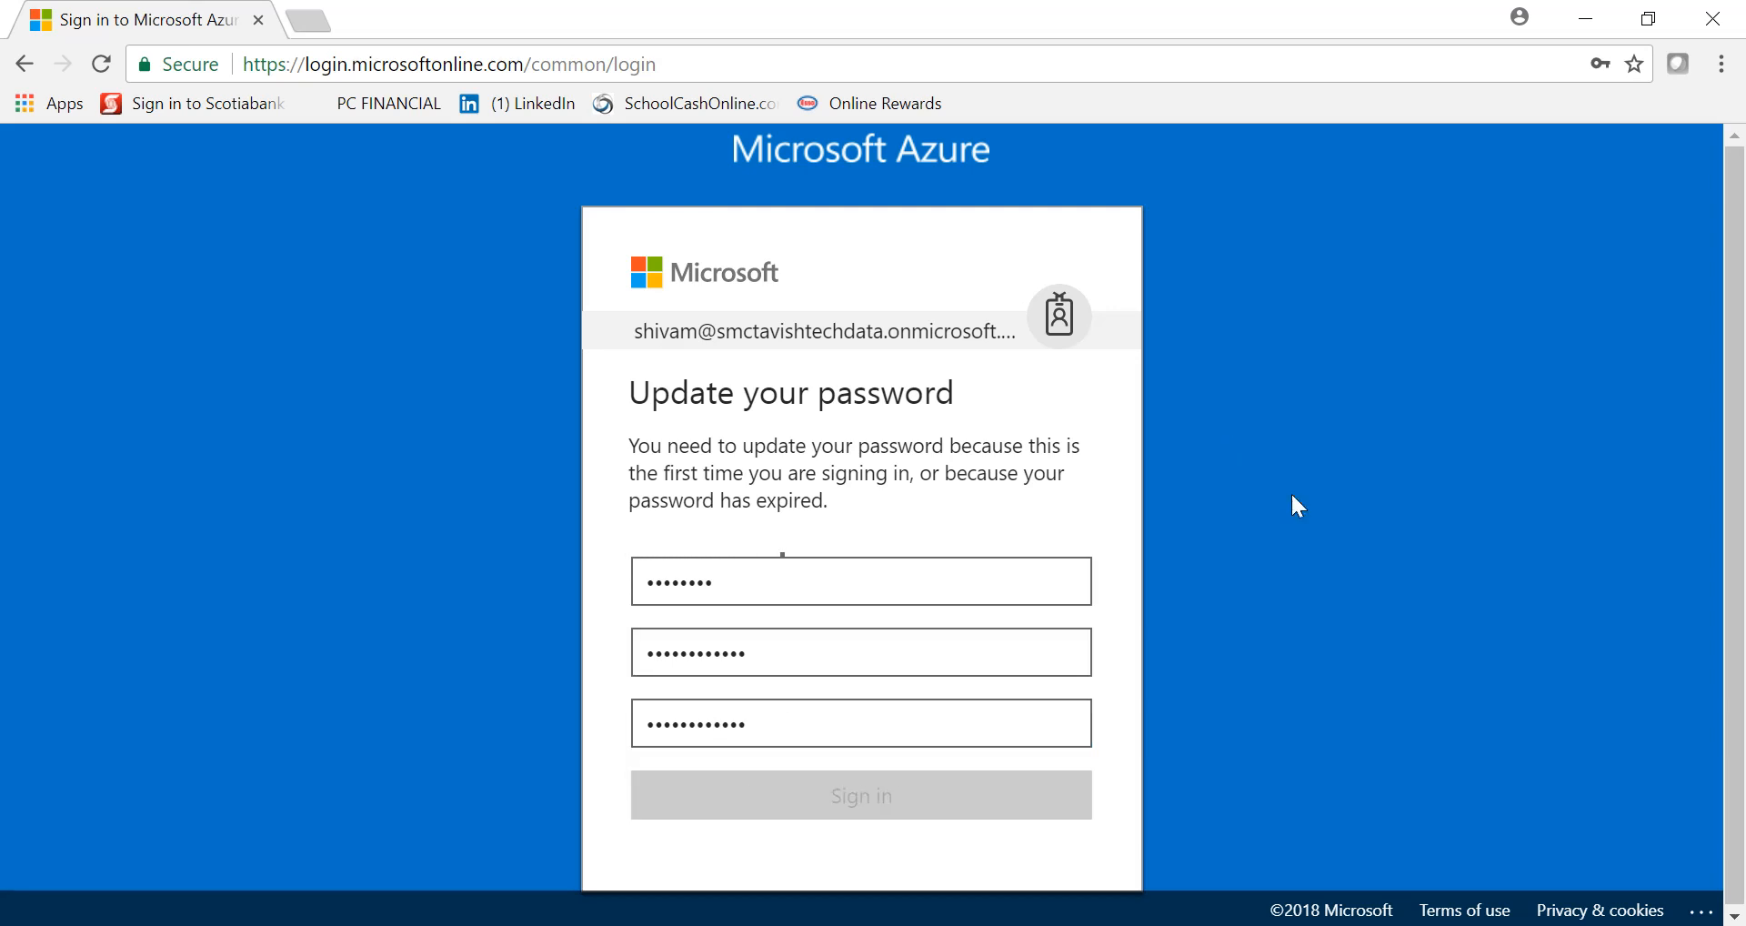
click(861, 795)
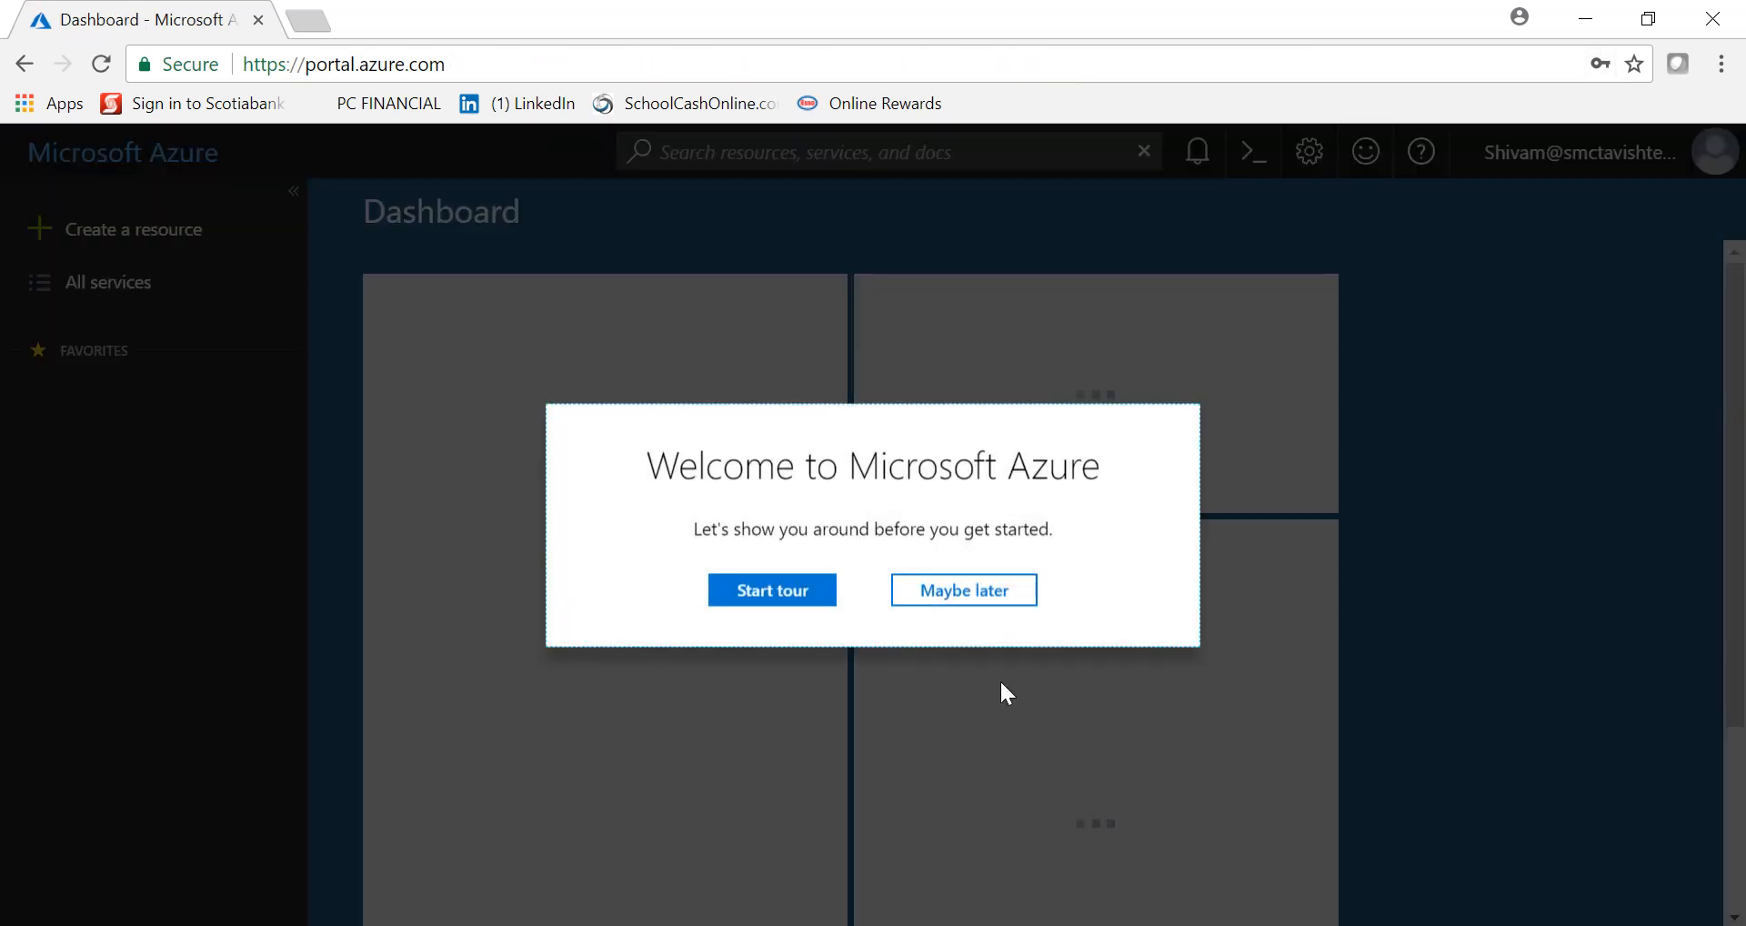
Skip the welcome tour and view Shivam's Resource groups list showing only DemobotTD
click(963, 589)
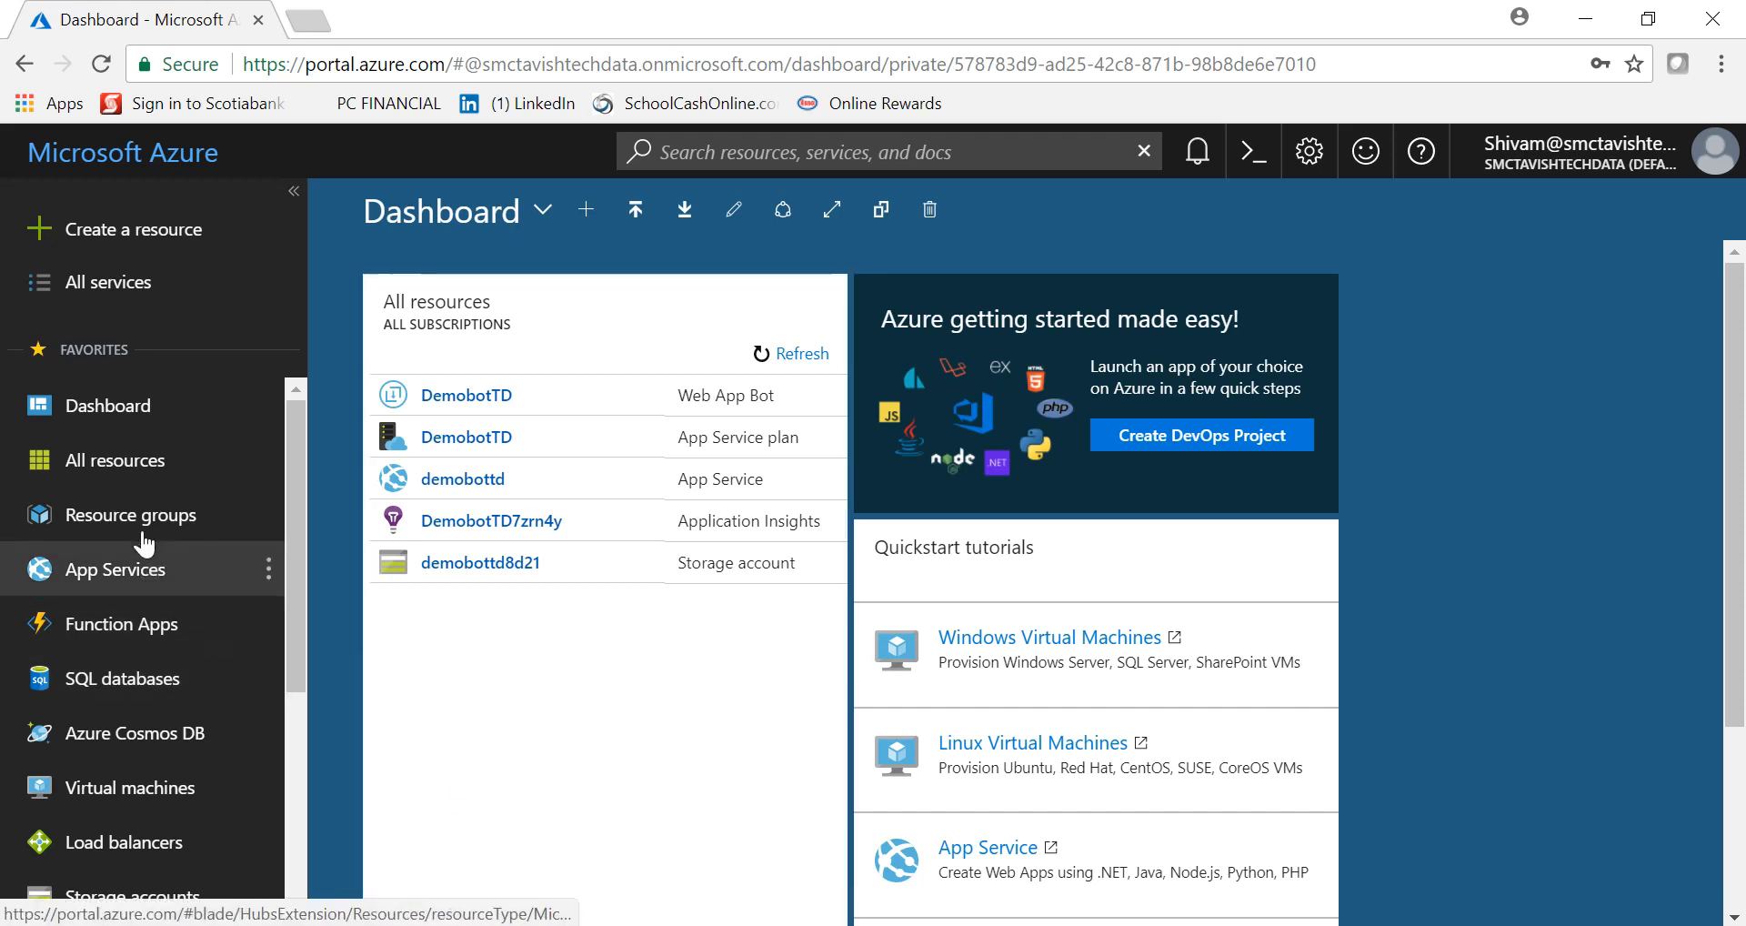
click(138, 513)
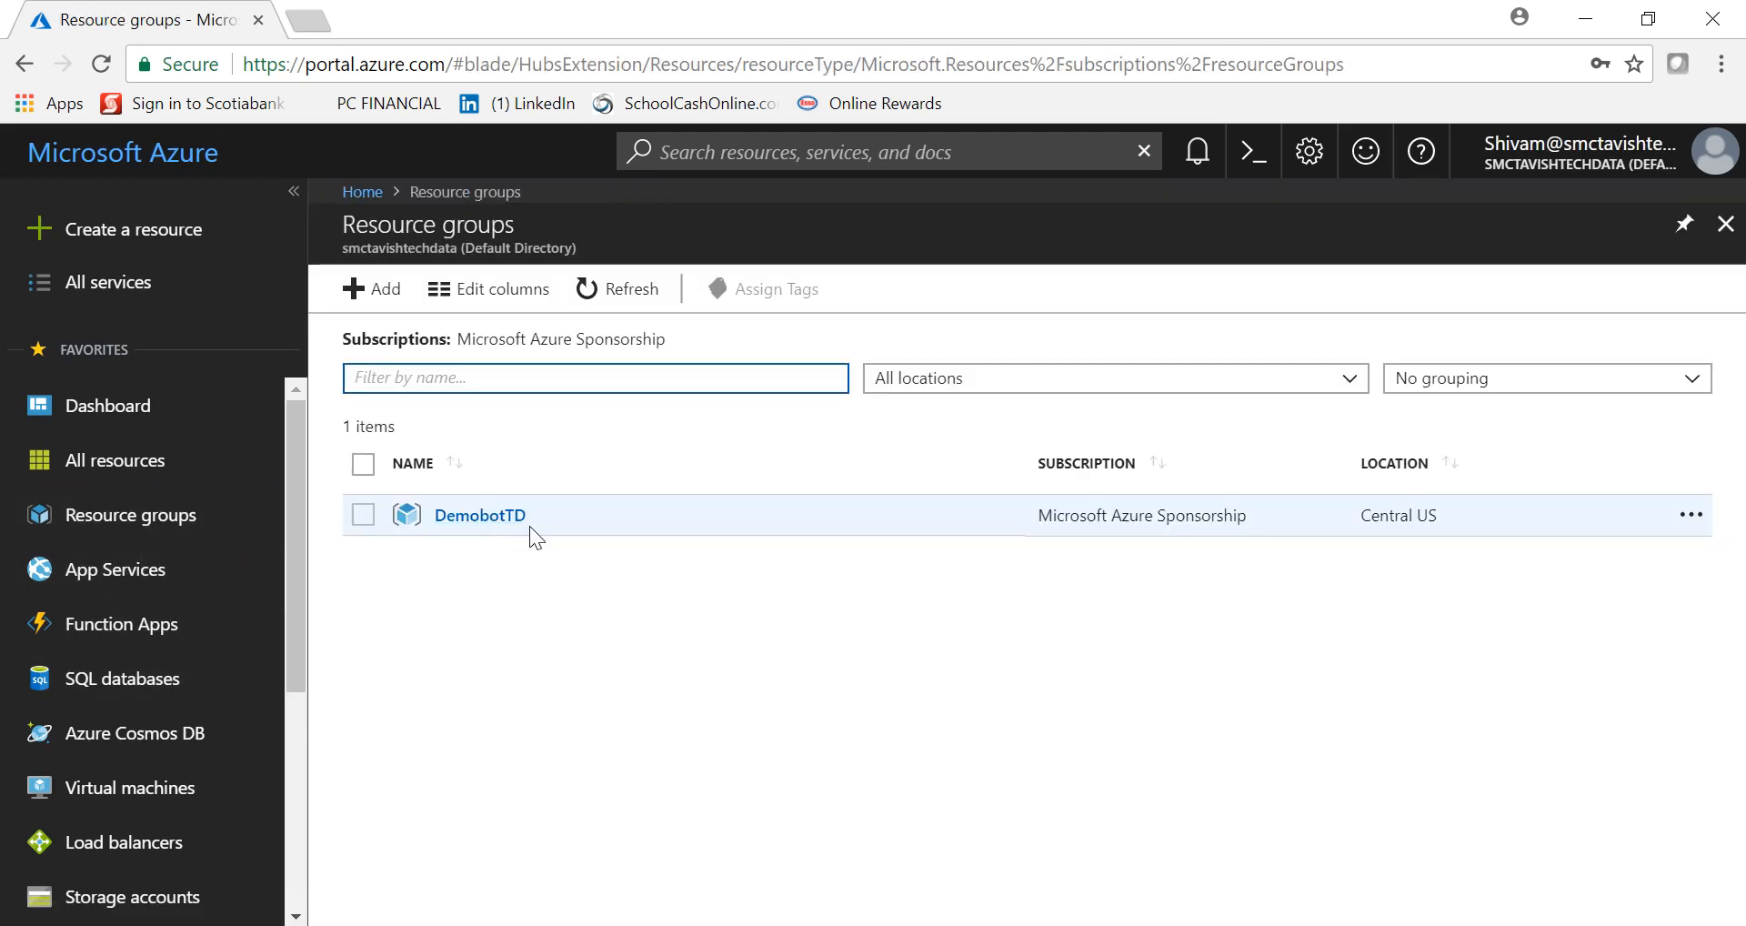
mouse_move(603, 588)
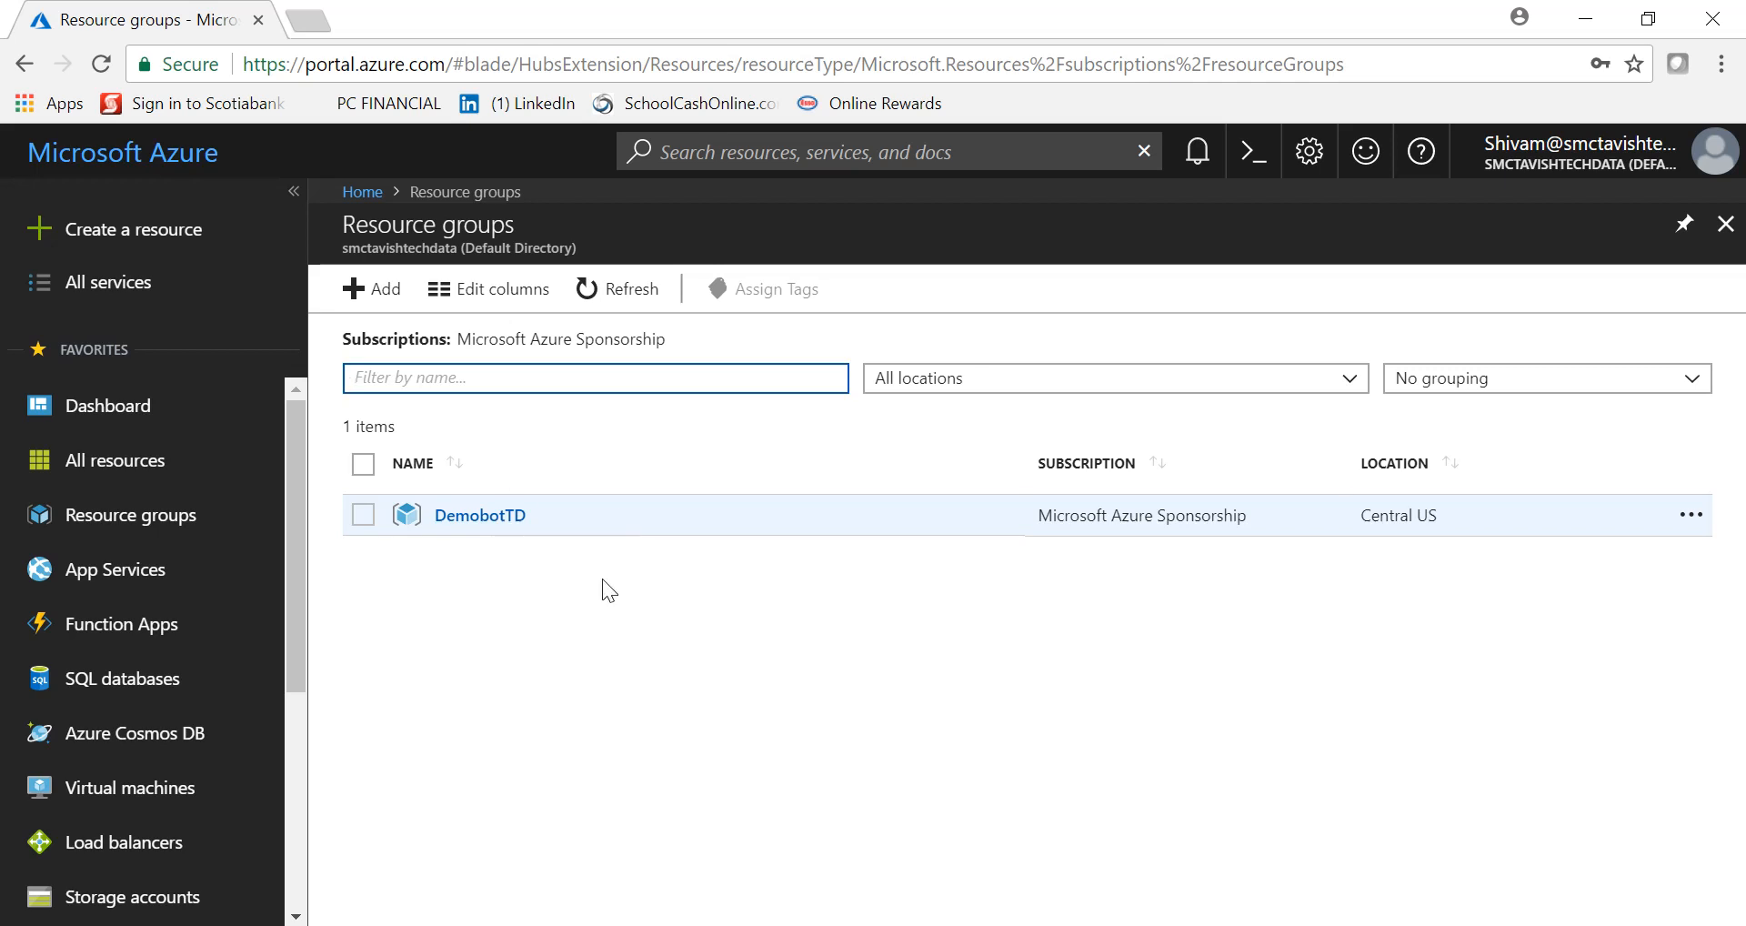
mouse_move(507, 546)
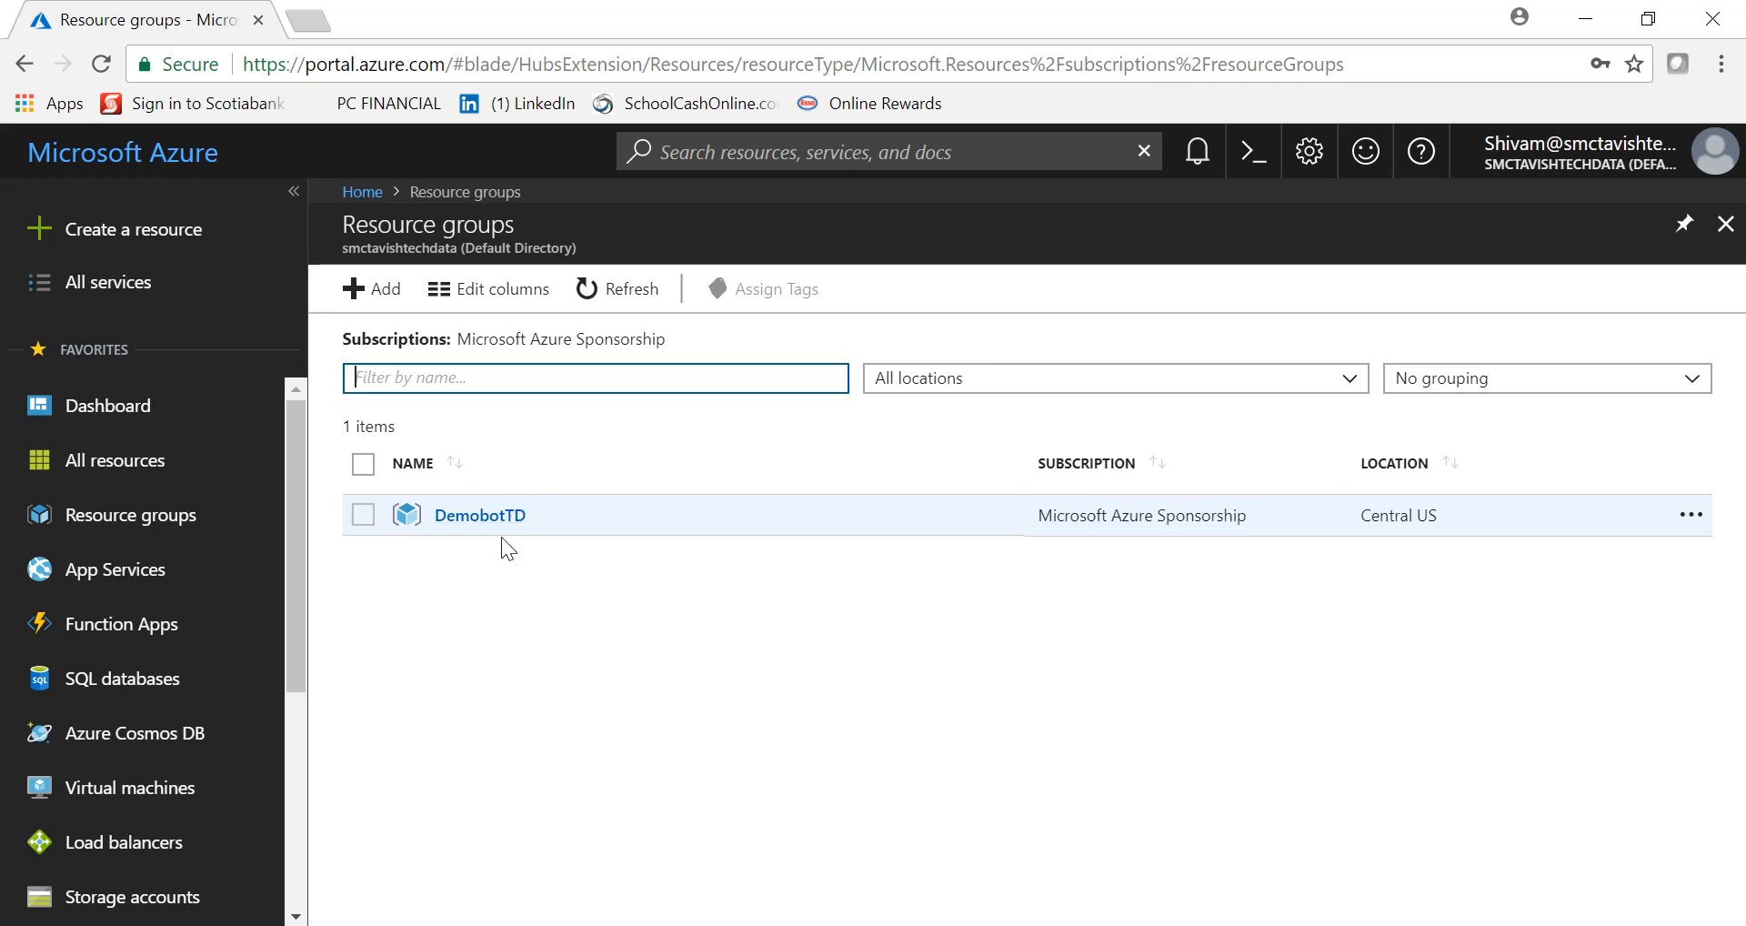
mouse_move(651, 732)
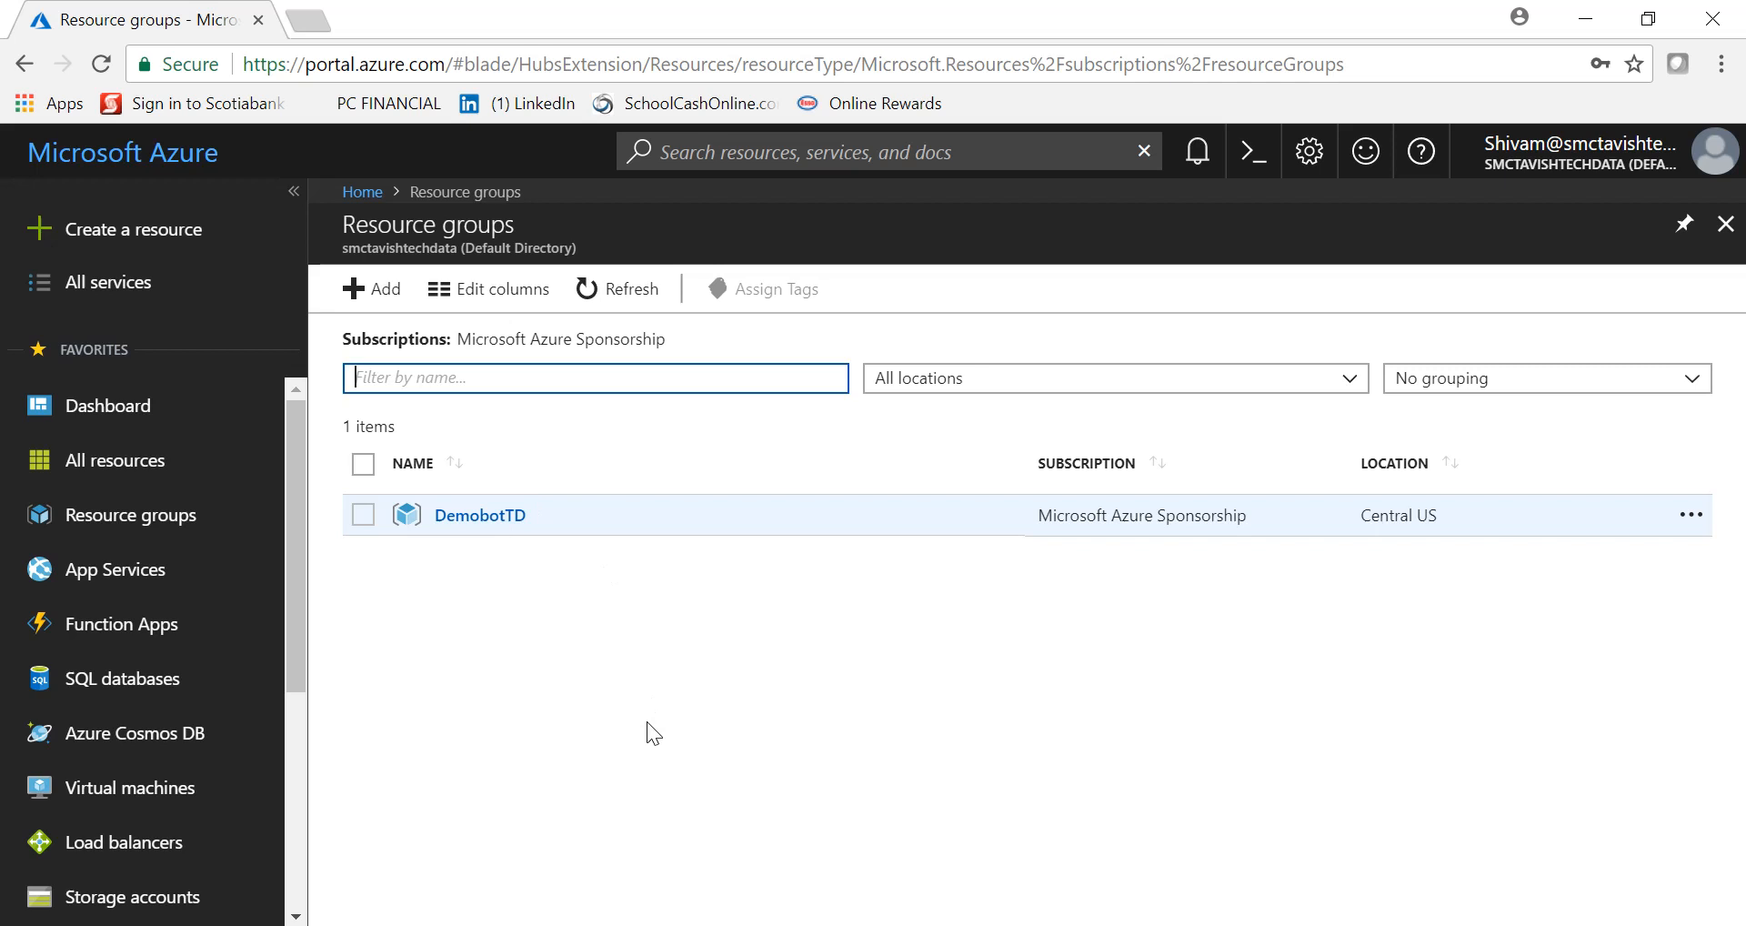
mouse_move(895, 716)
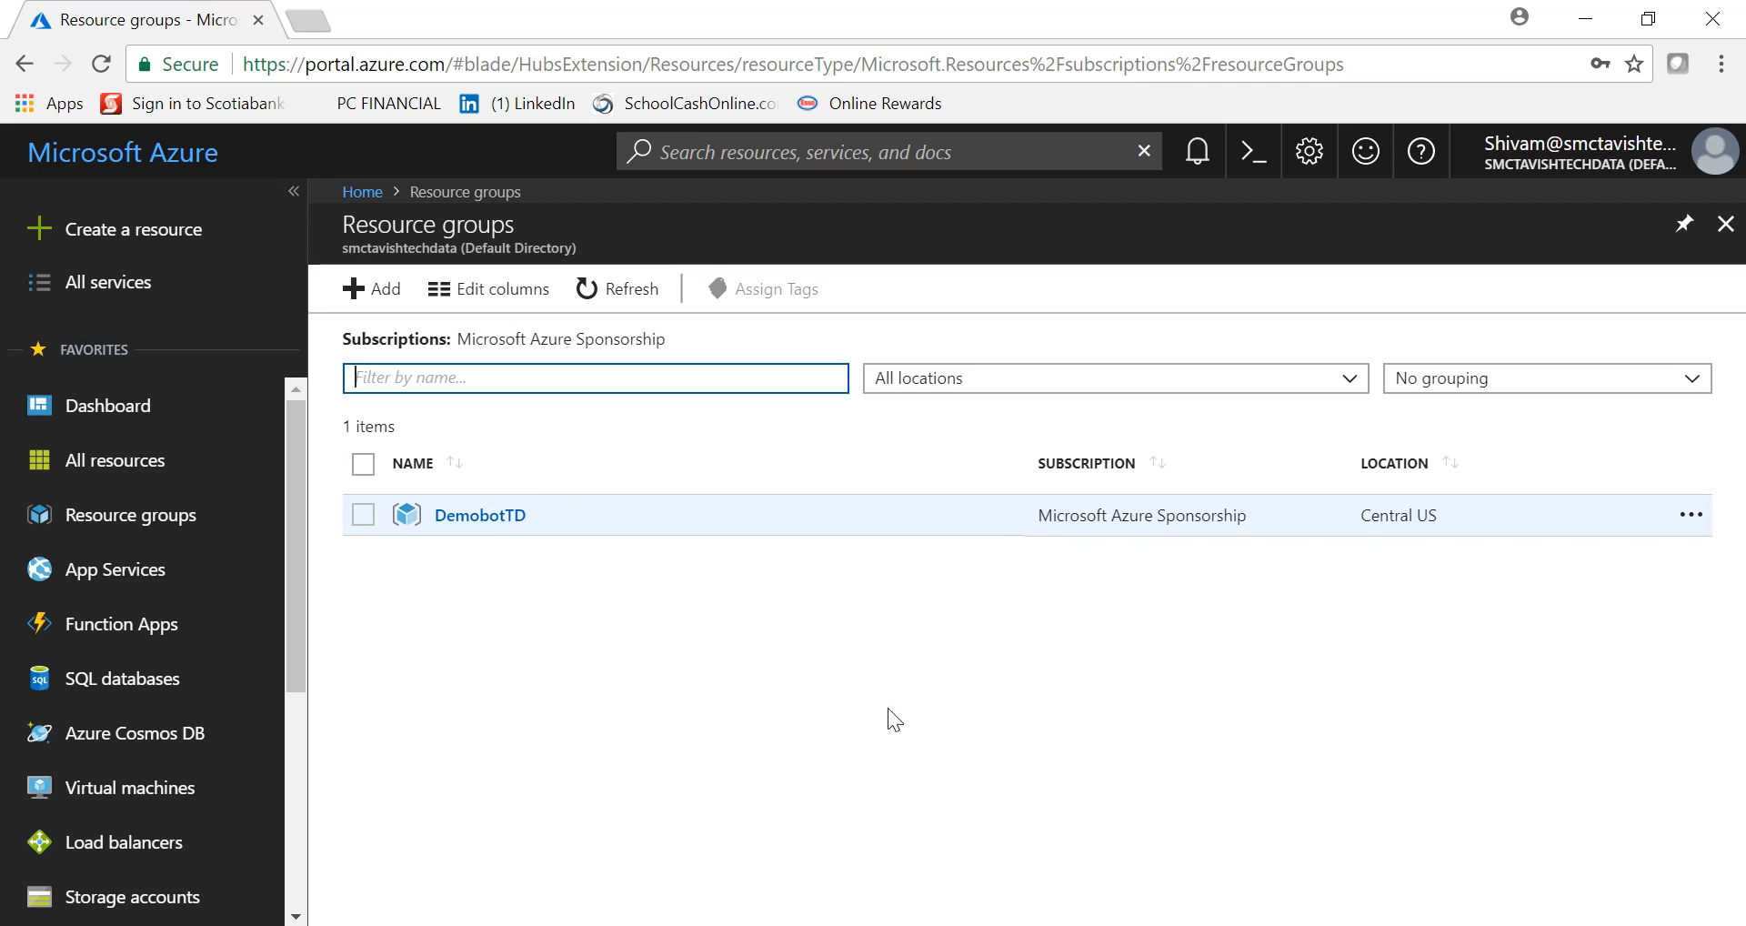